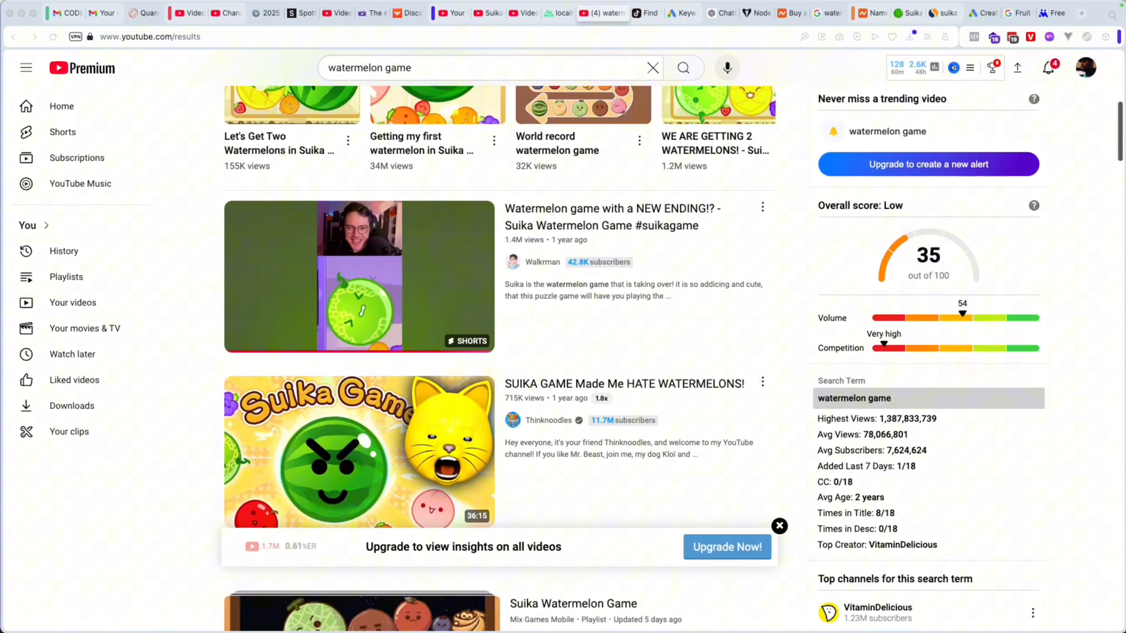
Scroll through the local Suika game page to reach the name entry modal
{"action": "scroll", "scroll_direction": "down", "scroll_amount": 3}
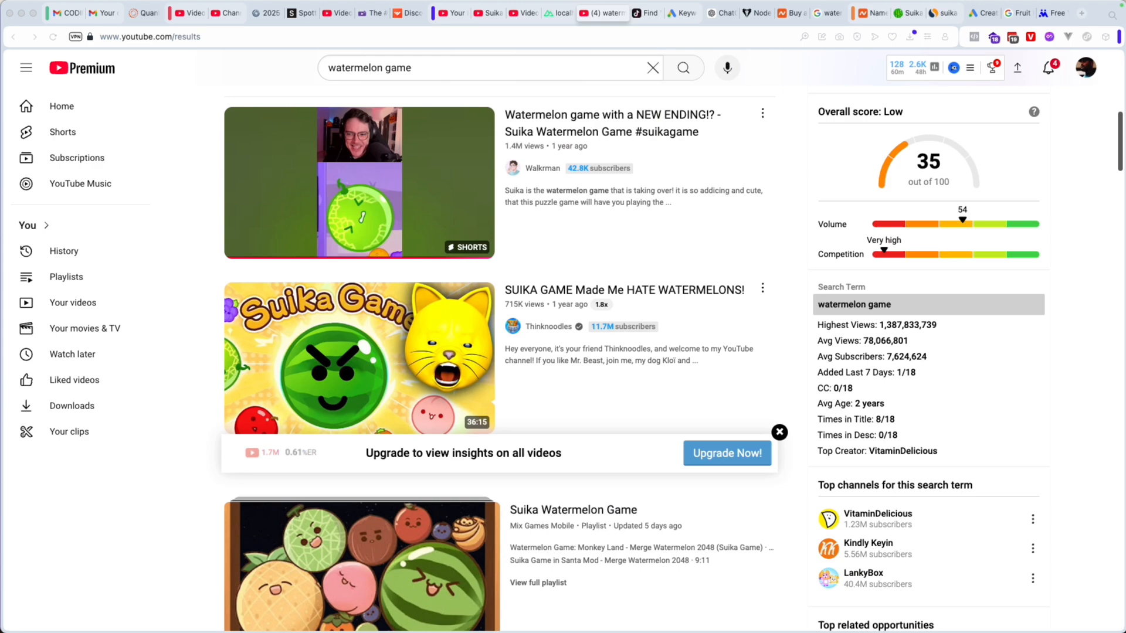
{"action": "scroll", "scroll_direction": "down", "scroll_amount": 3}
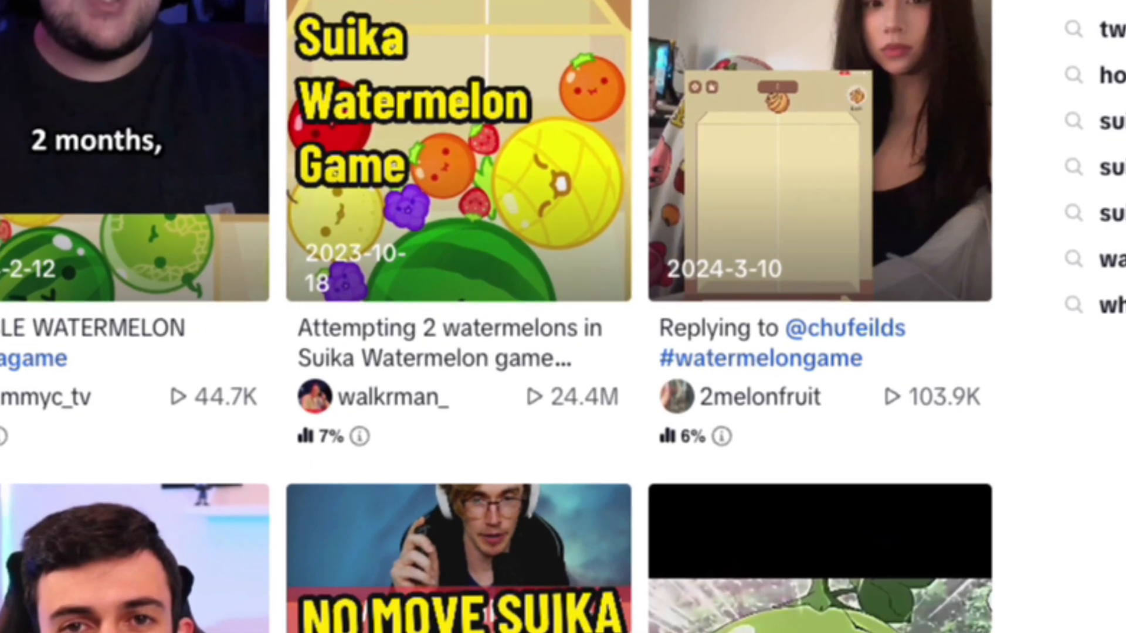
{"action": "scroll", "scroll_direction": "down", "scroll_amount": 3}
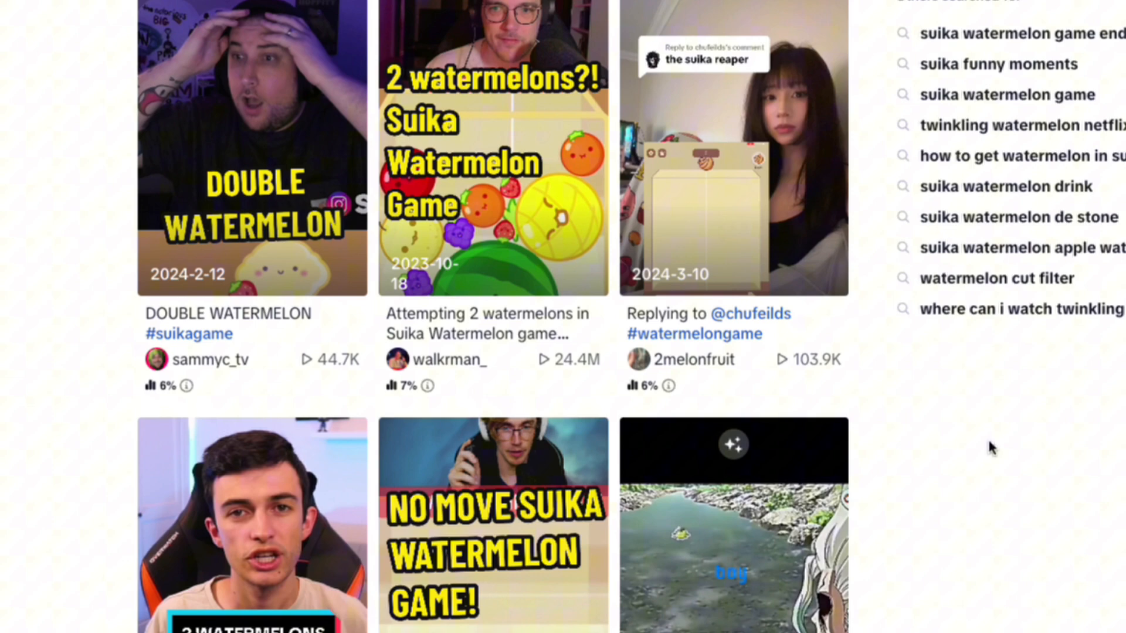
{"action": "scroll", "scroll_direction": "down", "scroll_amount": 3}
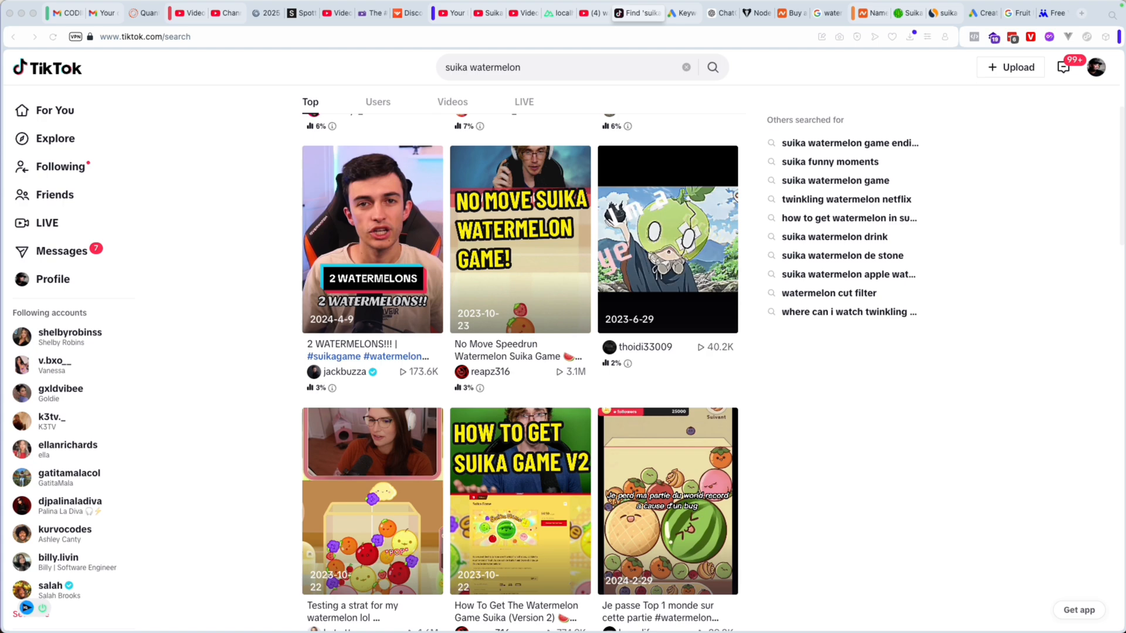
{"action": "left_click", "coordinate": [670, 12]}
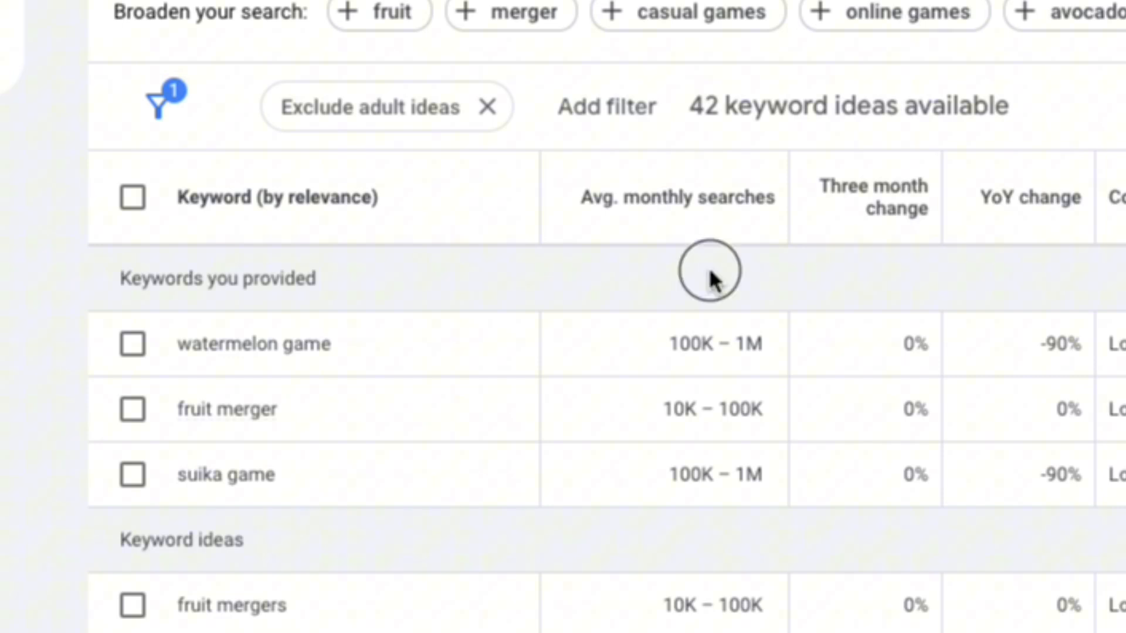
{"action": "mouse_move", "coordinate": [660, 484]}
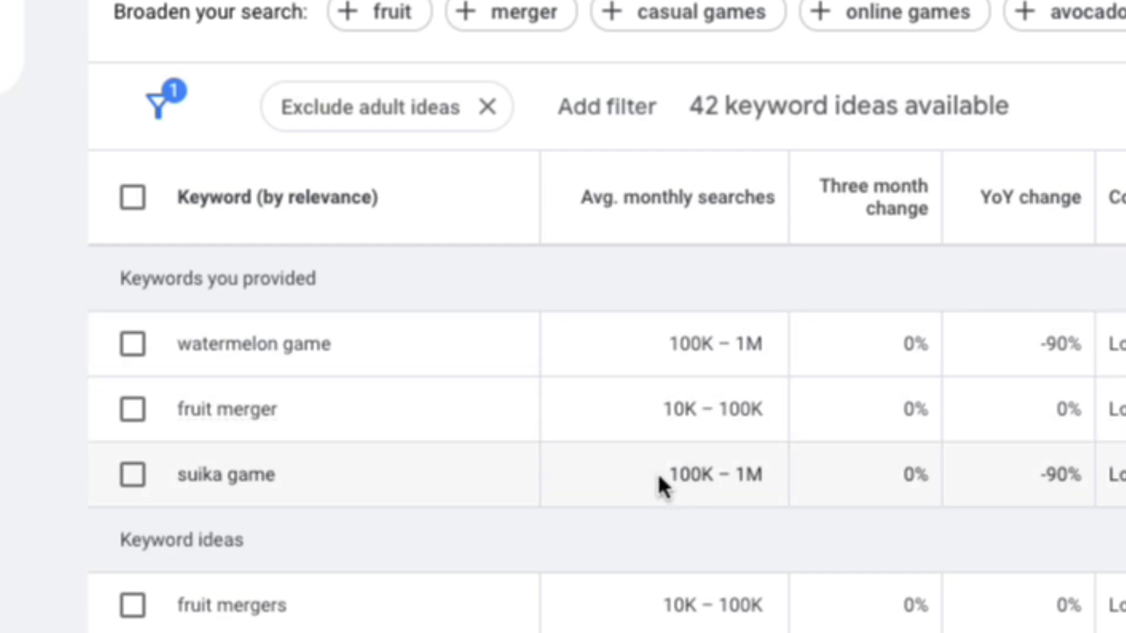
{"action": "mouse_move", "coordinate": [693, 506]}
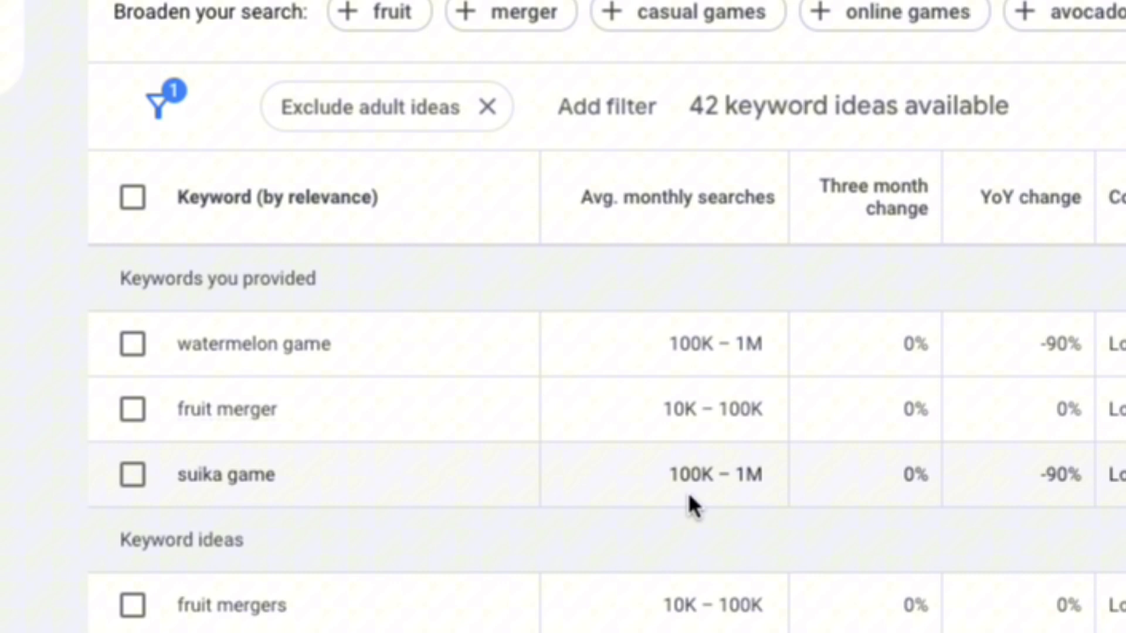
{"action": "mouse_move", "coordinate": [654, 511]}
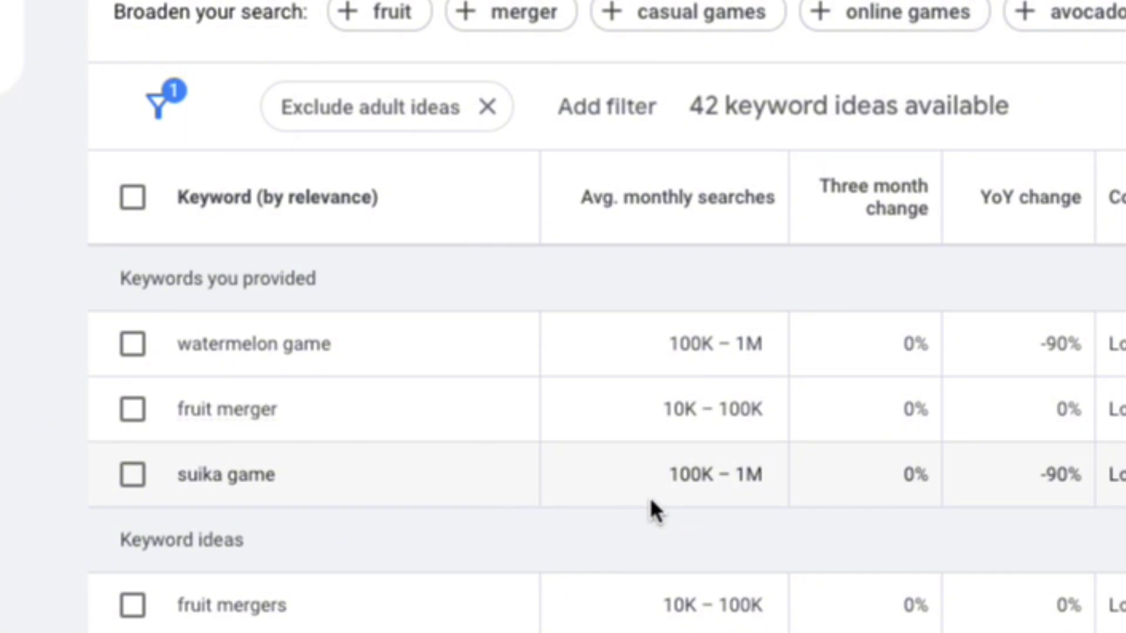
{"action": "mouse_move", "coordinate": [714, 527]}
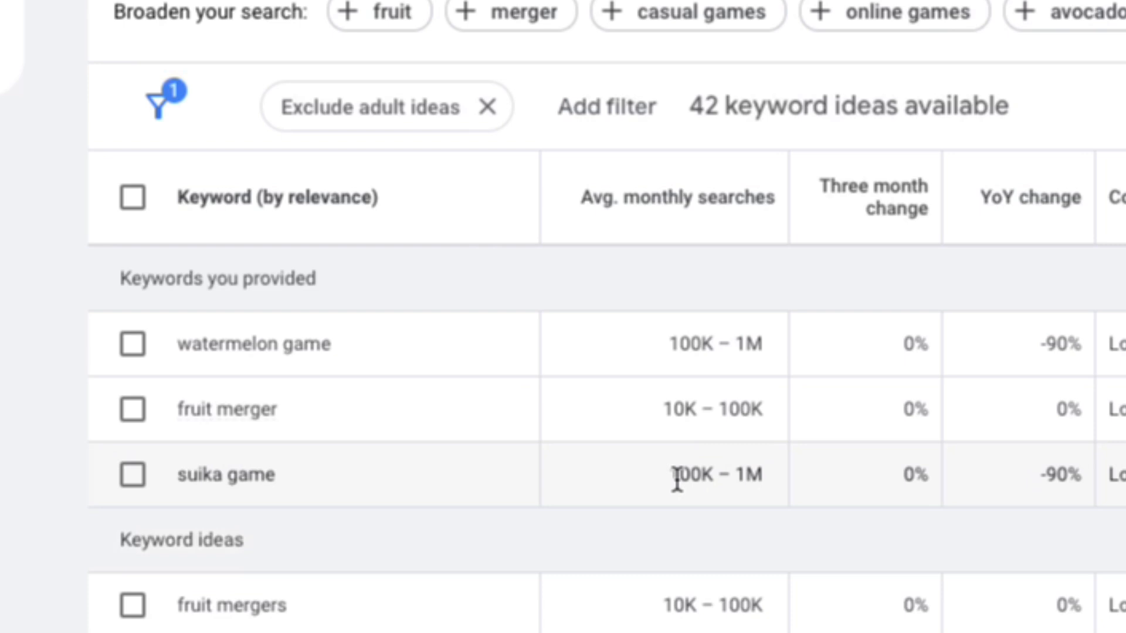
{"action": "mouse_move", "coordinate": [736, 487]}
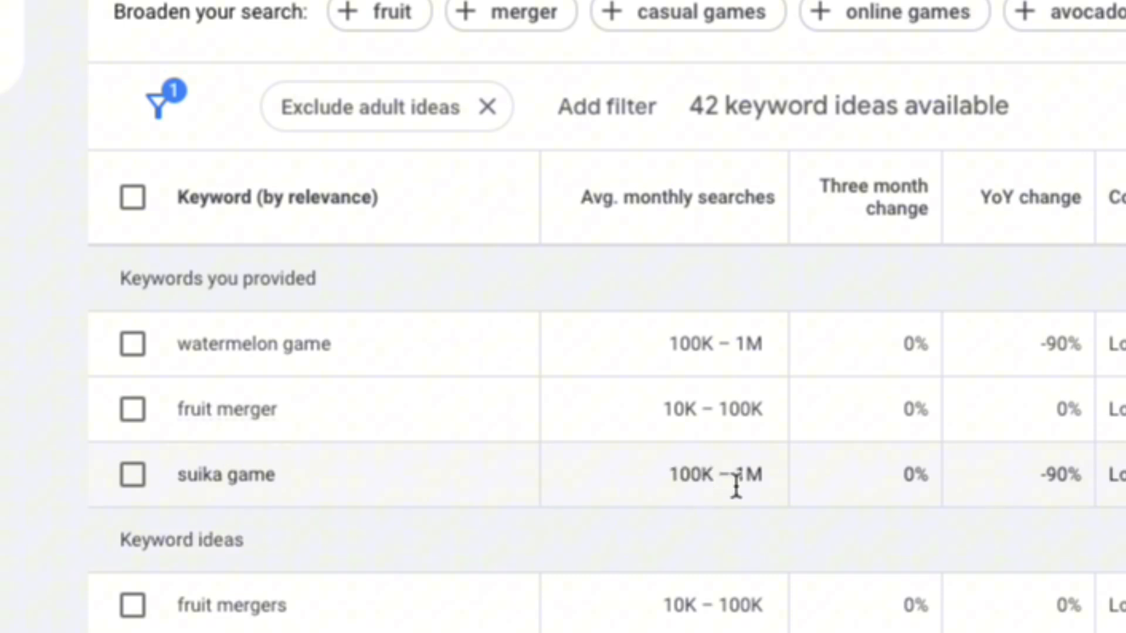
{"action": "mouse_move", "coordinate": [751, 460]}
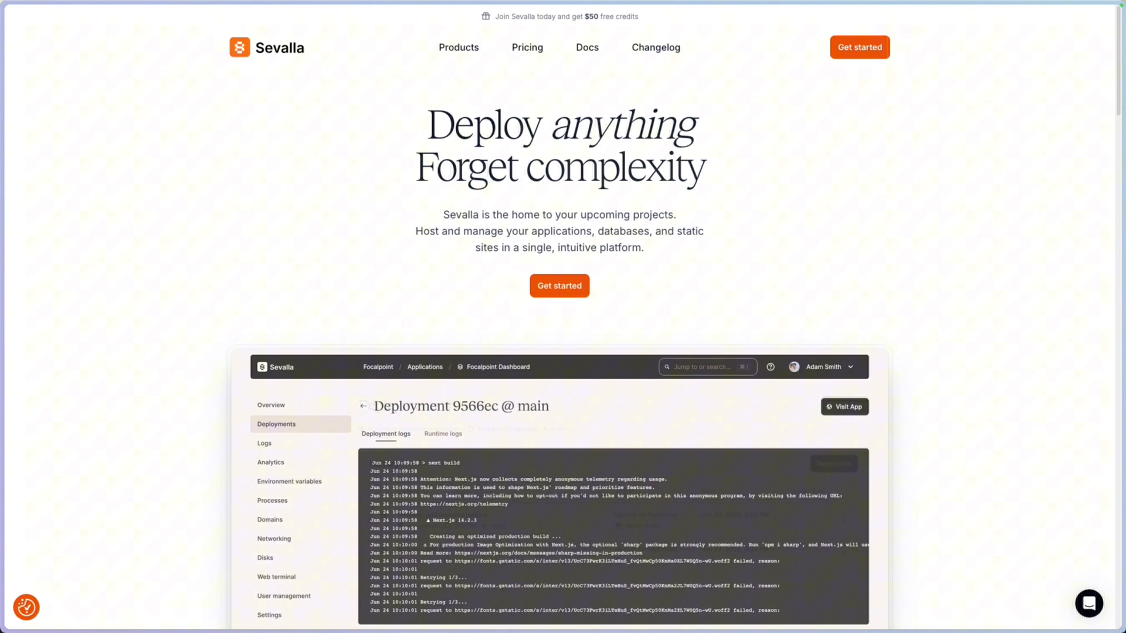
{"action": "scroll", "scroll_direction": "down", "scroll_amount": 3}
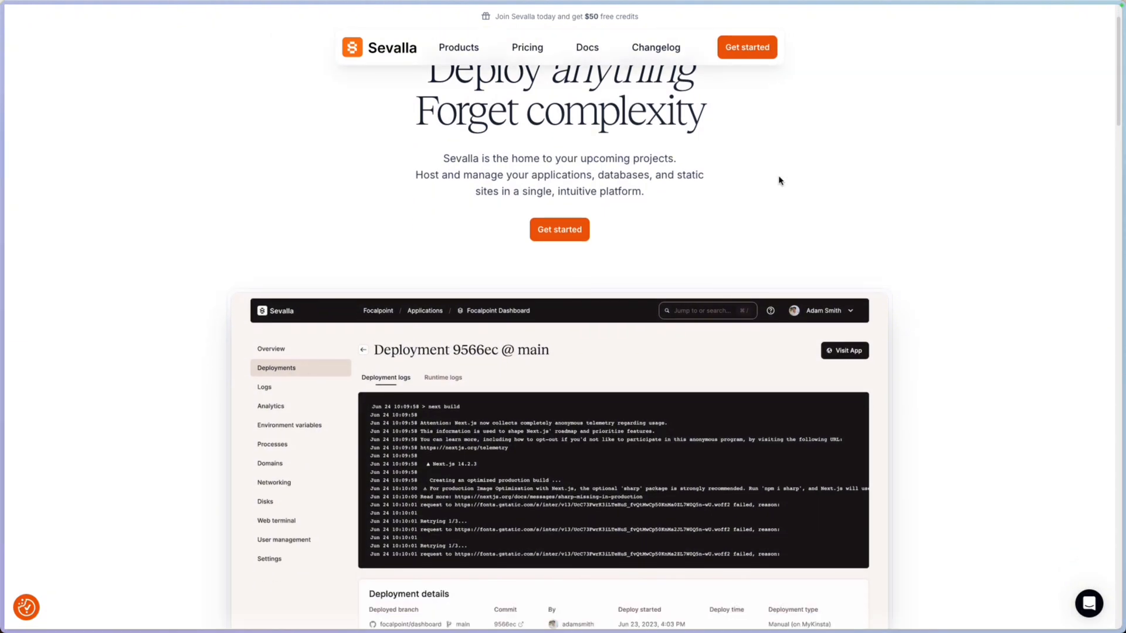
{"action": "scroll", "scroll_direction": "down", "scroll_amount": 3}
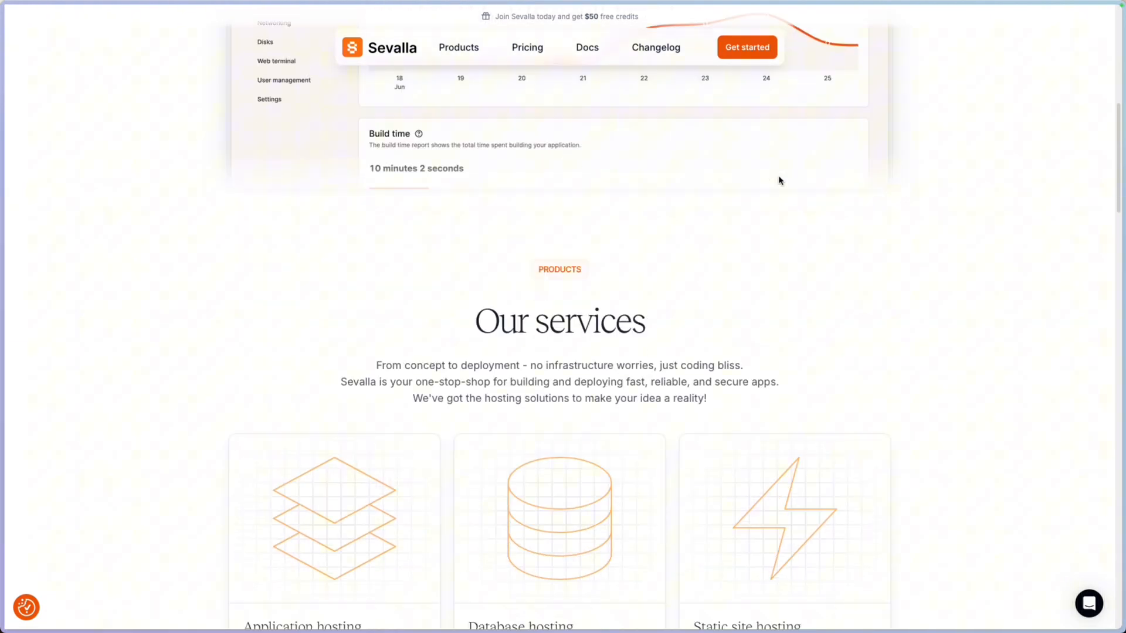
{"action": "scroll", "scroll_direction": "down", "scroll_amount": 3}
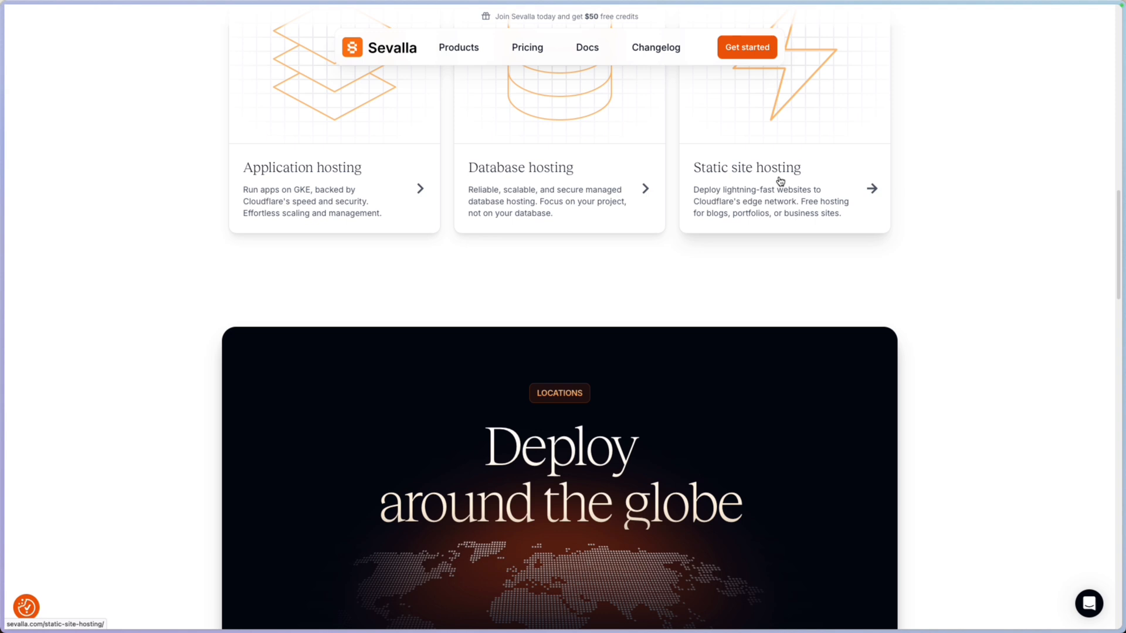
{"action": "scroll", "scroll_direction": "down", "scroll_amount": 3}
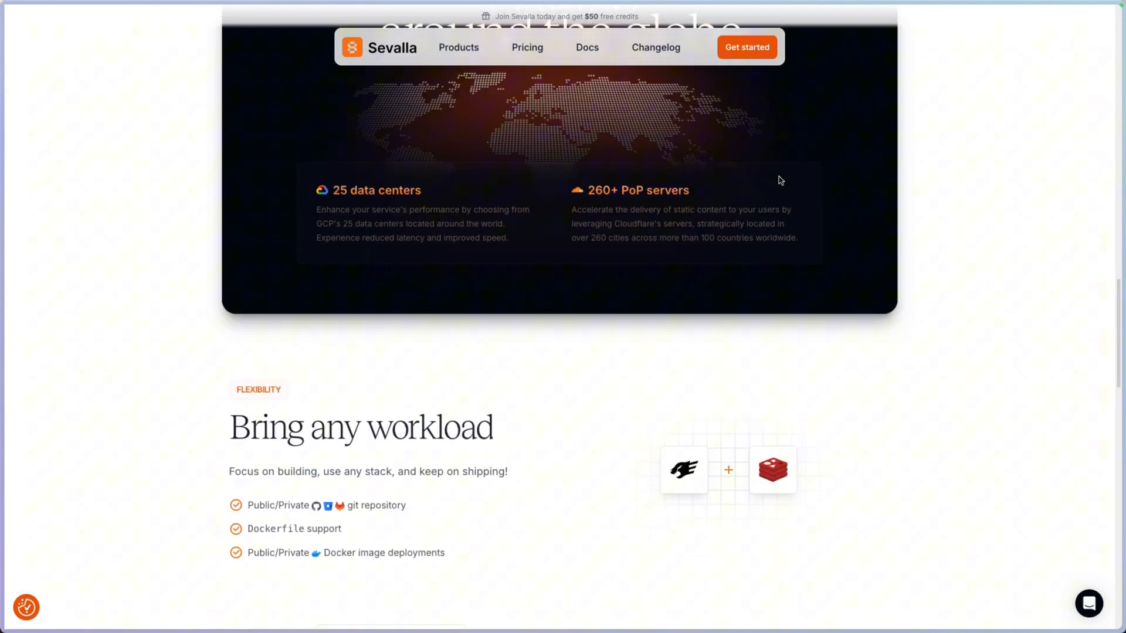
{"action": "scroll", "scroll_direction": "down", "scroll_amount": 3}
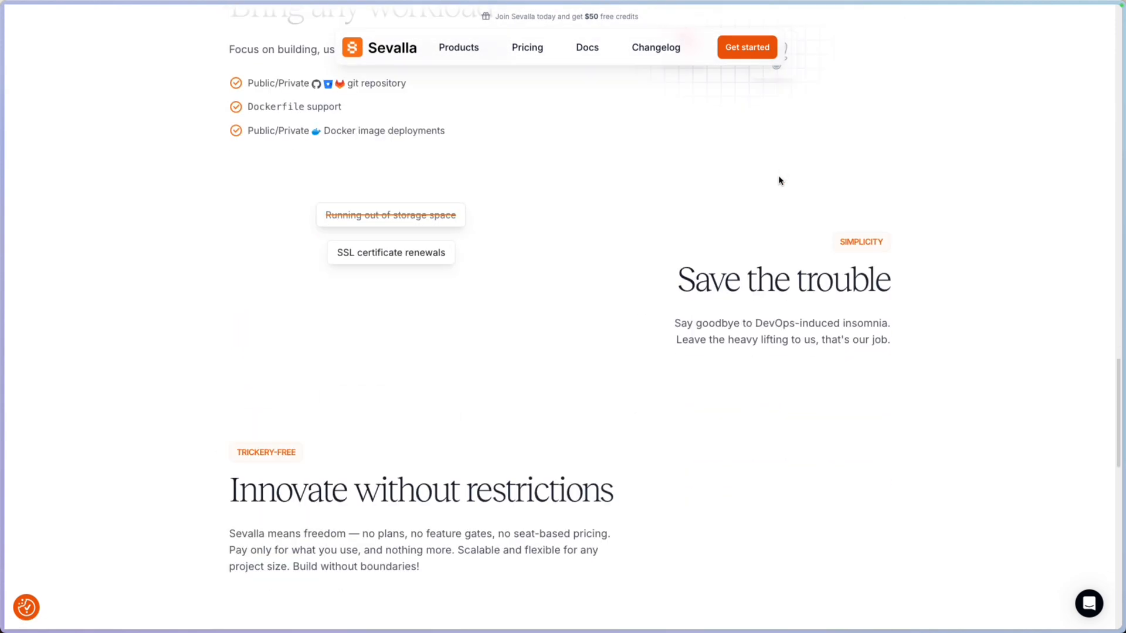
{"action": "scroll", "scroll_direction": "down", "scroll_amount": 3}
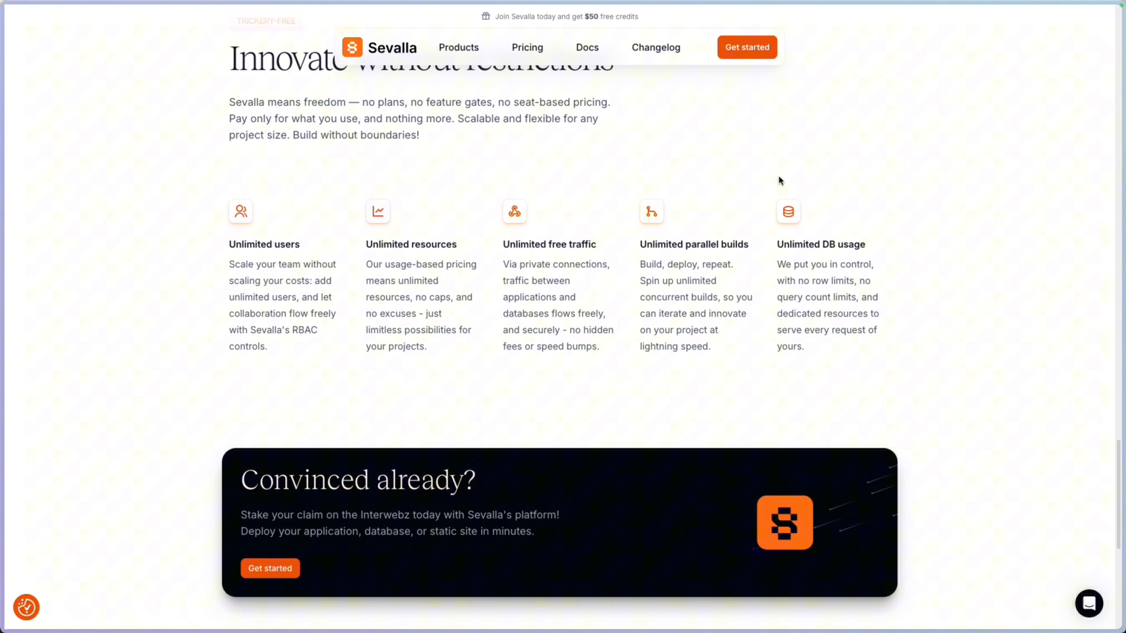
{"action": "scroll", "scroll_direction": "down", "scroll_amount": 3}
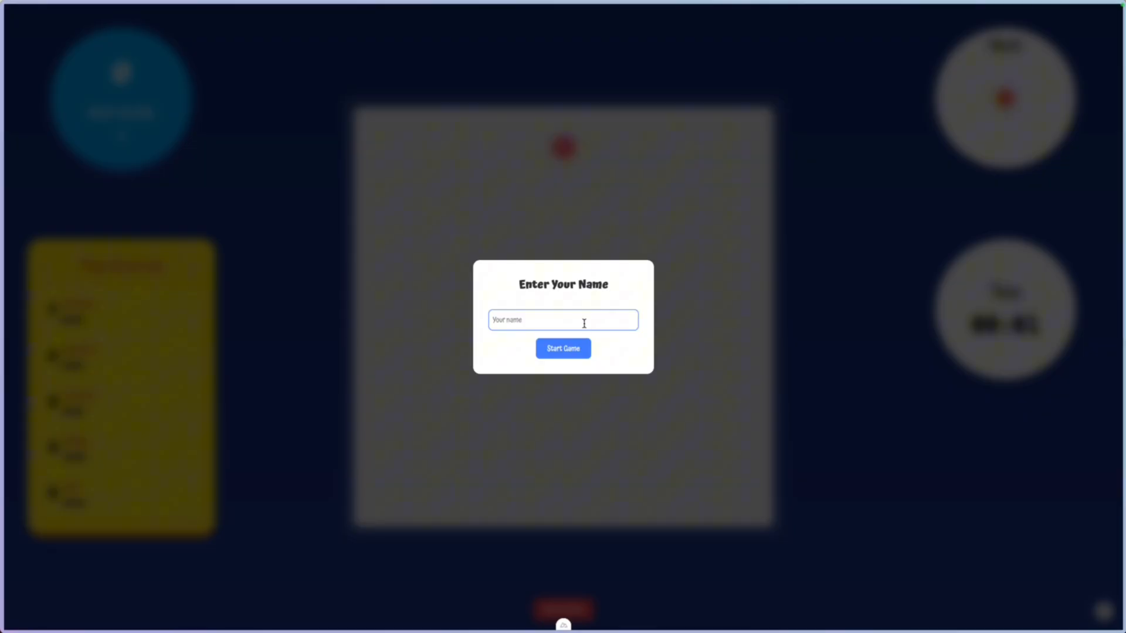
Start a game as 'JJ', drop fruits, reset the game and keep dropping fruits onto the pile
{"action": "type", "text": "JJ"}
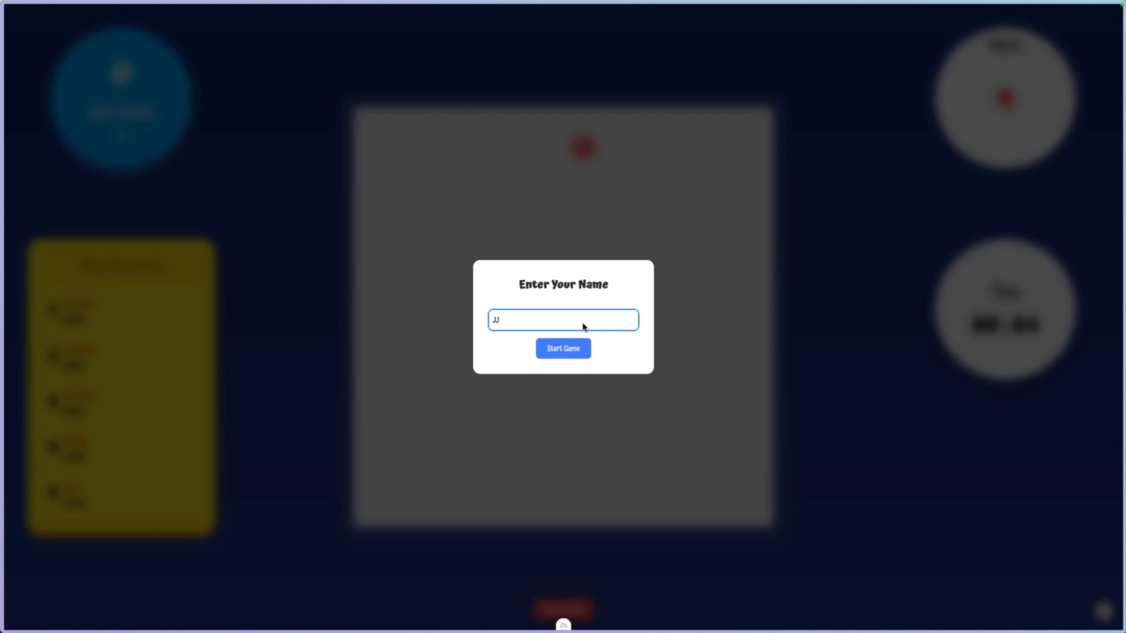
{"action": "left_click", "coordinate": [562, 348]}
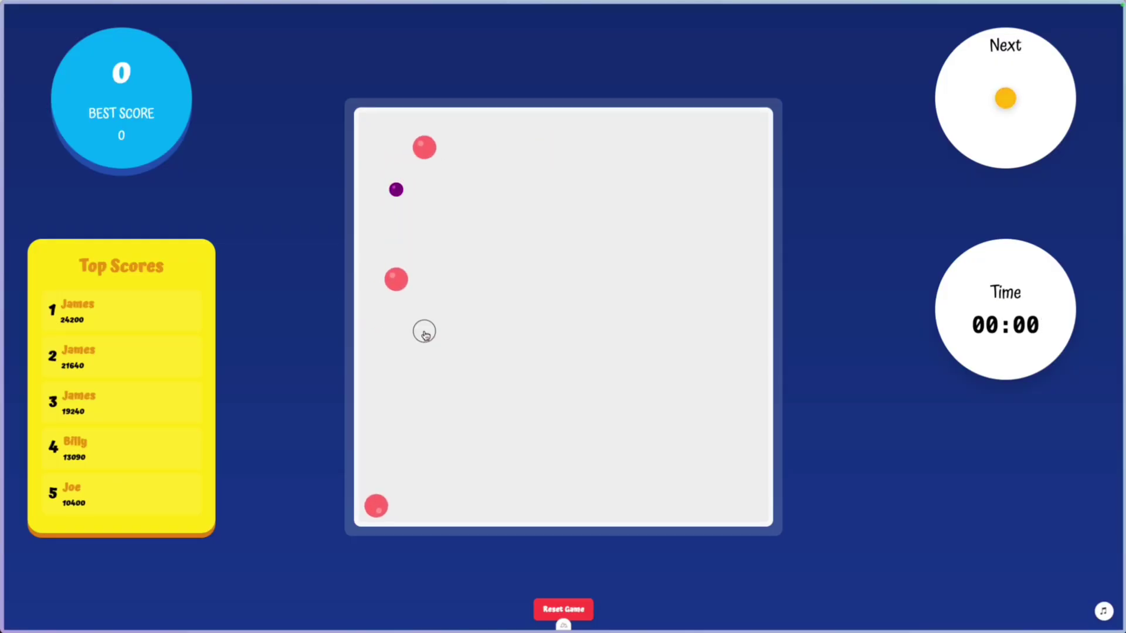
{"action": "left_click", "coordinate": [425, 332]}
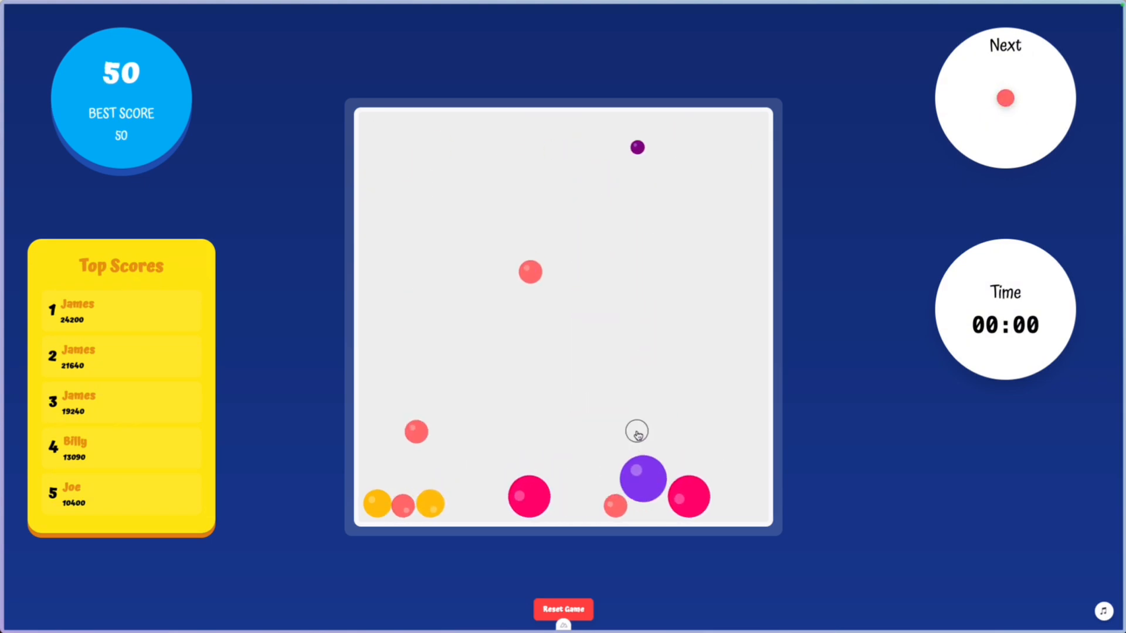
{"action": "left_click", "coordinate": [636, 431]}
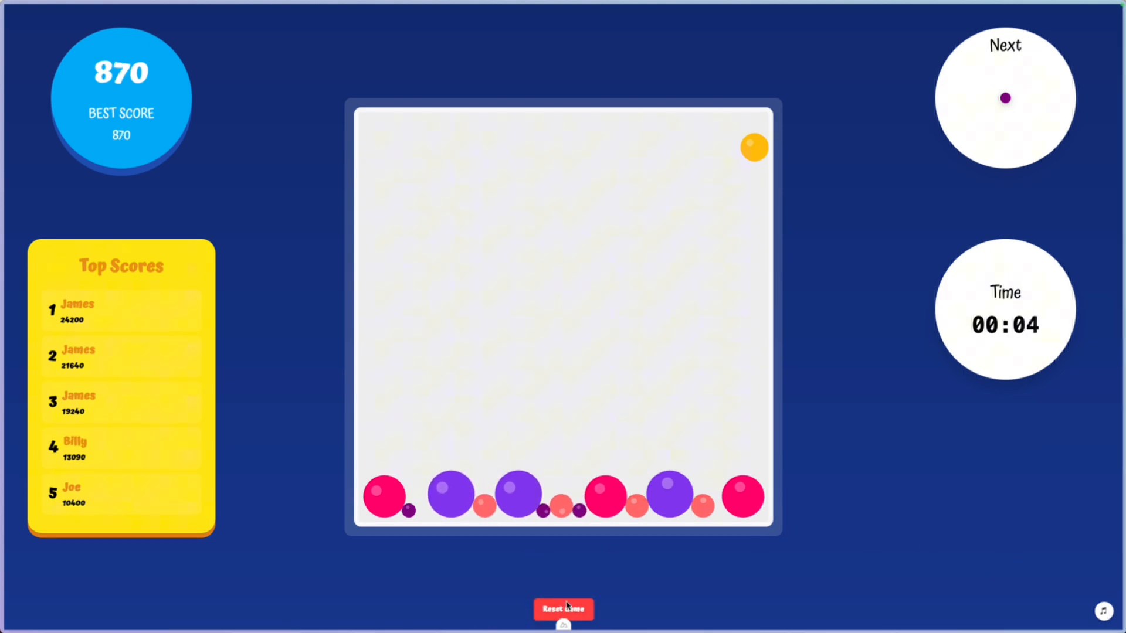
{"action": "left_click", "coordinate": [562, 608]}
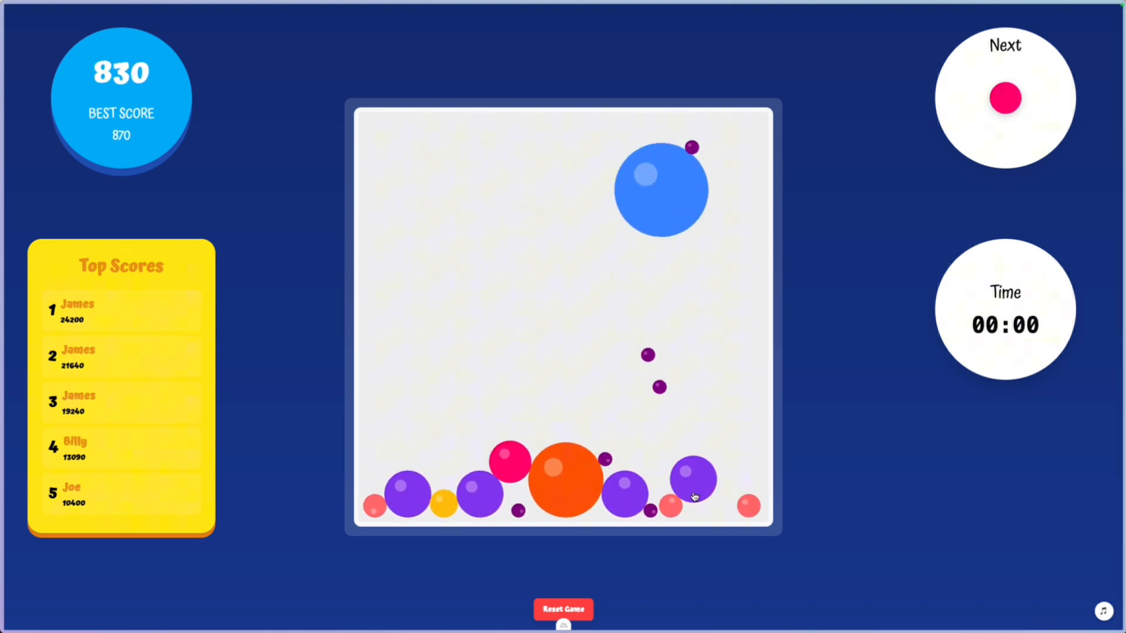
{"action": "left_click", "coordinate": [661, 188]}
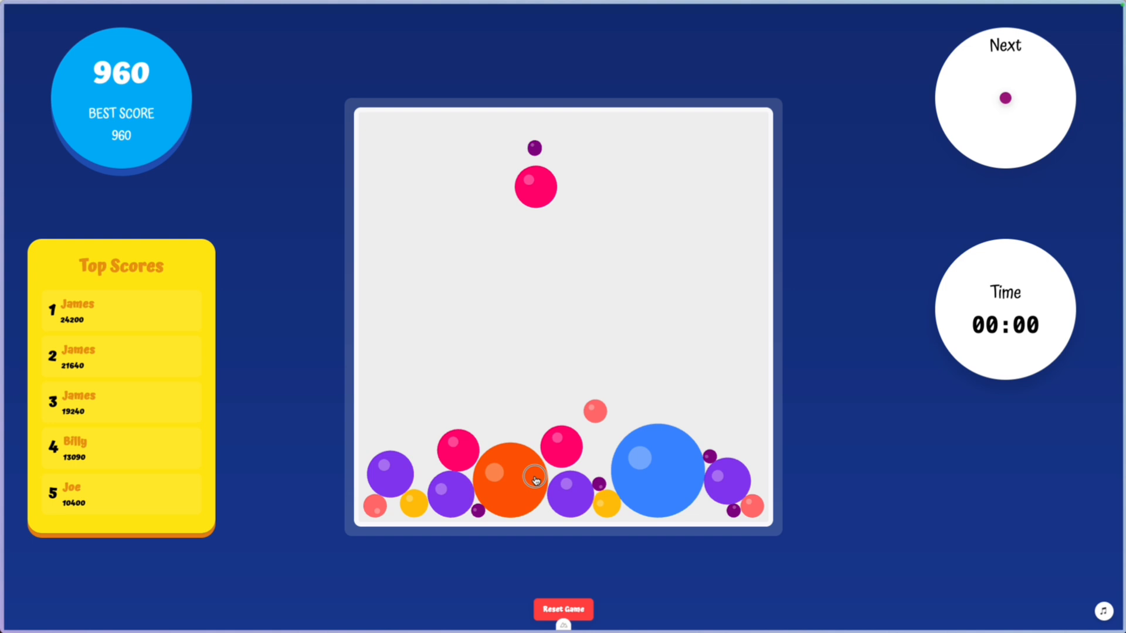
{"action": "left_click", "coordinate": [508, 481]}
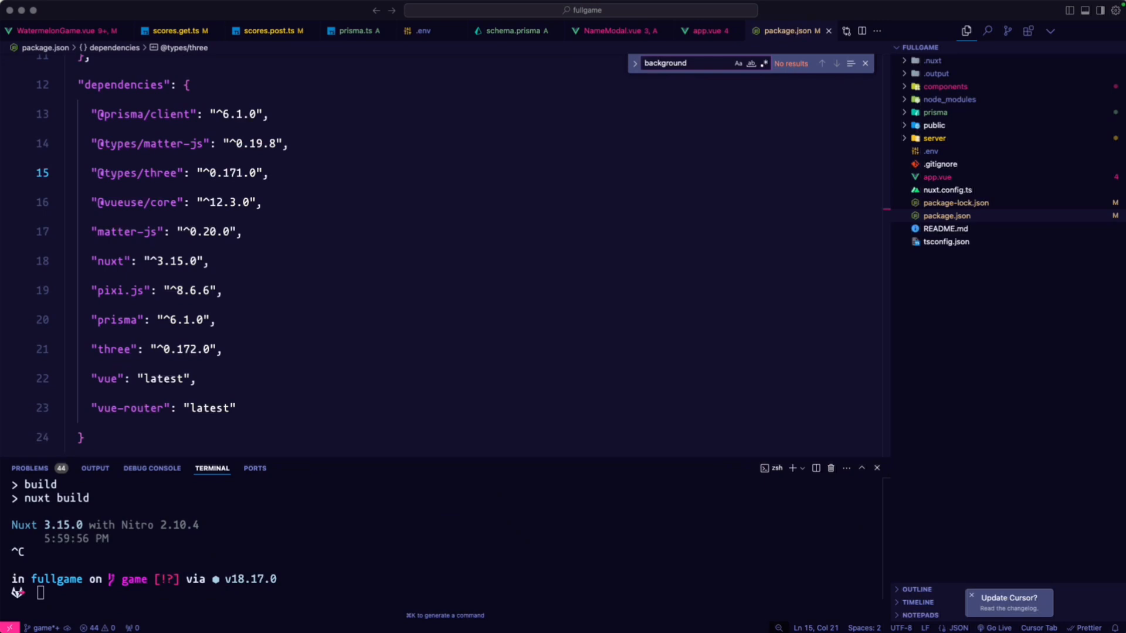
{"action": "left_click", "coordinate": [209, 231]}
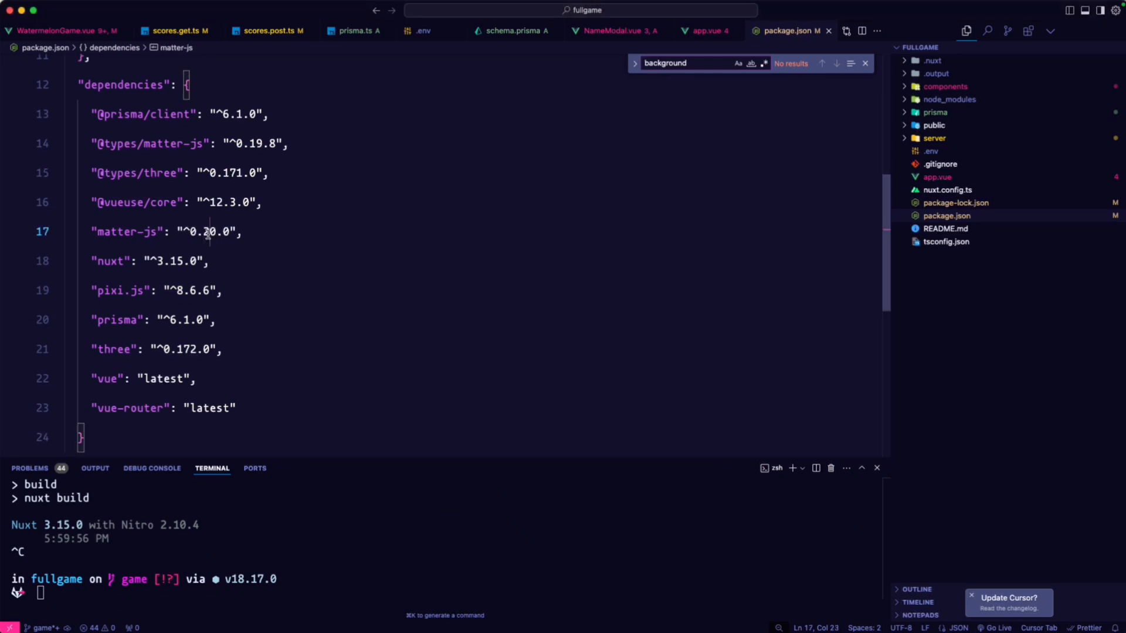
{"action": "double_click", "coordinate": [109, 261]}
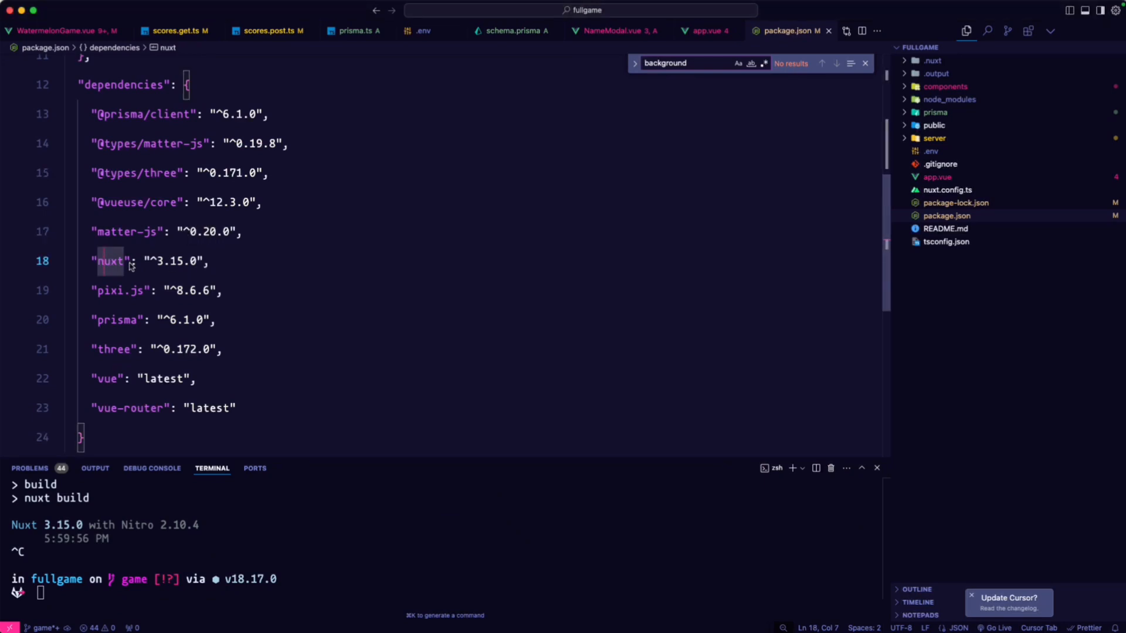
{"action": "mouse_move", "coordinate": [172, 266]}
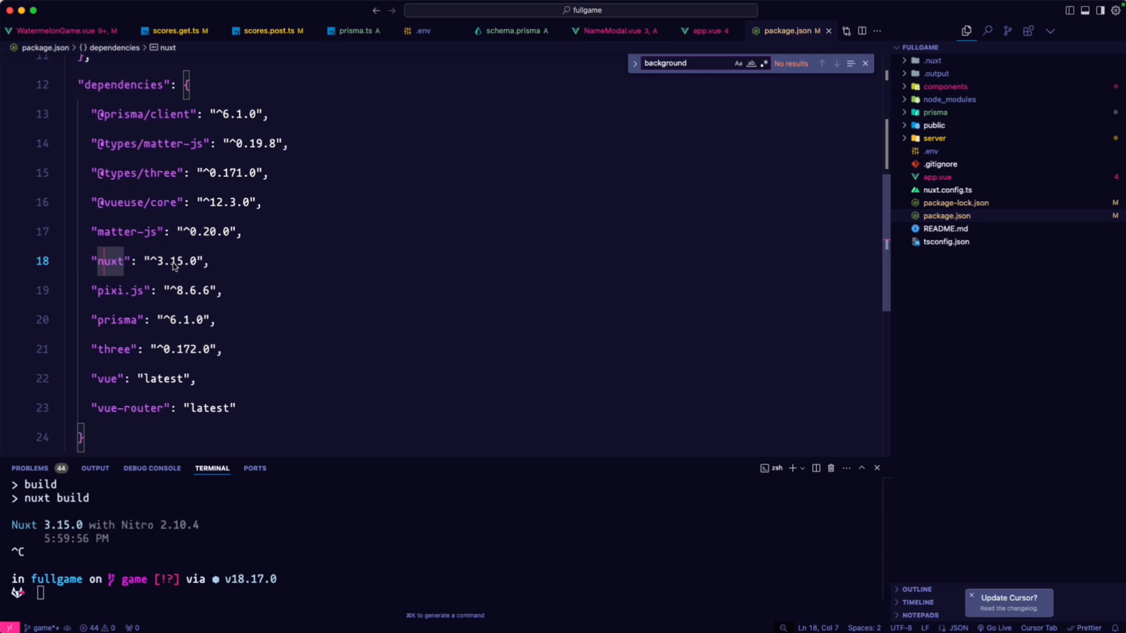
{"action": "mouse_move", "coordinate": [115, 301]}
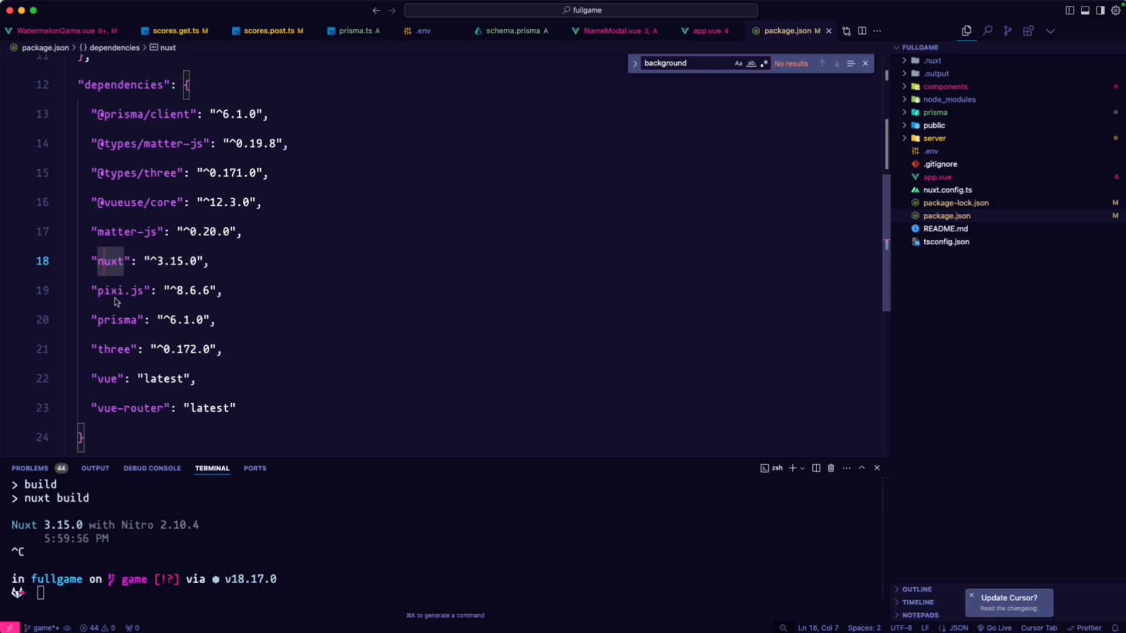
{"action": "left_click", "coordinate": [136, 290]}
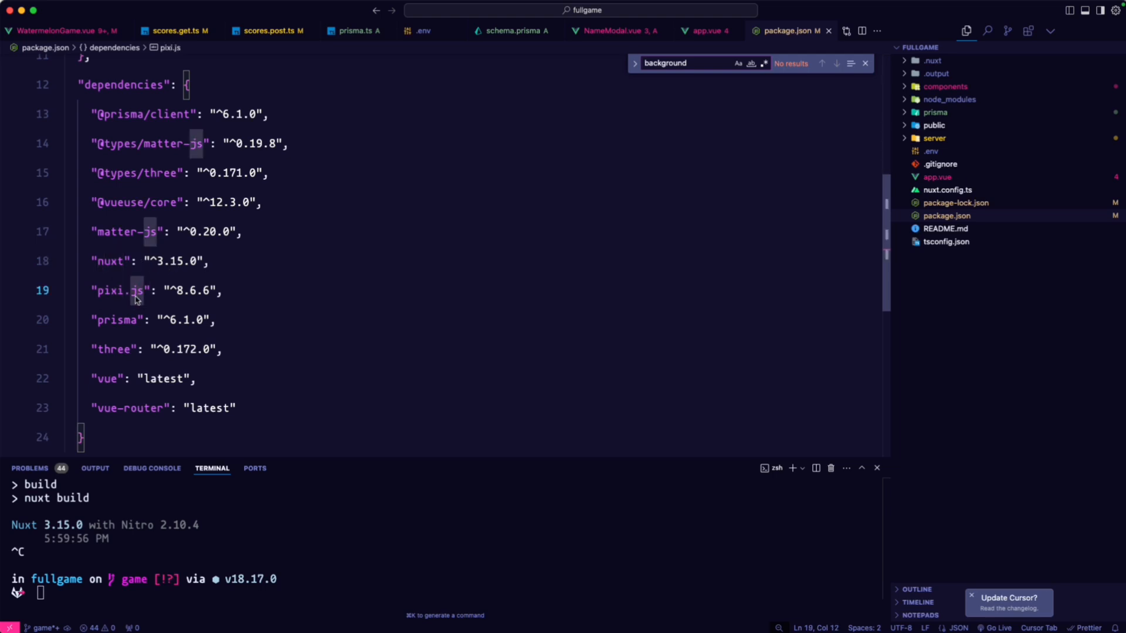
{"action": "mouse_move", "coordinate": [119, 299]}
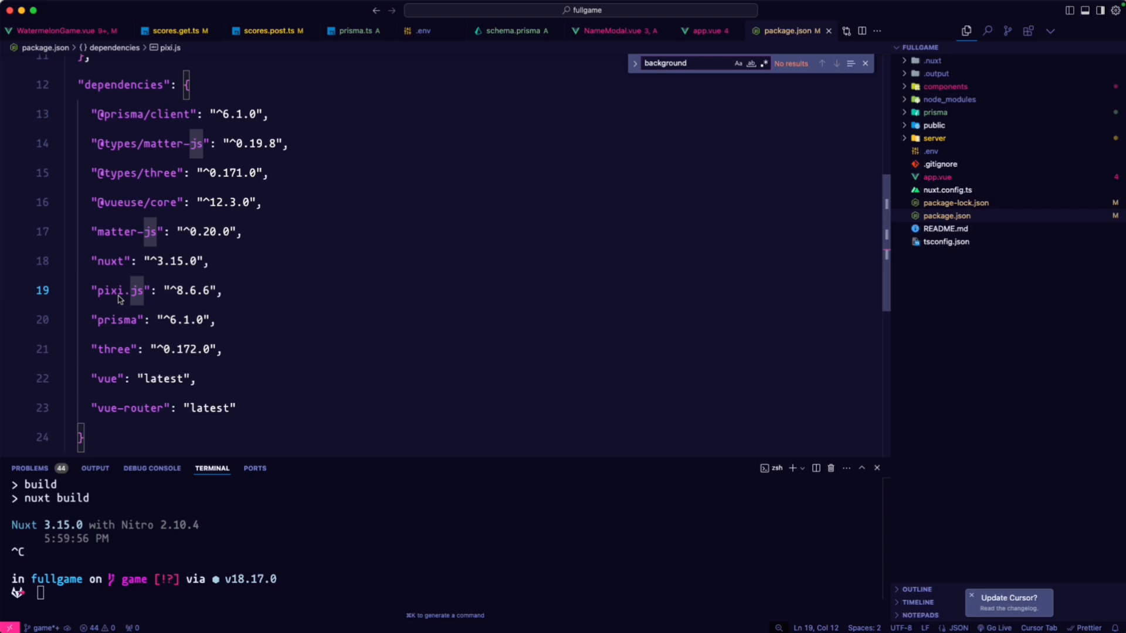
{"action": "mouse_move", "coordinate": [113, 297]}
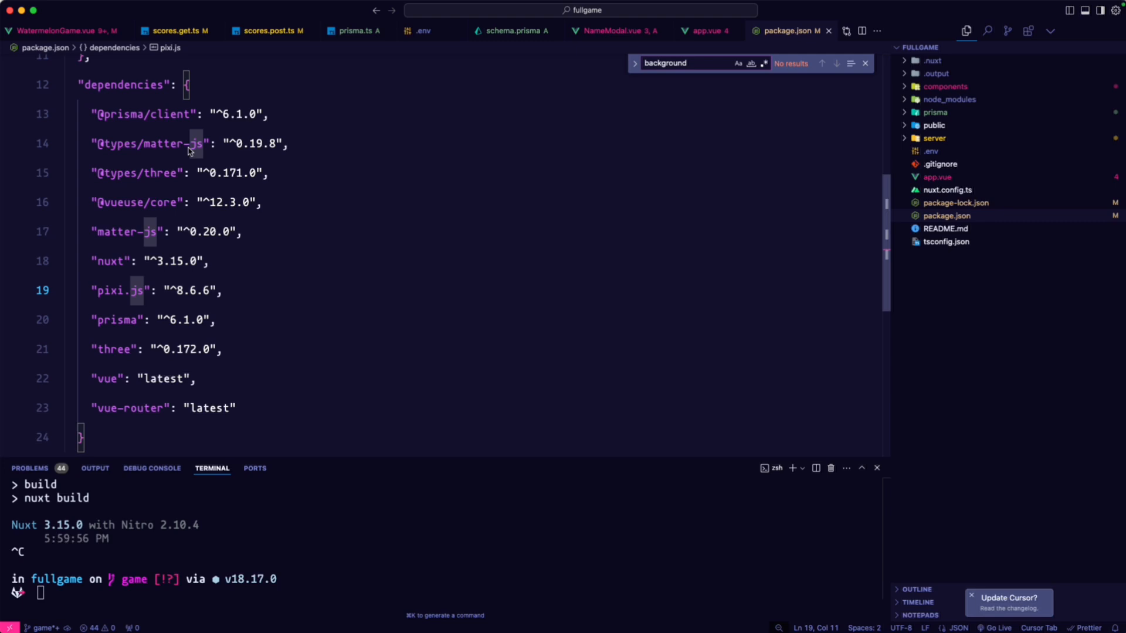
{"action": "mouse_move", "coordinate": [203, 153]}
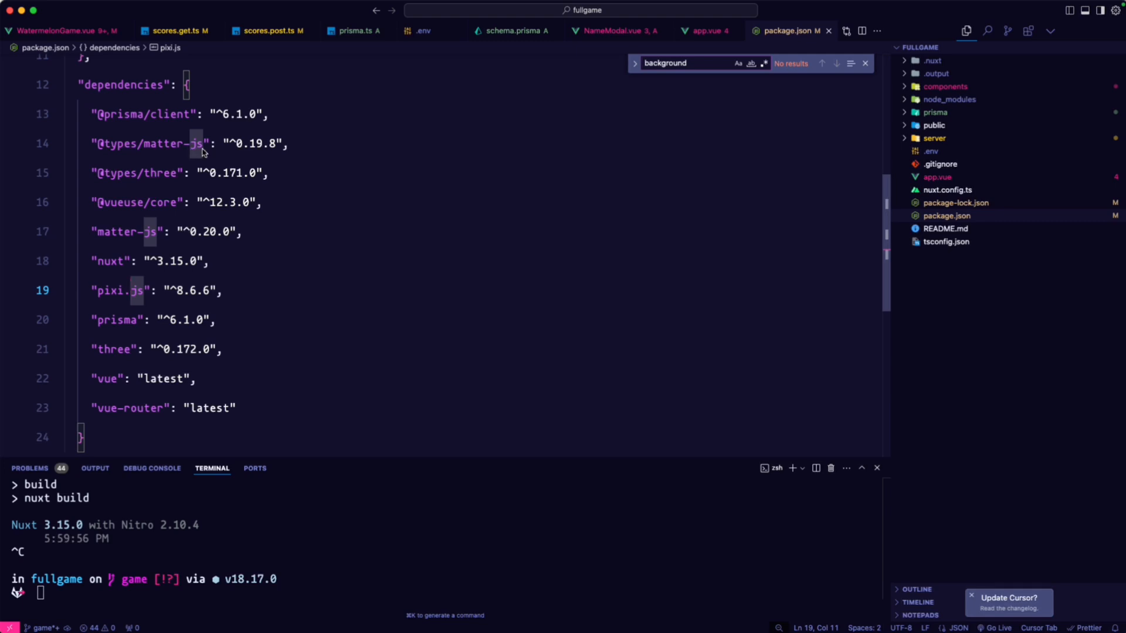
{"action": "mouse_move", "coordinate": [103, 359]}
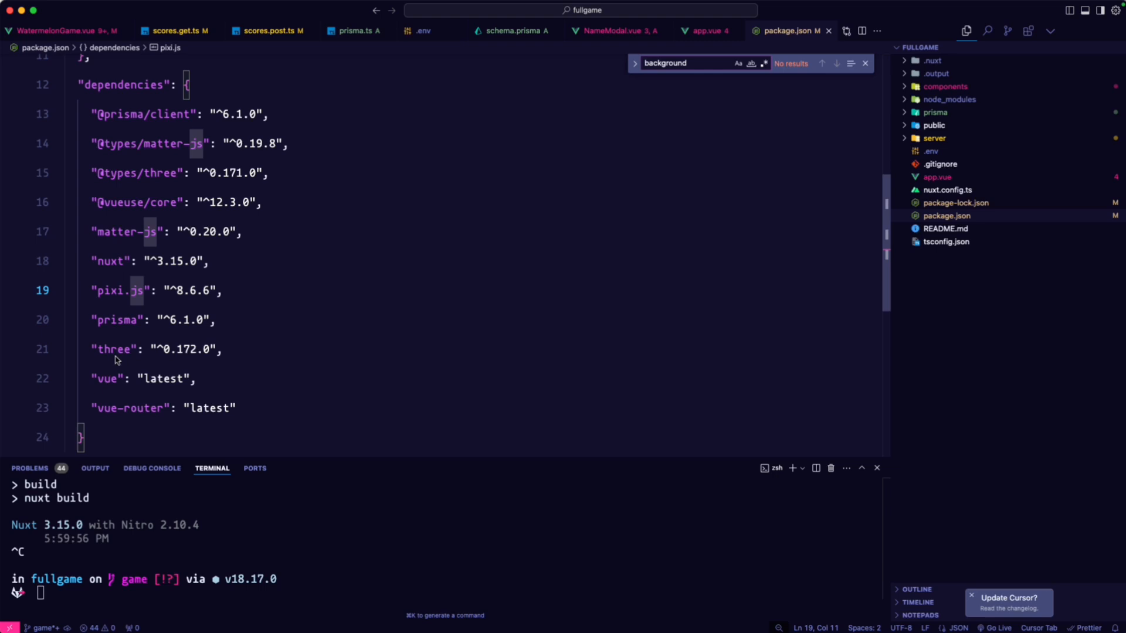
{"action": "mouse_move", "coordinate": [142, 319]}
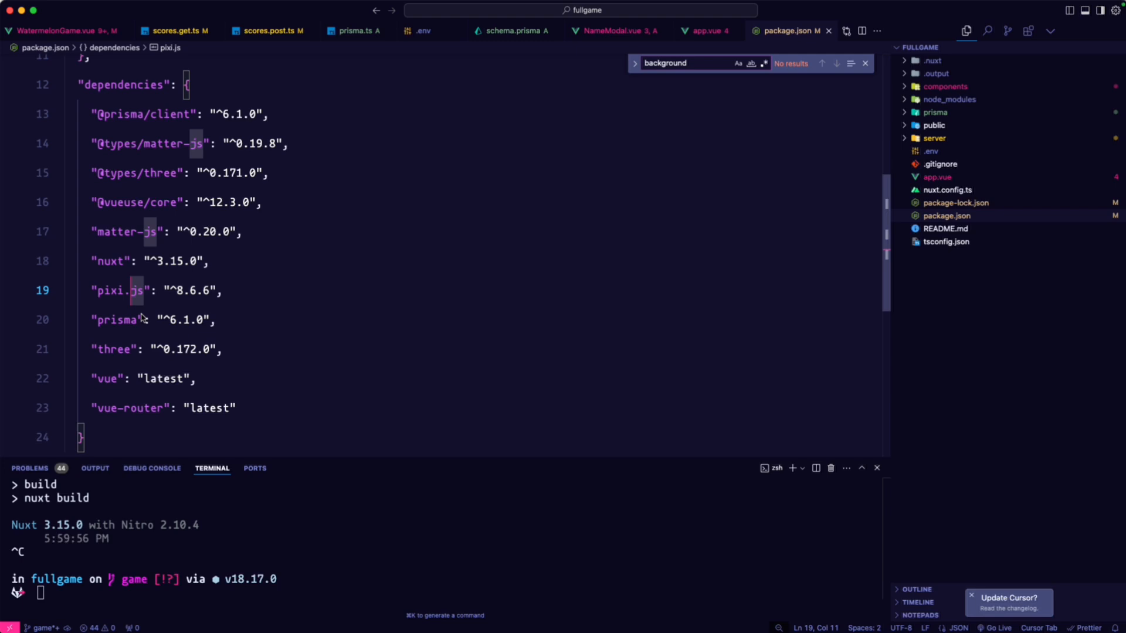
{"action": "mouse_move", "coordinate": [128, 304]}
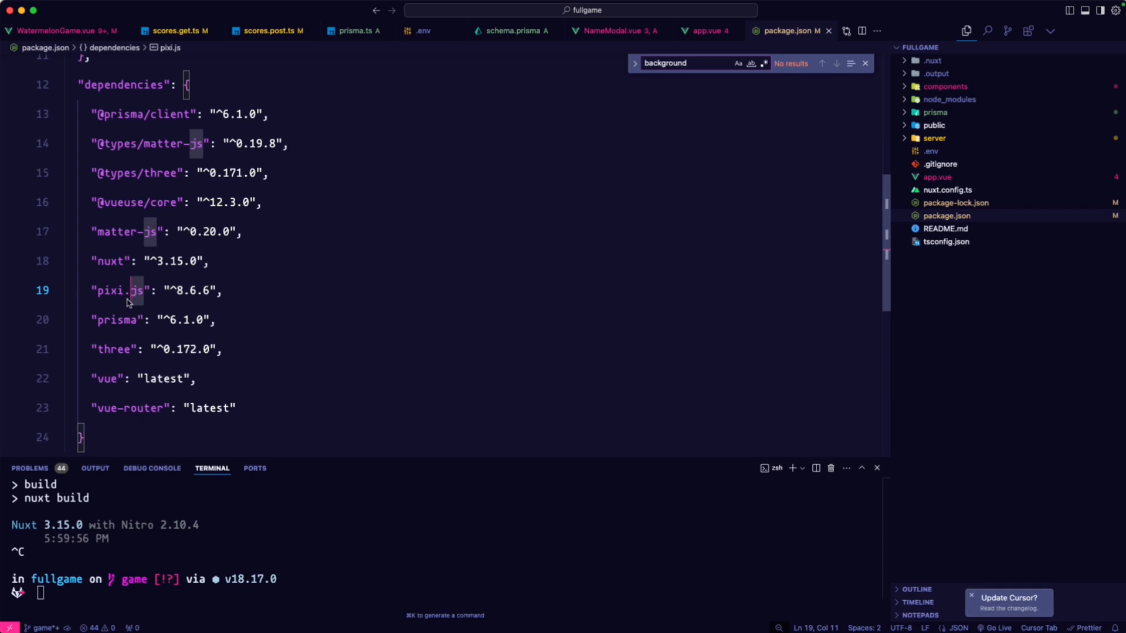
{"action": "mouse_move", "coordinate": [134, 291]}
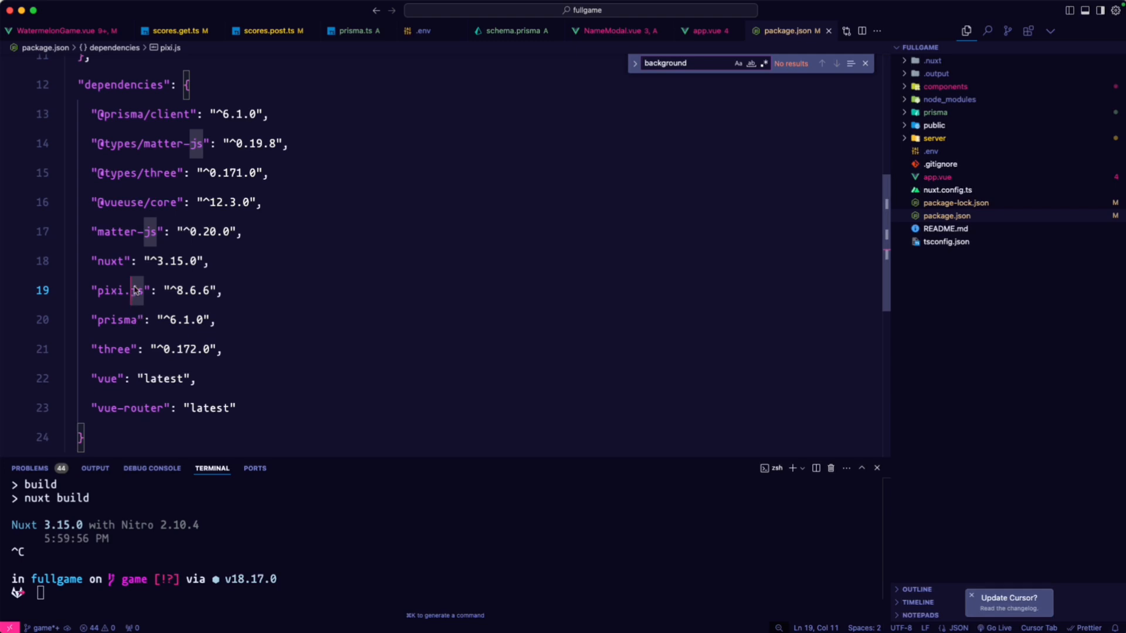
{"action": "mouse_move", "coordinate": [512, 288]}
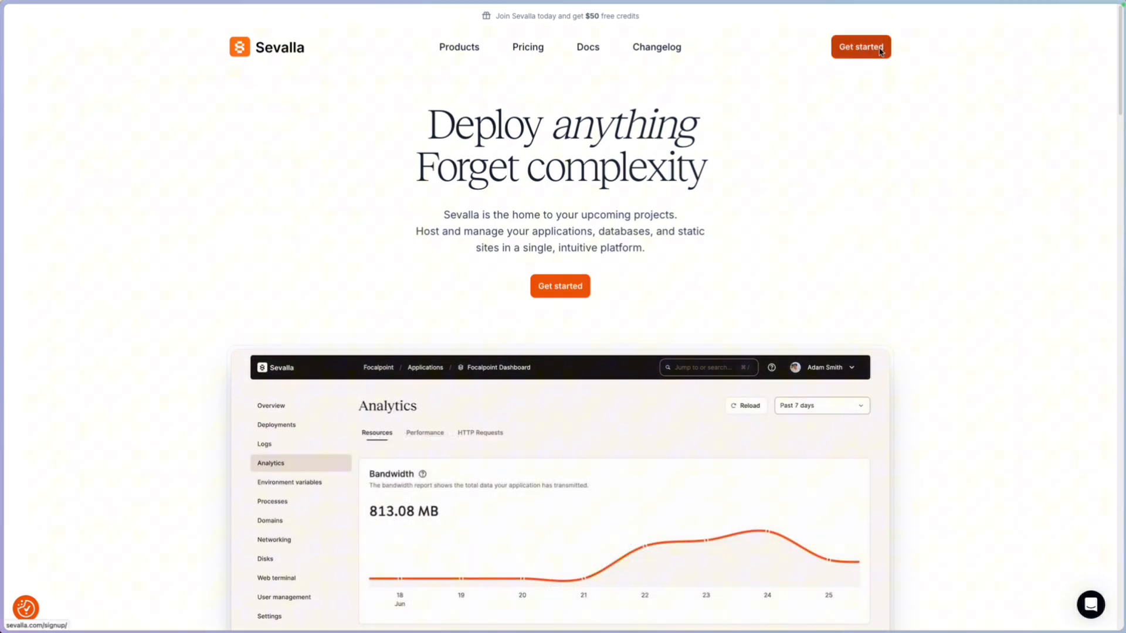
Begin adding a new application from the dashboard and choose the suikagame GitHub repository
{"action": "left_click", "coordinate": [859, 47]}
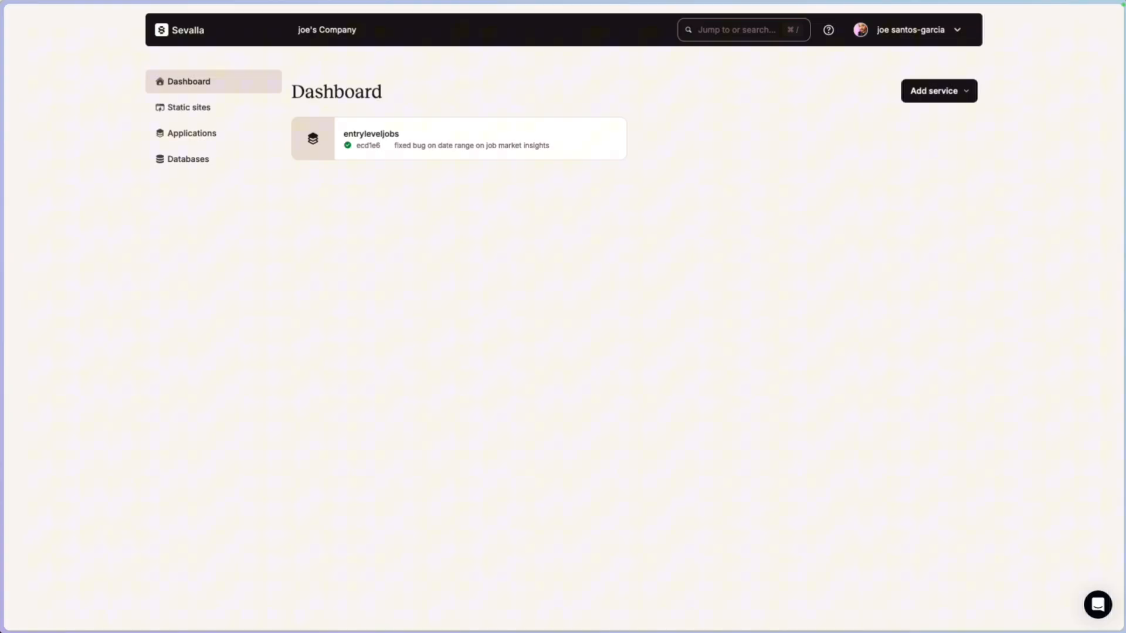
{"action": "mouse_move", "coordinate": [938, 91]}
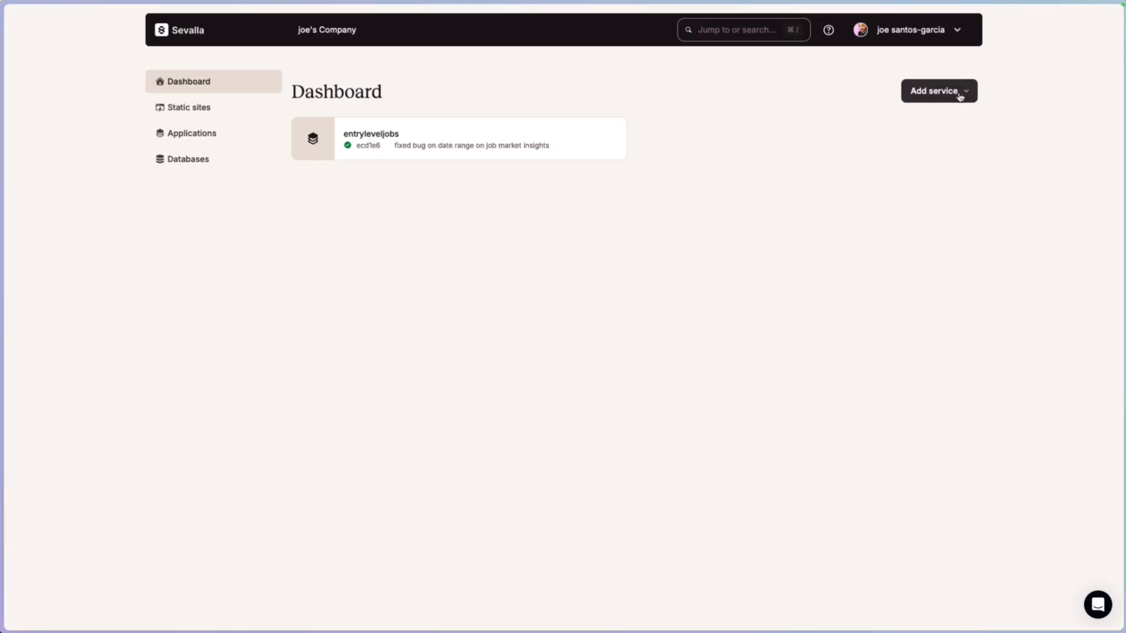
{"action": "left_click", "coordinate": [938, 90]}
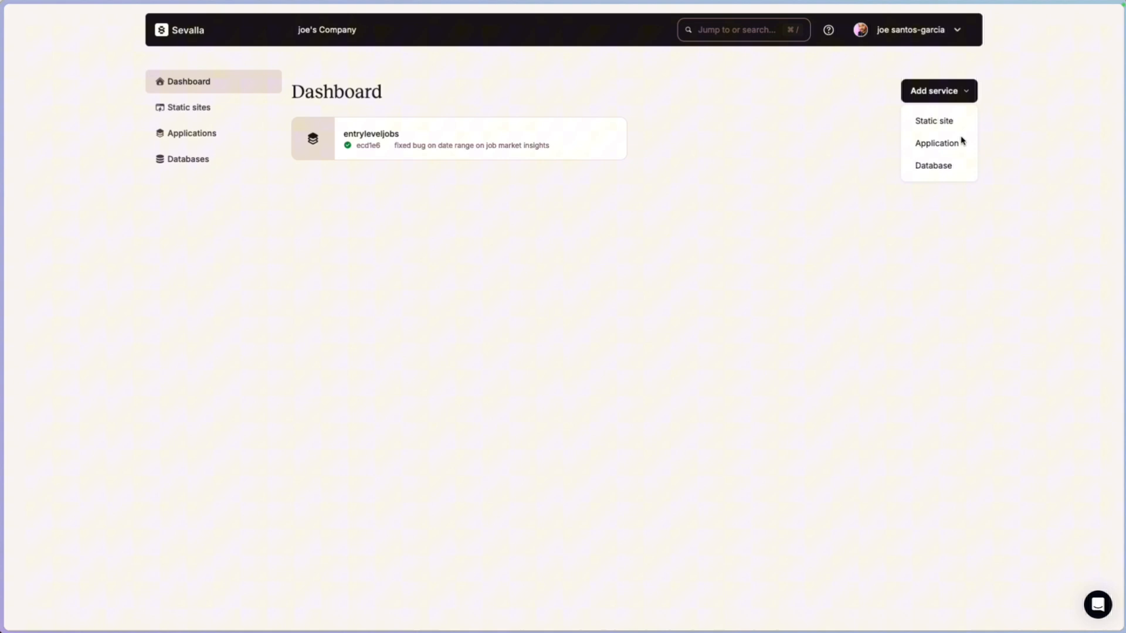
{"action": "left_click", "coordinate": [936, 143]}
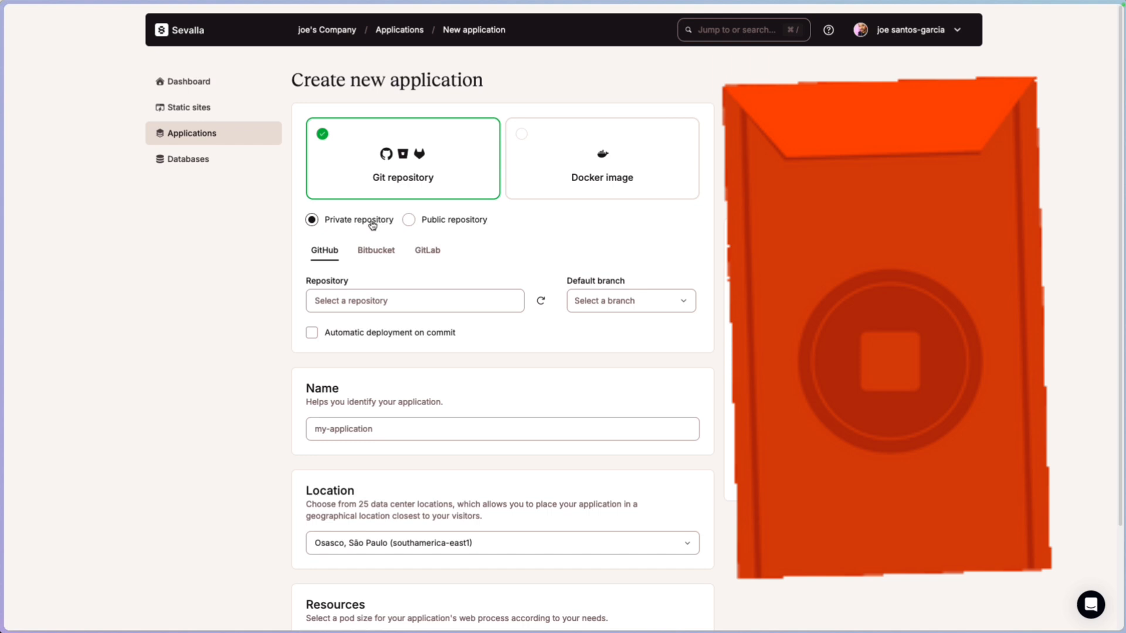
{"action": "left_click", "coordinate": [414, 300]}
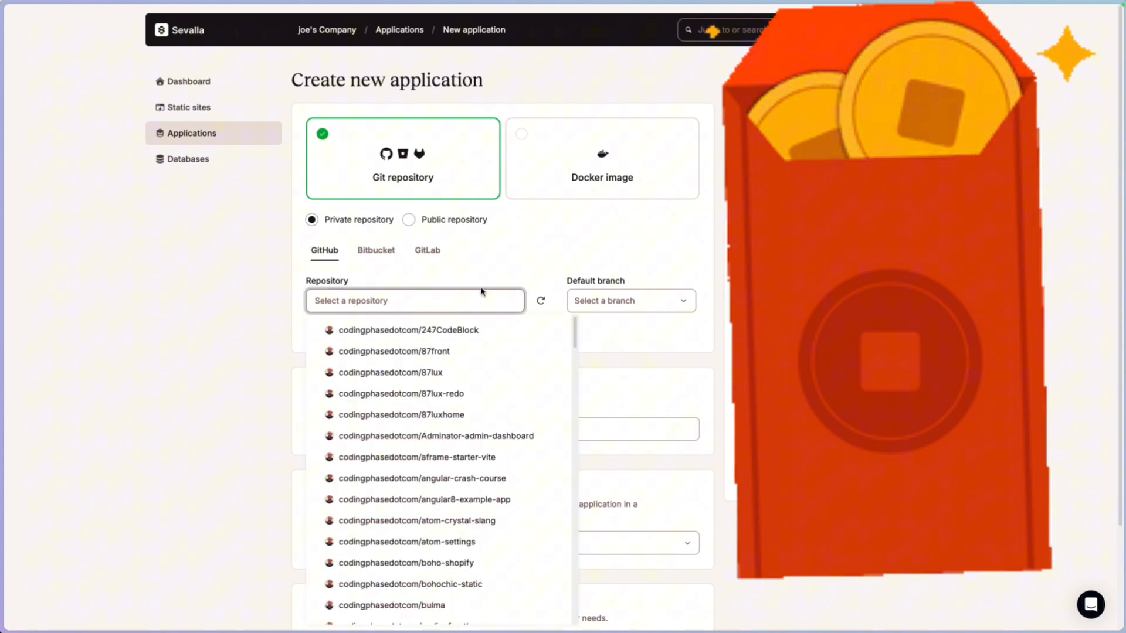
{"action": "type", "text": "sui"}
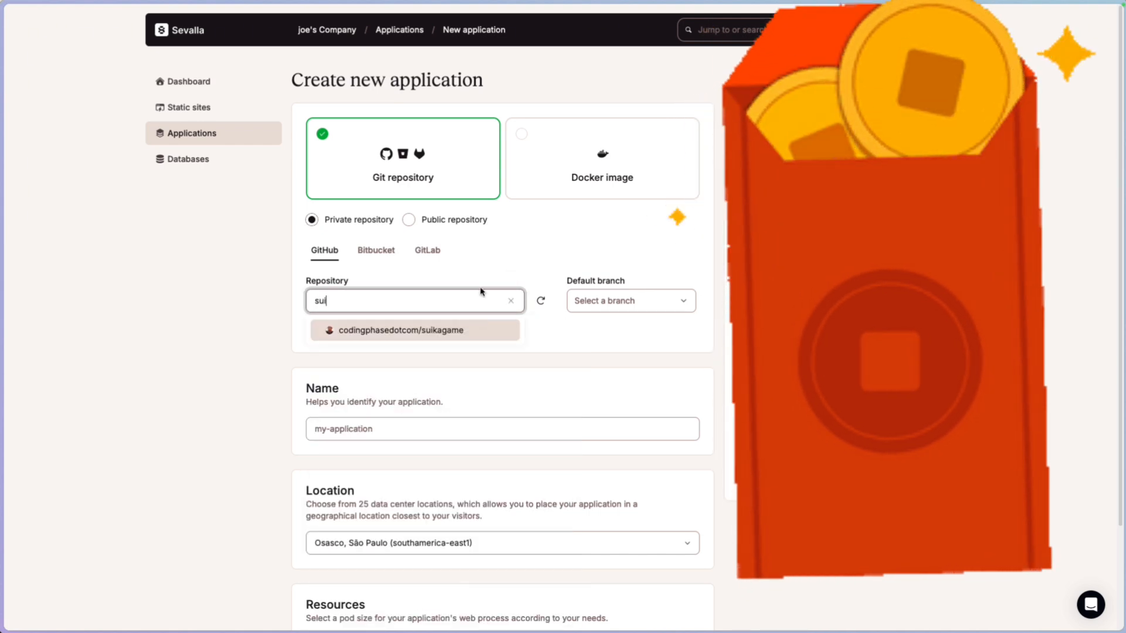
{"action": "left_click", "coordinate": [401, 331]}
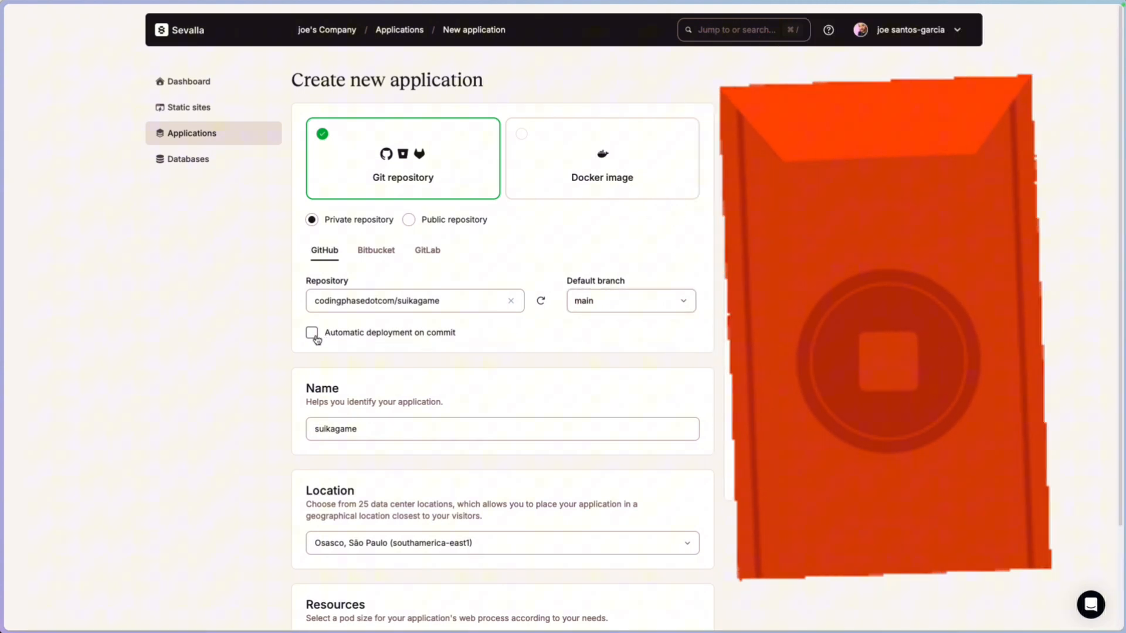
Enable automatic deployment on commit, keep the Ashburn location and create the suikagame application
{"action": "left_click", "coordinate": [312, 321]}
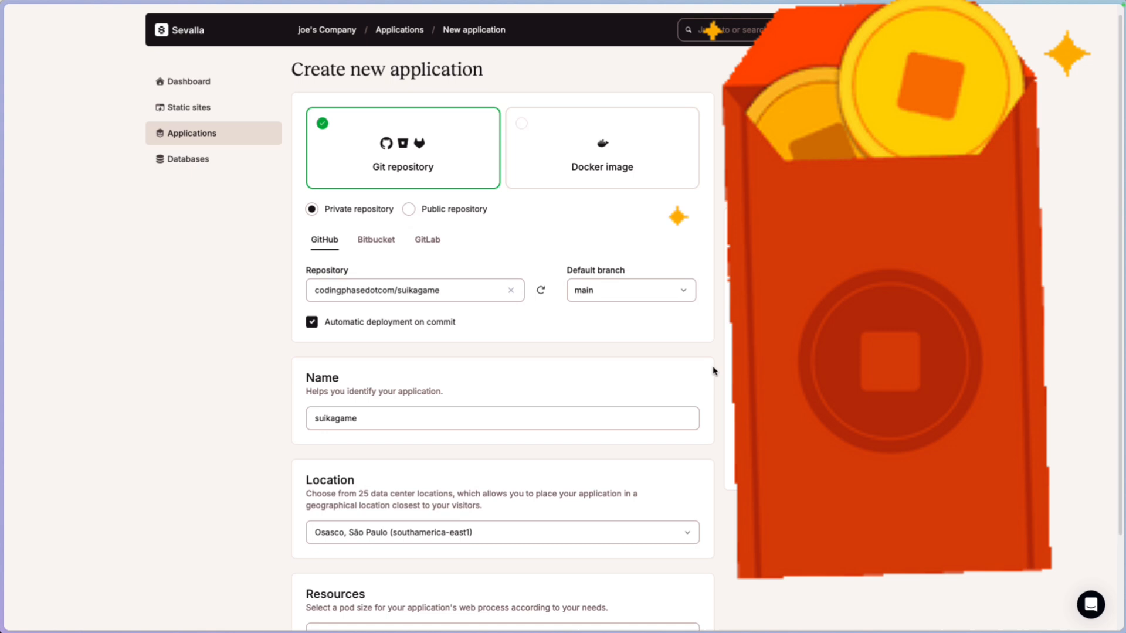
{"action": "scroll", "scroll_direction": "down", "scroll_amount": 3}
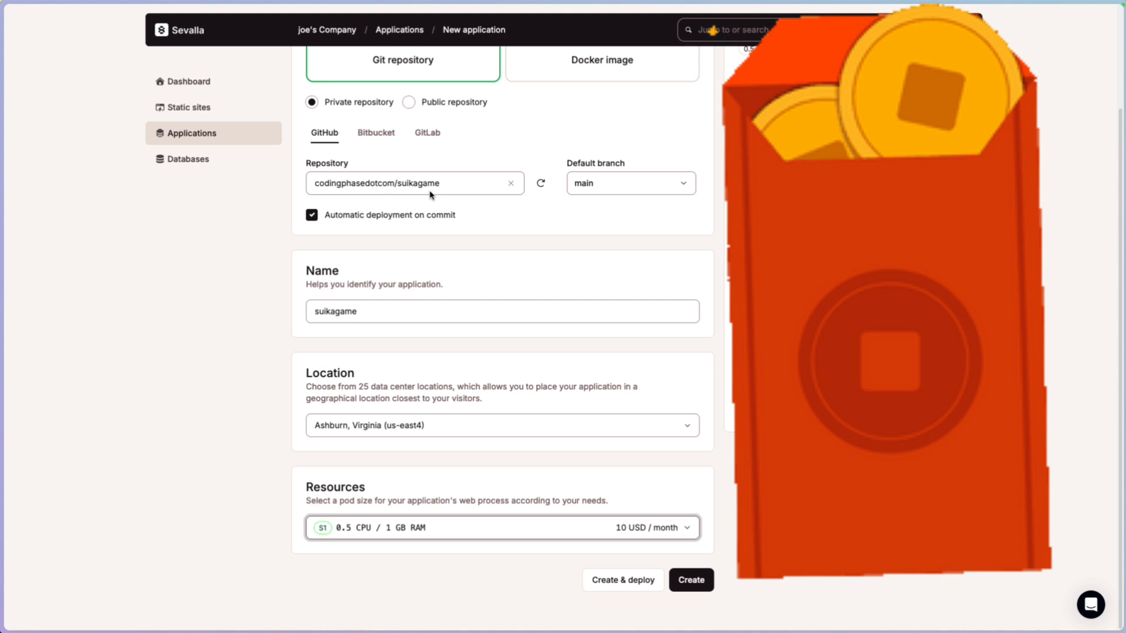
{"action": "left_click", "coordinate": [689, 579]}
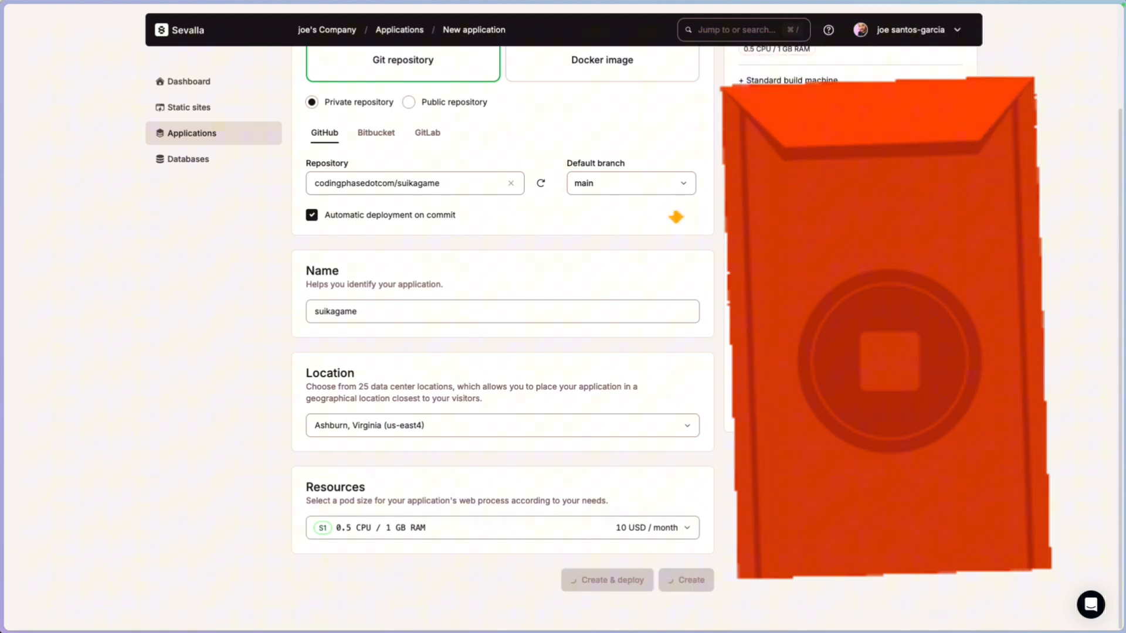
{"action": "left_click", "coordinate": [683, 579]}
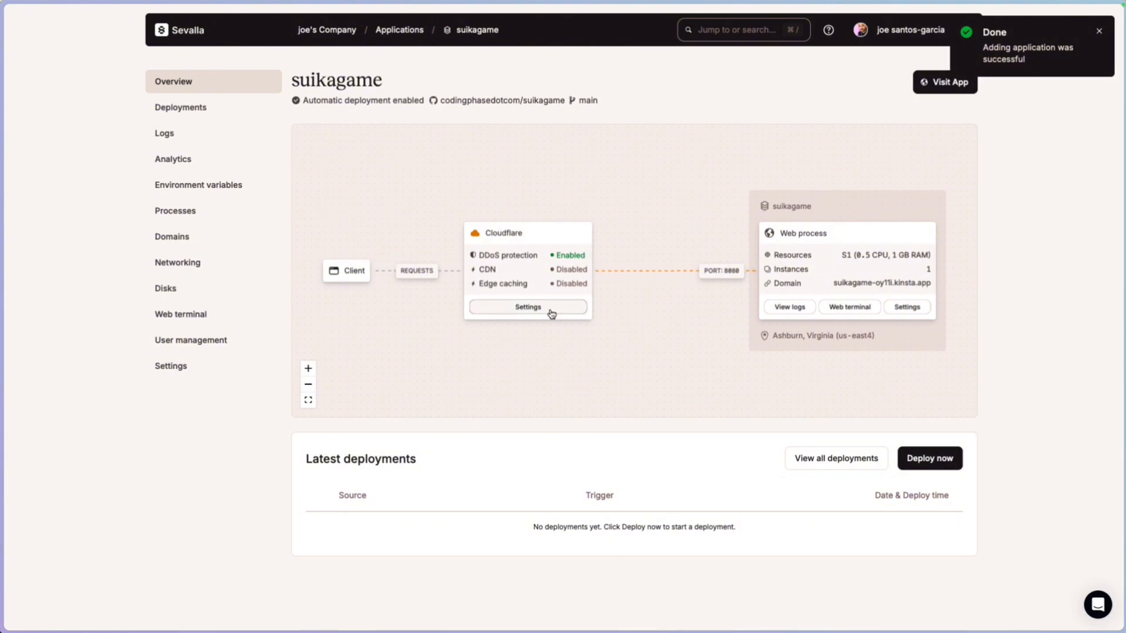
Turn on CDN for the suikagame app while leaving edge caching disabled
{"action": "left_click", "coordinate": [526, 306]}
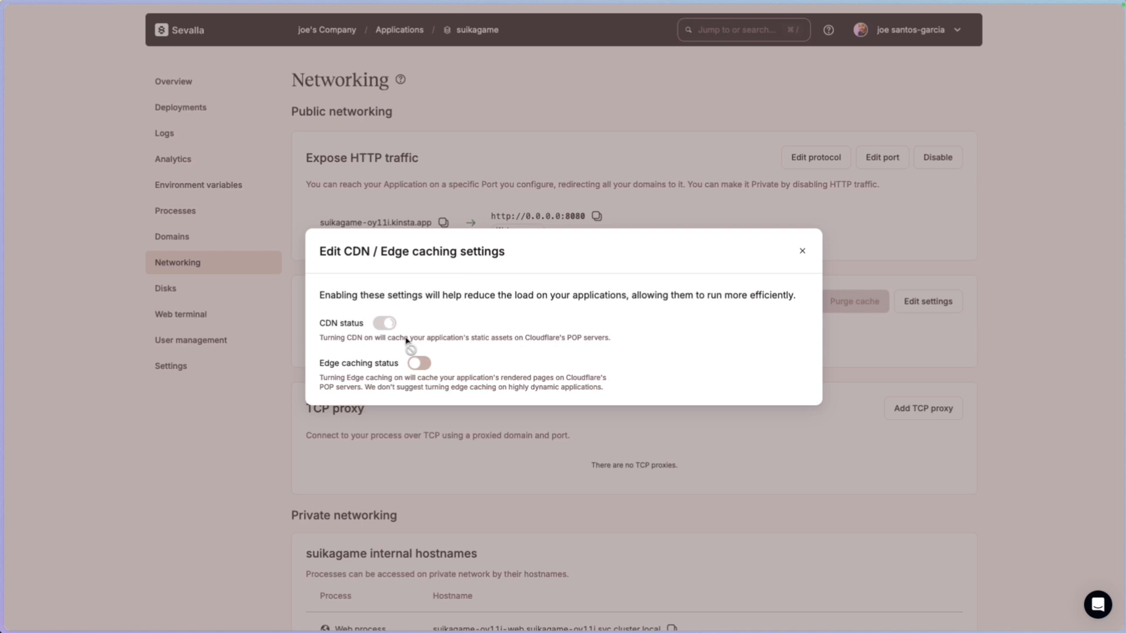
{"action": "left_click", "coordinate": [385, 323]}
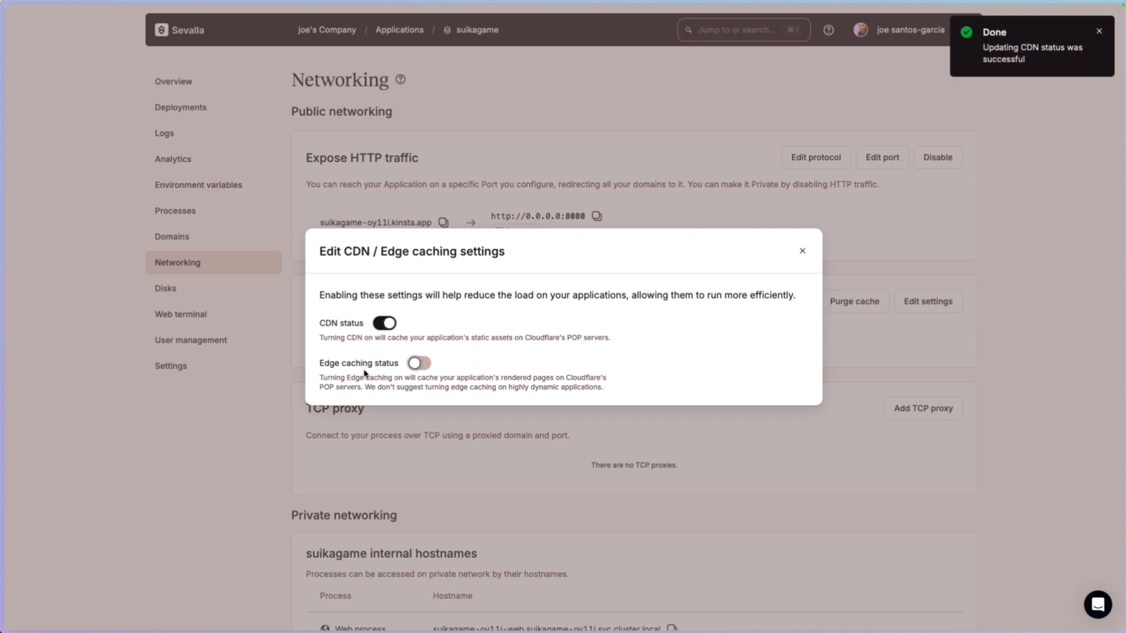
{"action": "mouse_move", "coordinate": [791, 318]}
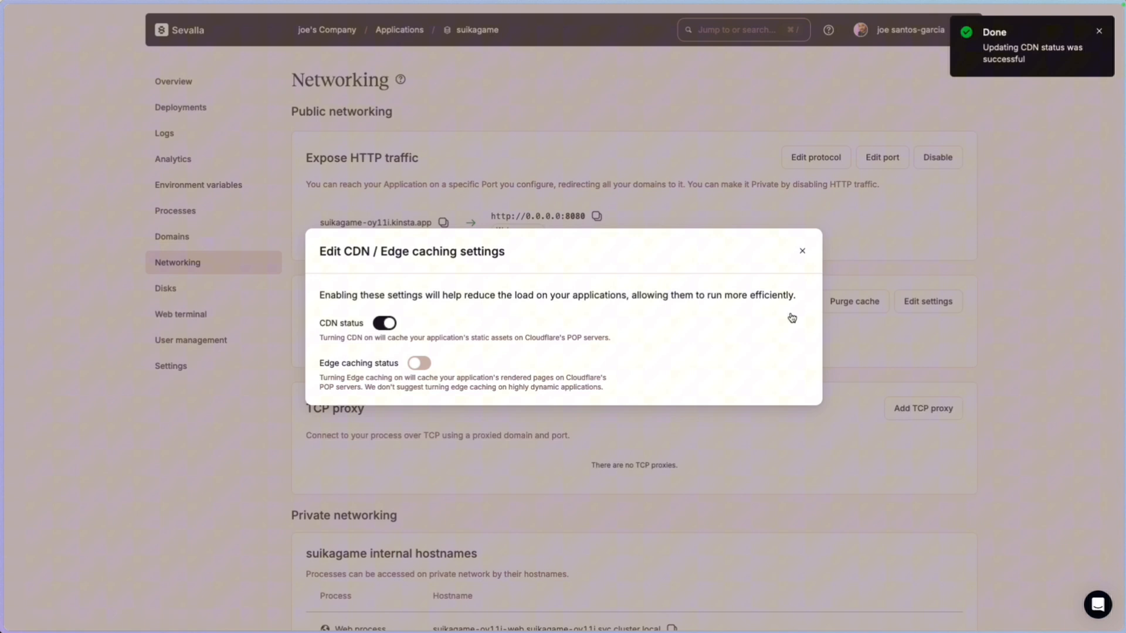
{"action": "left_click", "coordinate": [802, 251]}
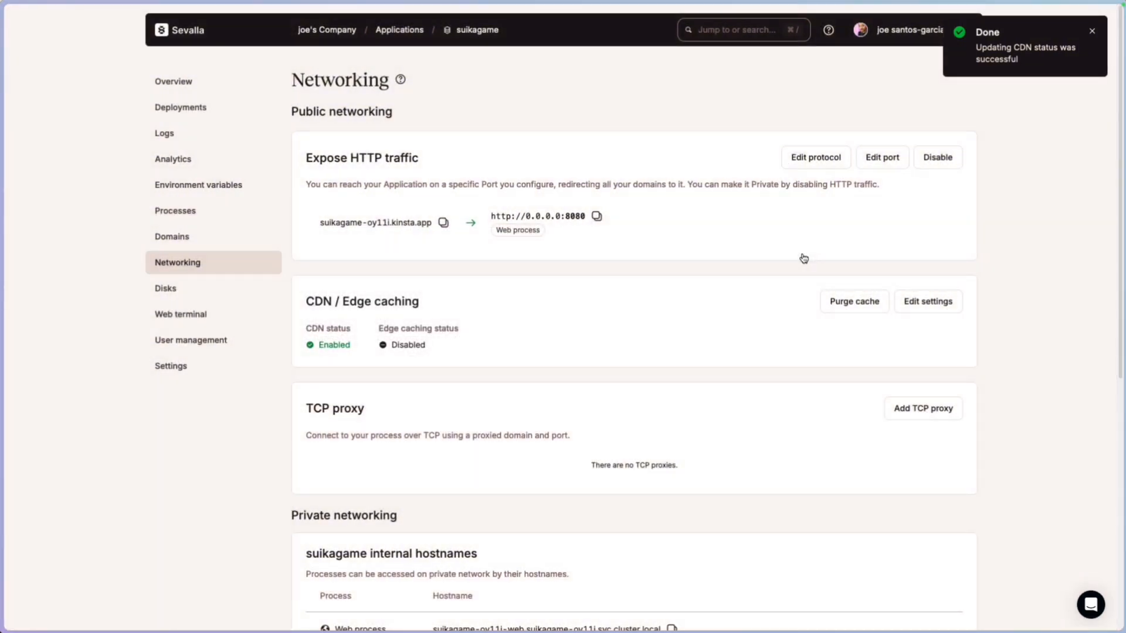
{"action": "mouse_move", "coordinate": [465, 294]}
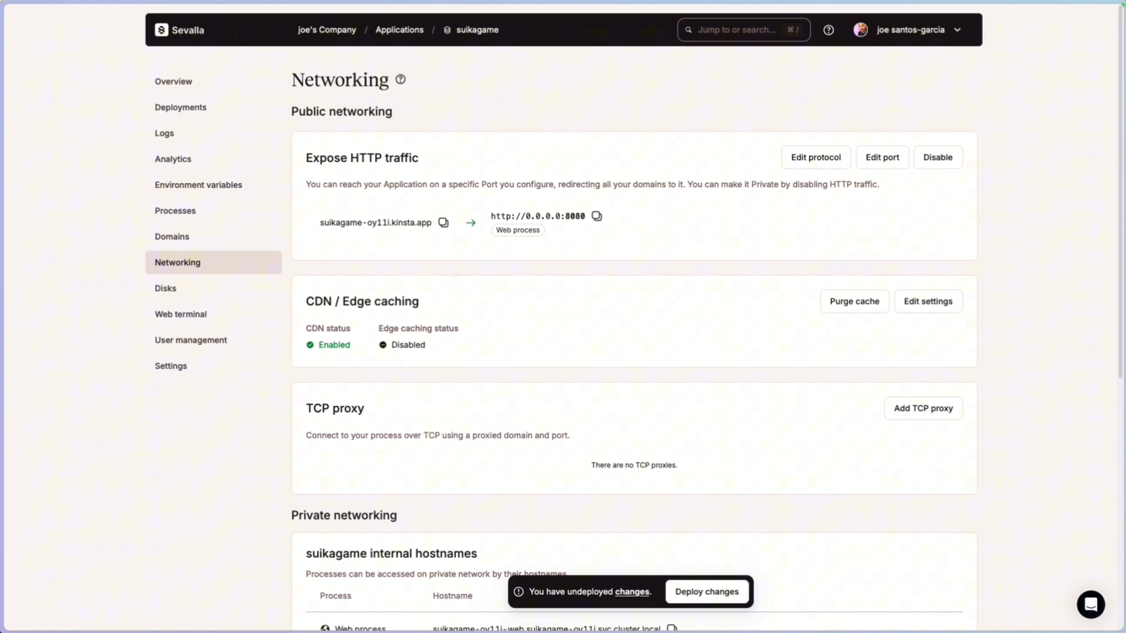
Update the web process start command to 'npm run build && npm run start' and view the deployment history
{"action": "left_click", "coordinate": [175, 210]}
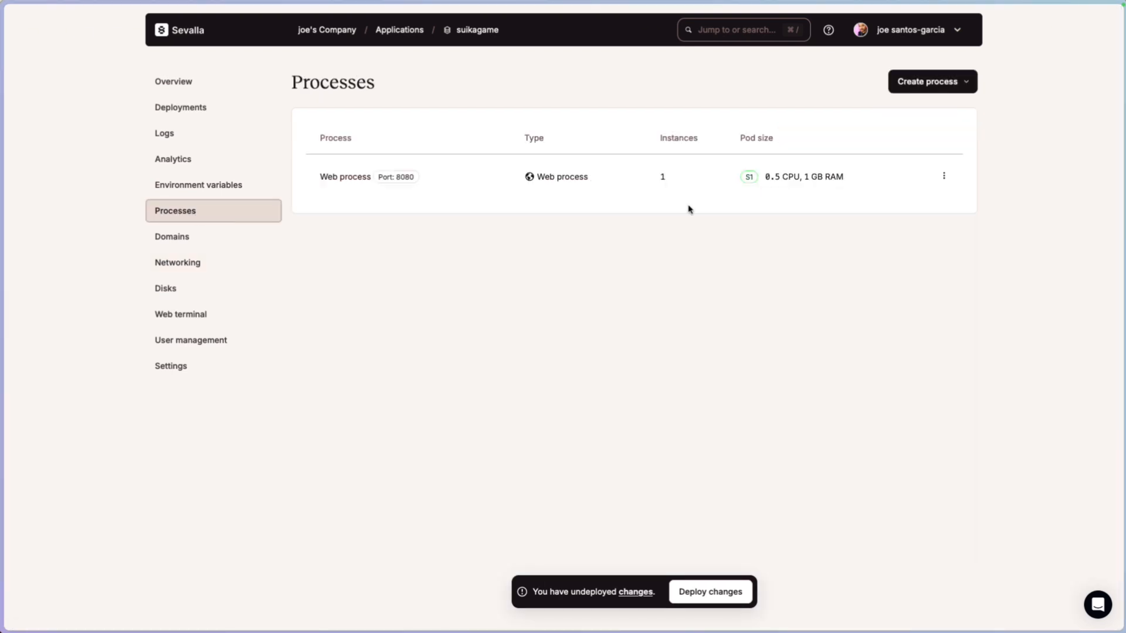
{"action": "left_click", "coordinate": [942, 174]}
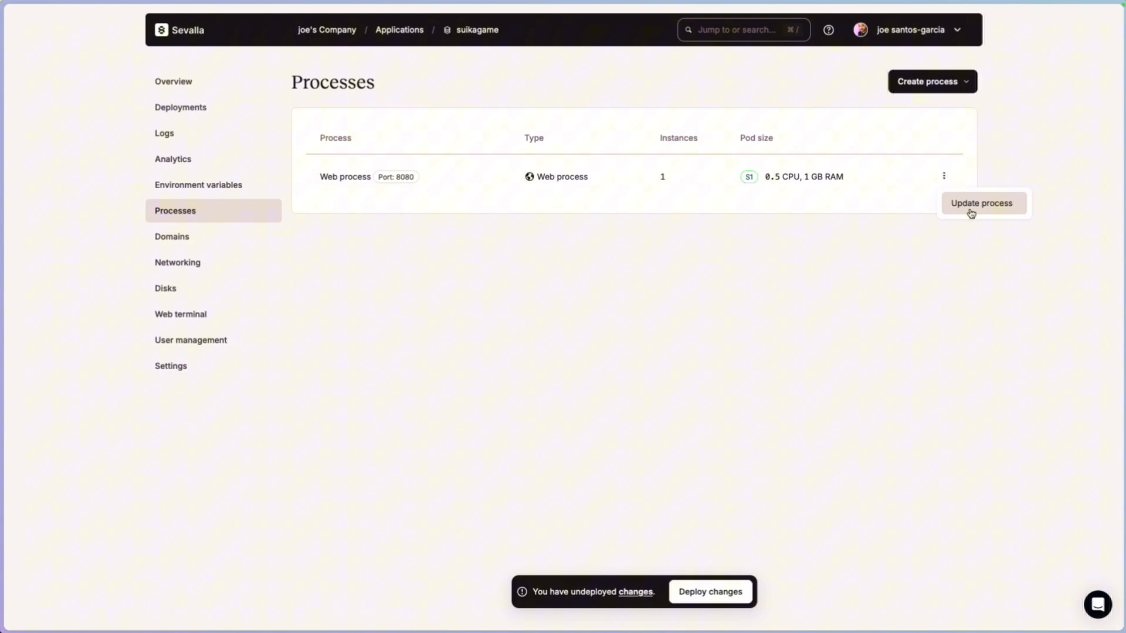
{"action": "left_click", "coordinate": [980, 203]}
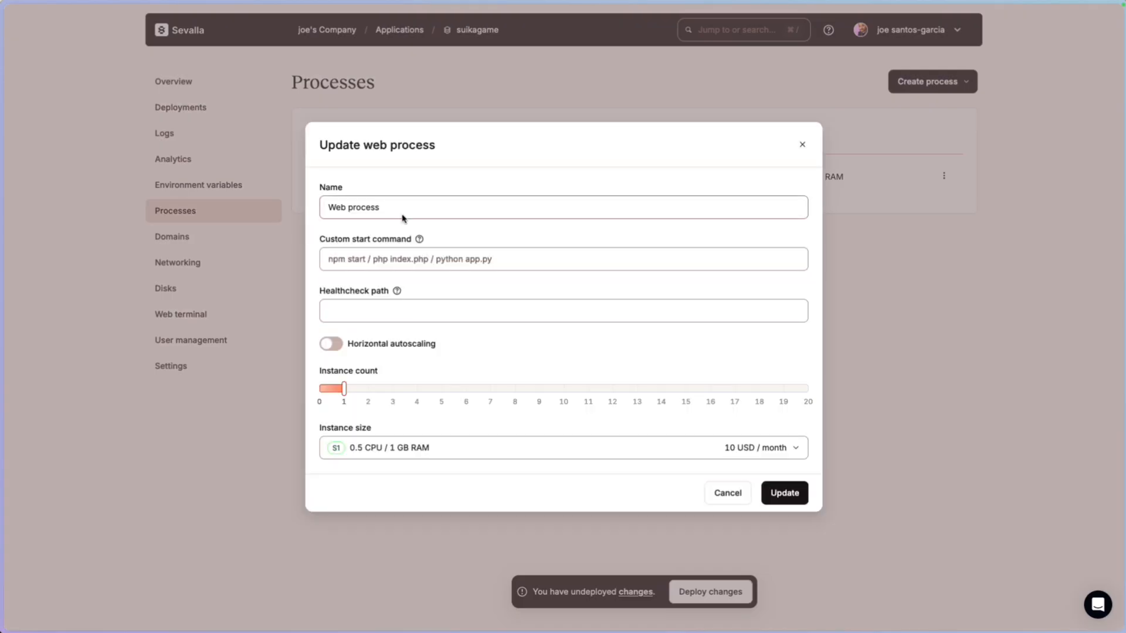
{"action": "type", "text": "npm run build && npm run start"}
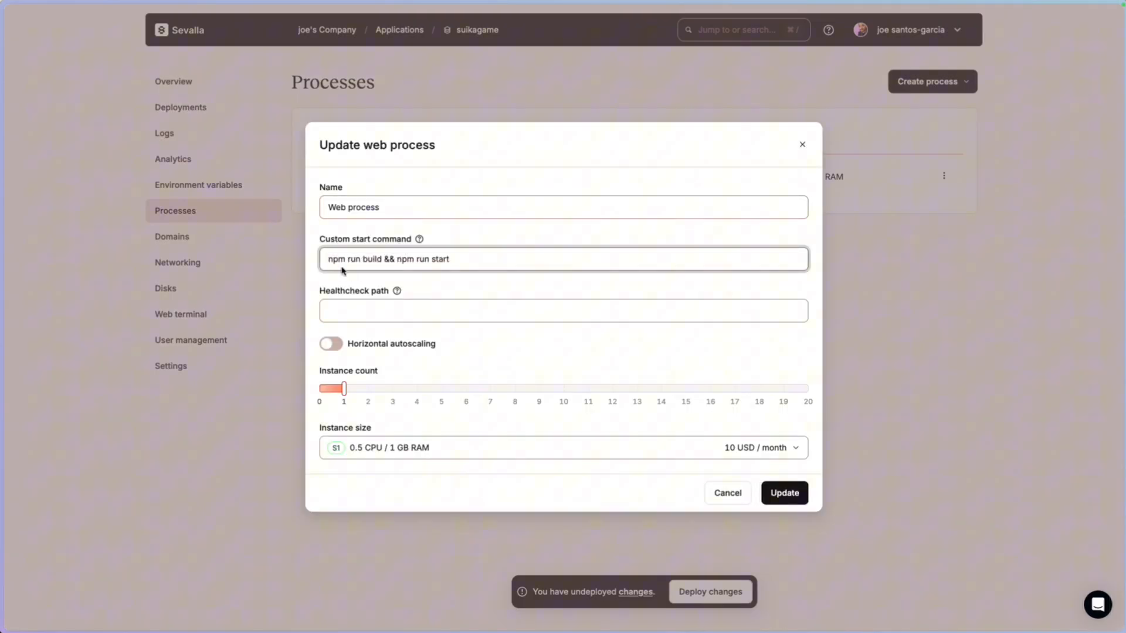
{"action": "mouse_move", "coordinate": [765, 421]}
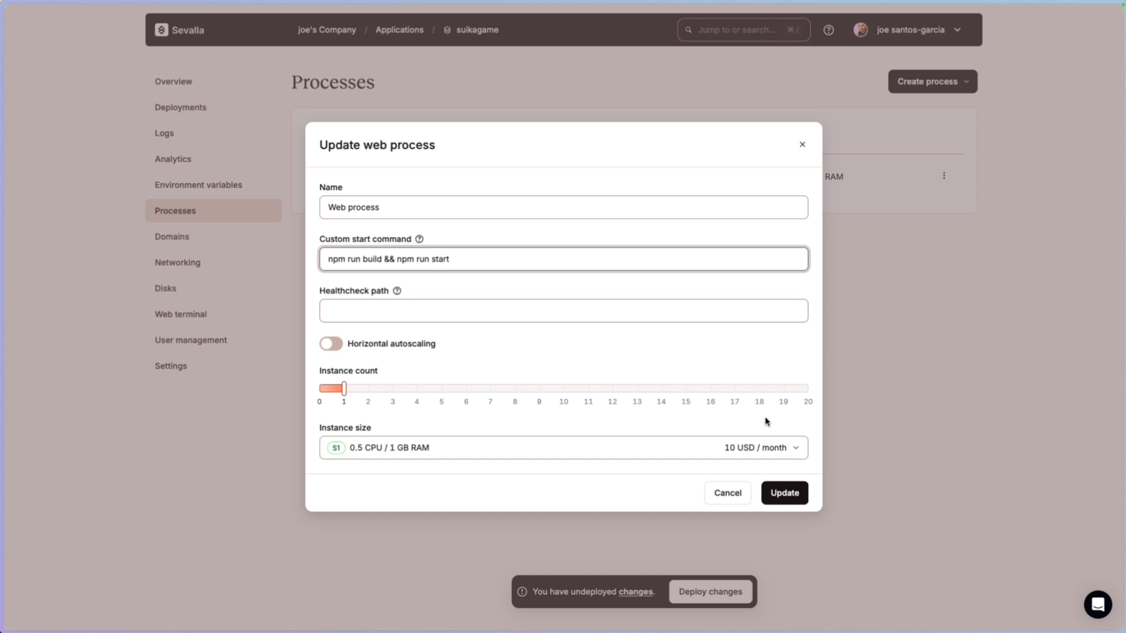
{"action": "left_click", "coordinate": [784, 493]}
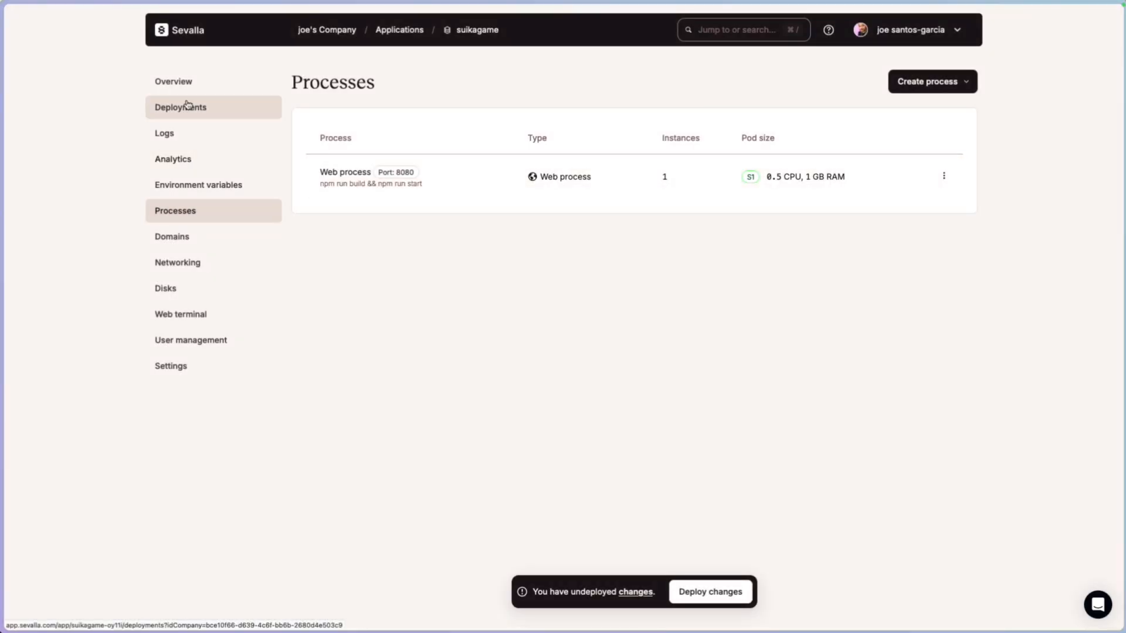
{"action": "left_click", "coordinate": [180, 107]}
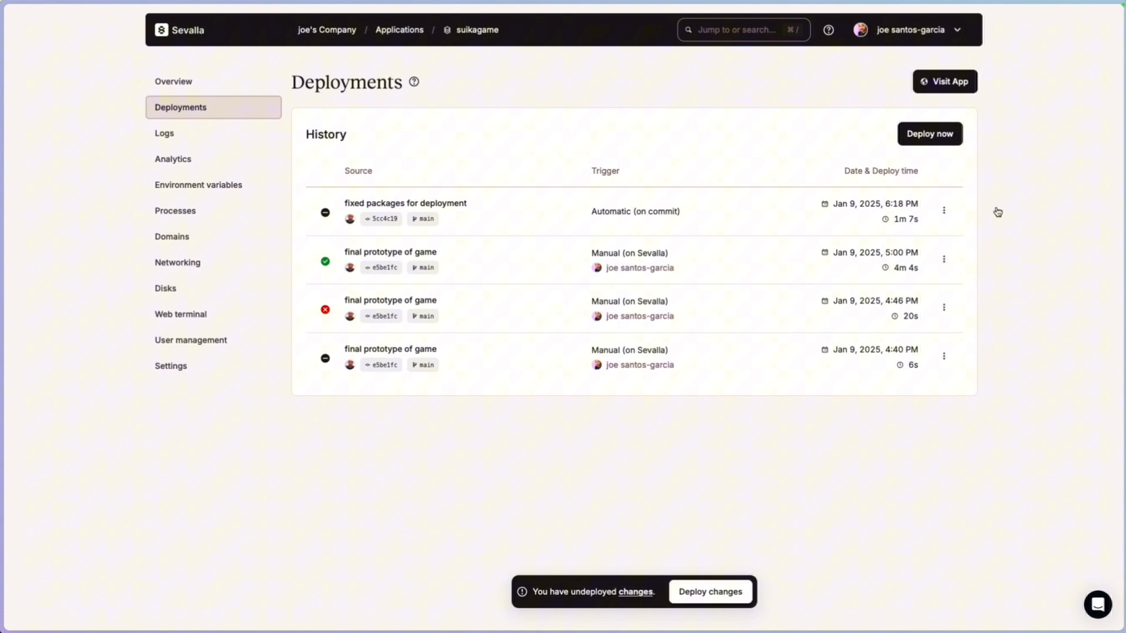
Deploy the main branch, watch the logs until it succeeds, then visit the live app
{"action": "left_click", "coordinate": [929, 134]}
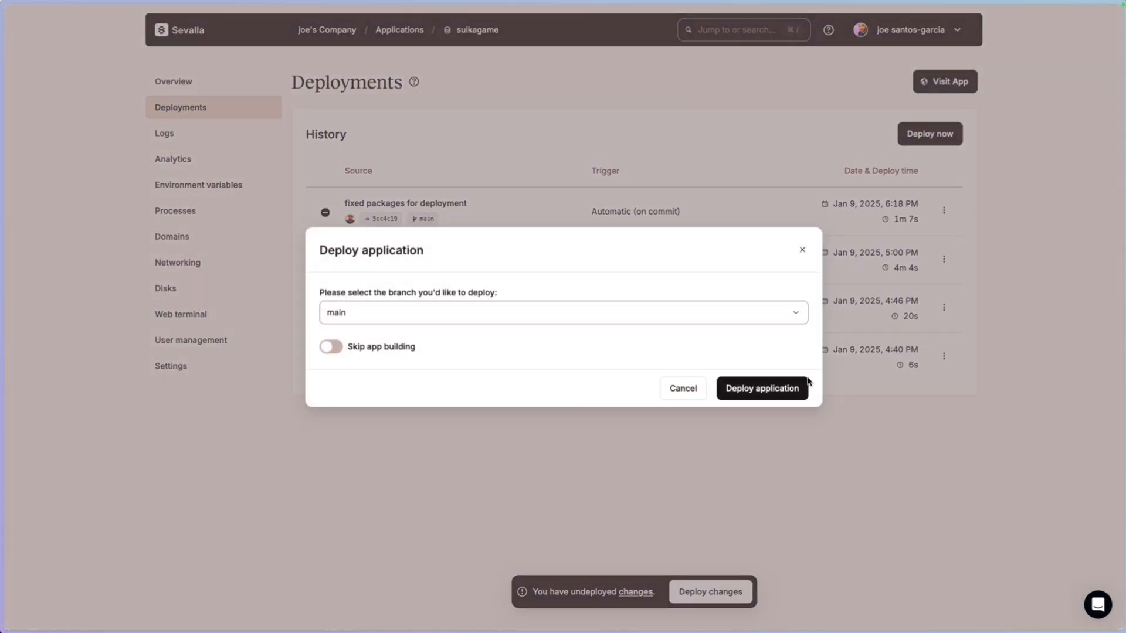
{"action": "left_click", "coordinate": [762, 388]}
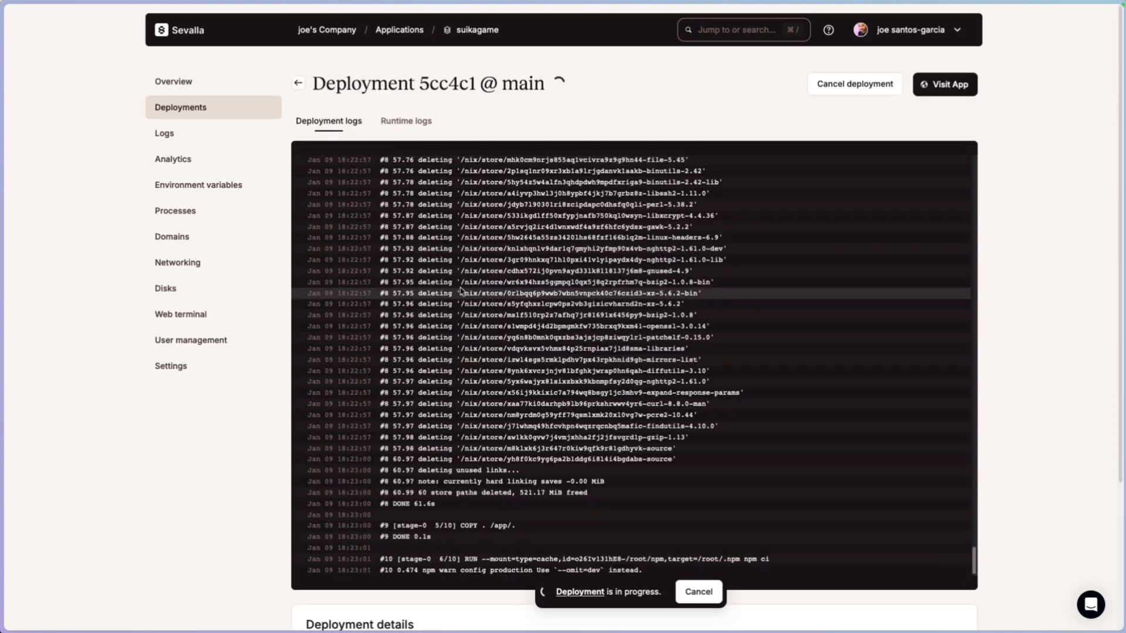
{"action": "scroll", "scroll_direction": "up", "scroll_amount": 3}
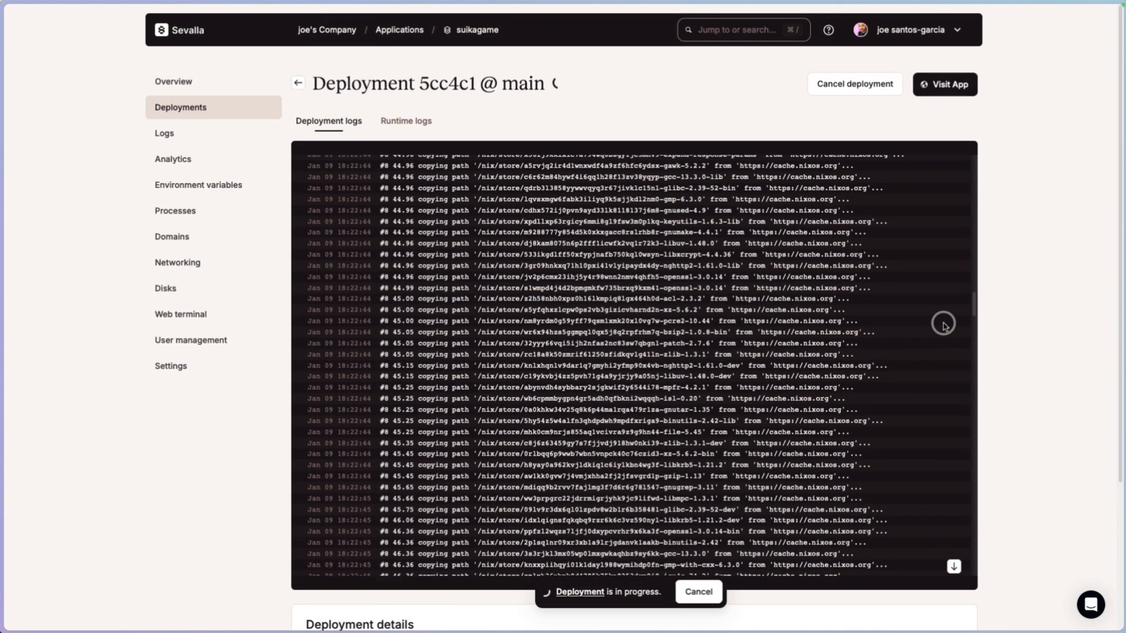
{"action": "scroll", "scroll_direction": "up", "scroll_amount": 3}
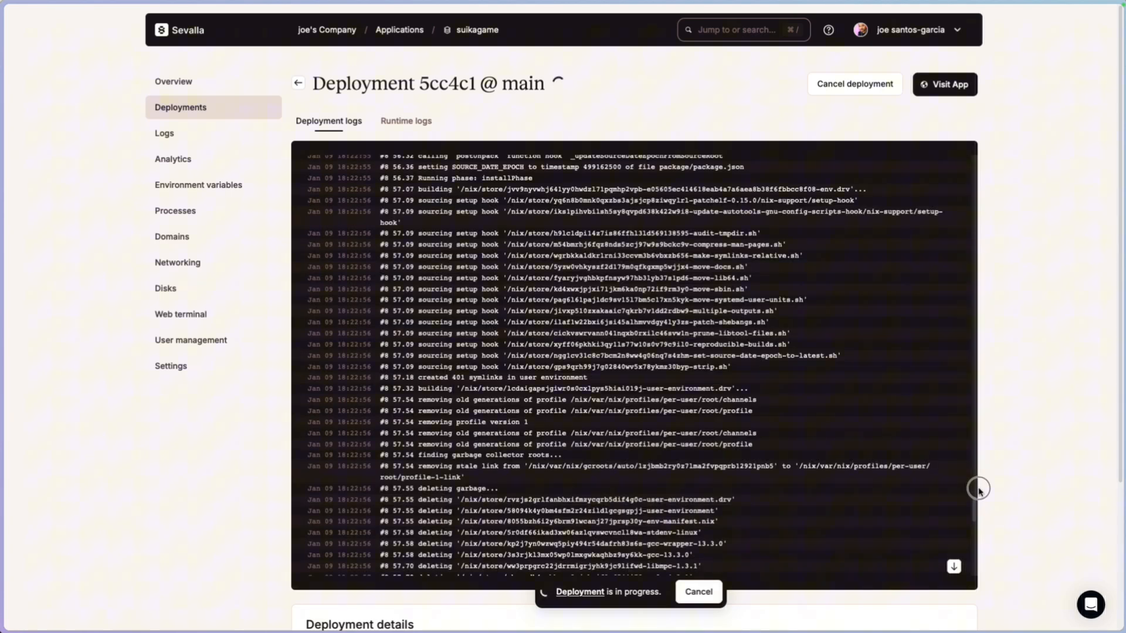
{"action": "scroll", "scroll_direction": "down", "scroll_amount": 3}
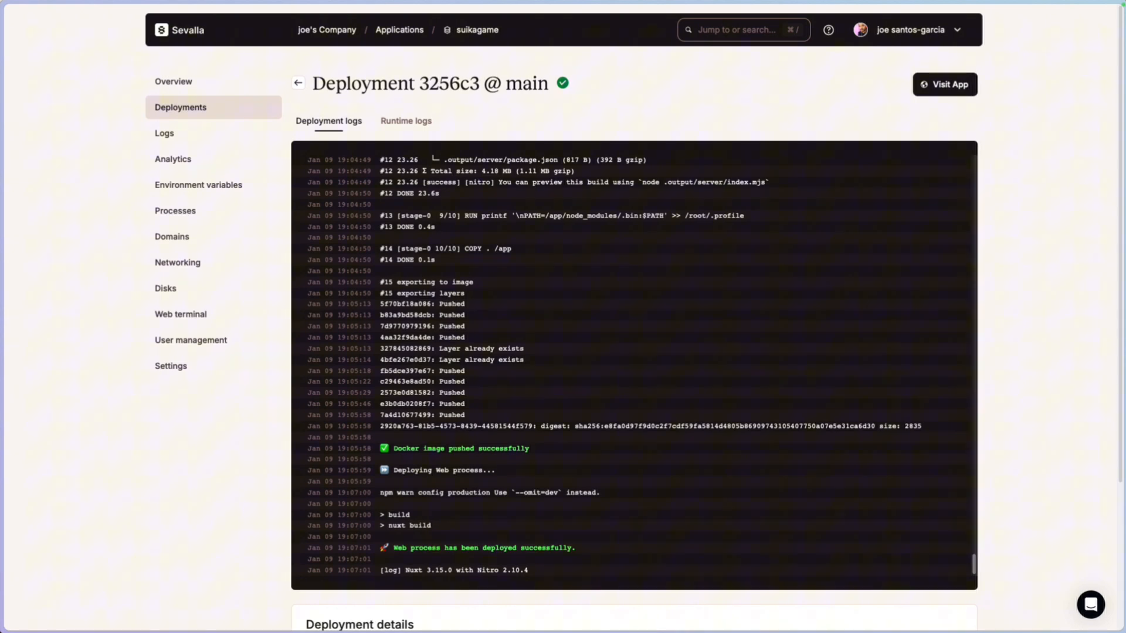
{"action": "left_click", "coordinate": [171, 236]}
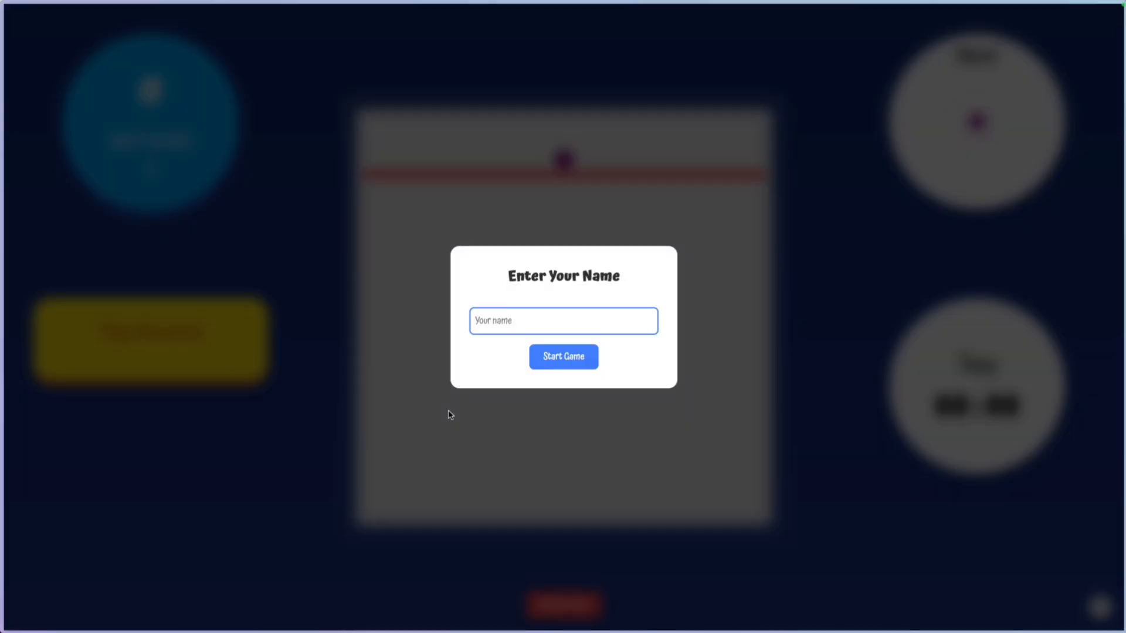
{"action": "mouse_move", "coordinate": [415, 374]}
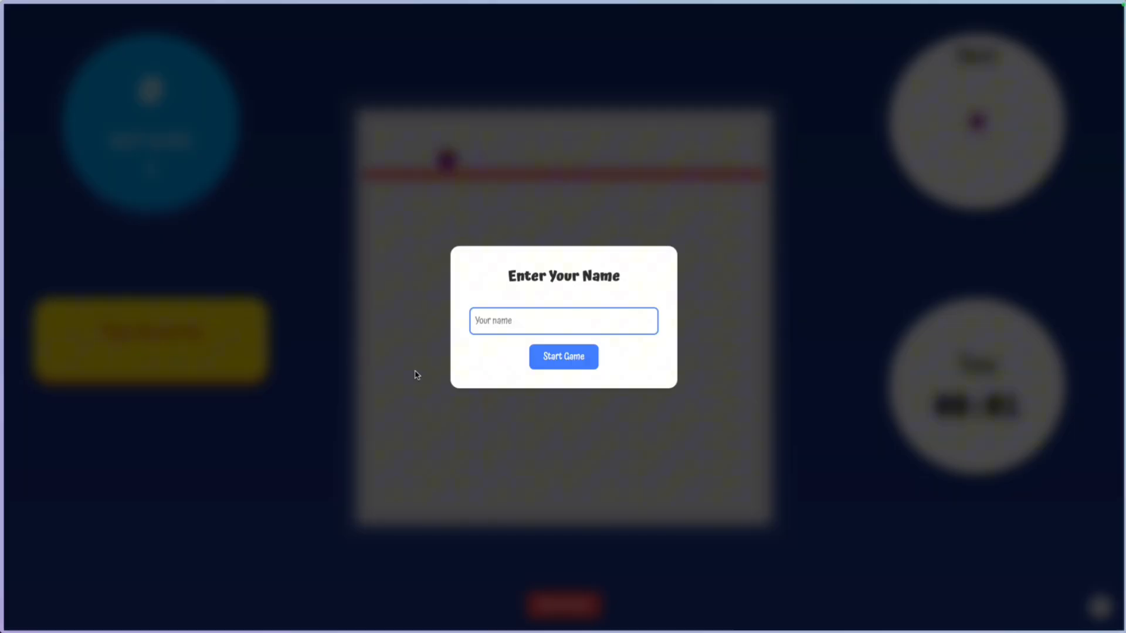
Start a game on the deployed site as 'ja' and drop a fruit into the box
{"action": "type", "text": "ja"}
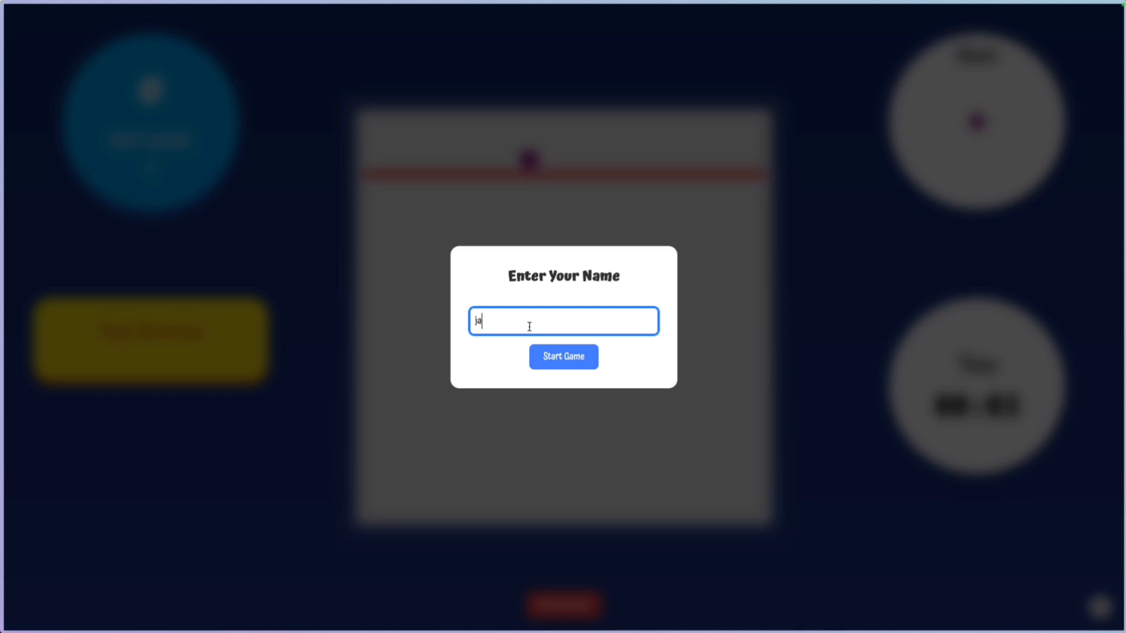
{"action": "left_click", "coordinate": [564, 356]}
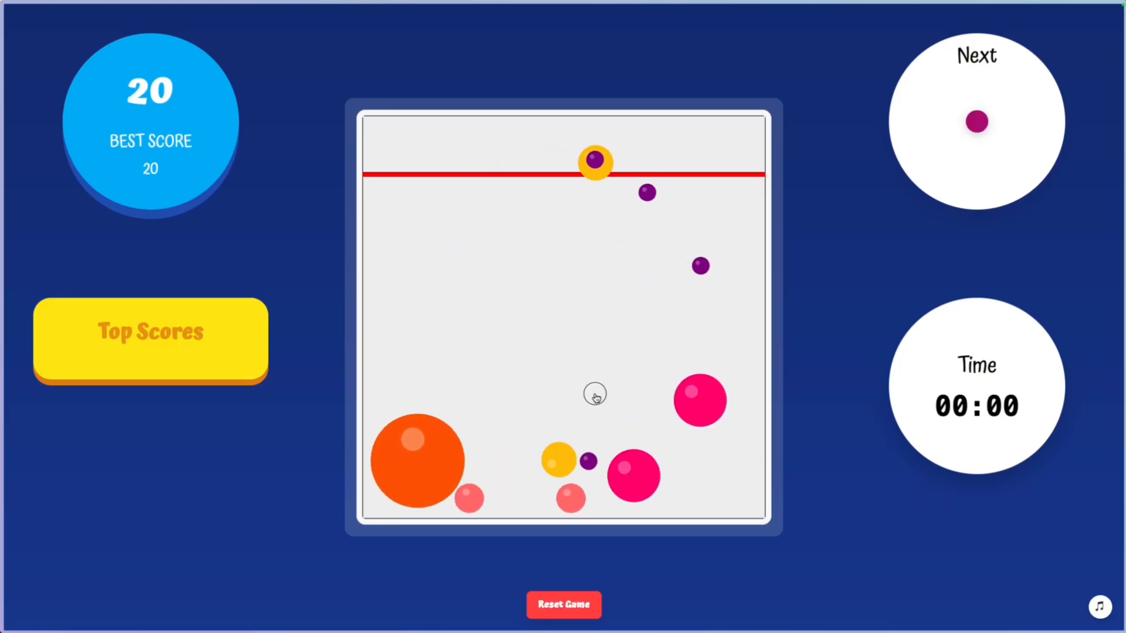
{"action": "left_click", "coordinate": [595, 394]}
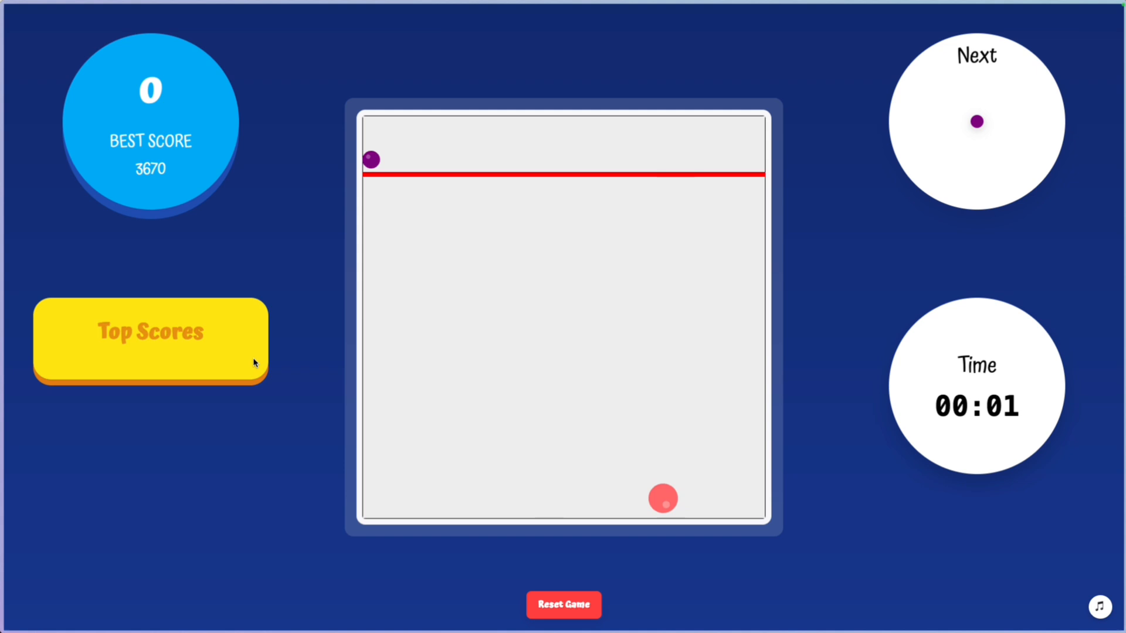
{"action": "mouse_move", "coordinate": [191, 423]}
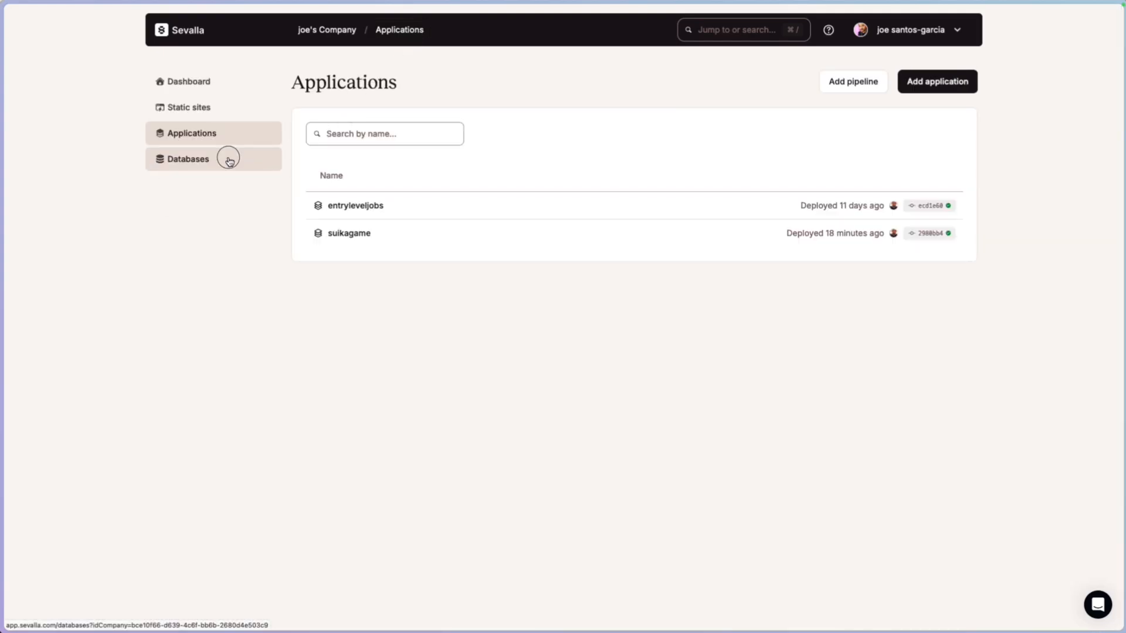
Begin a new MySQL 9.0 database and name it suika-game
{"action": "left_click", "coordinate": [187, 158]}
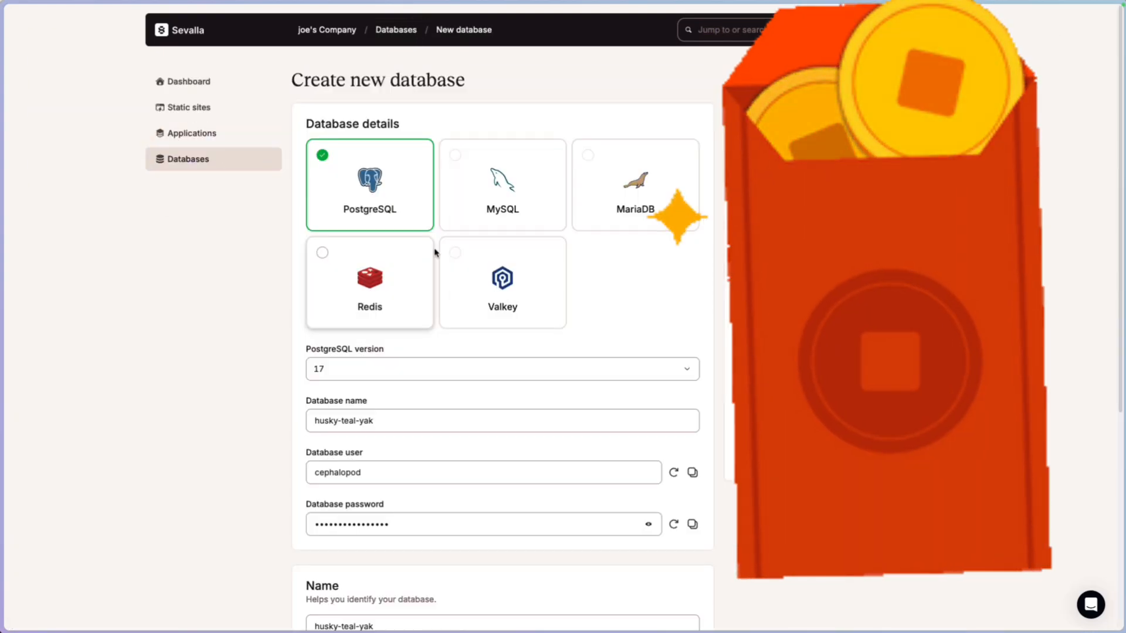
{"action": "left_click", "coordinate": [502, 184]}
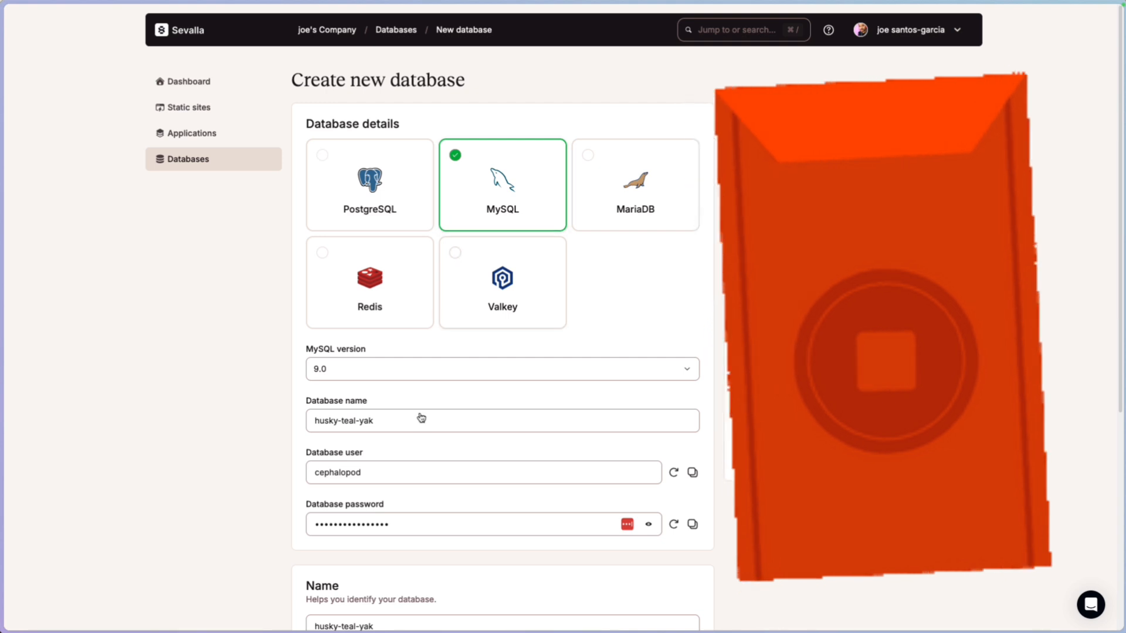
{"action": "scroll", "scroll_direction": "down", "scroll_amount": 3}
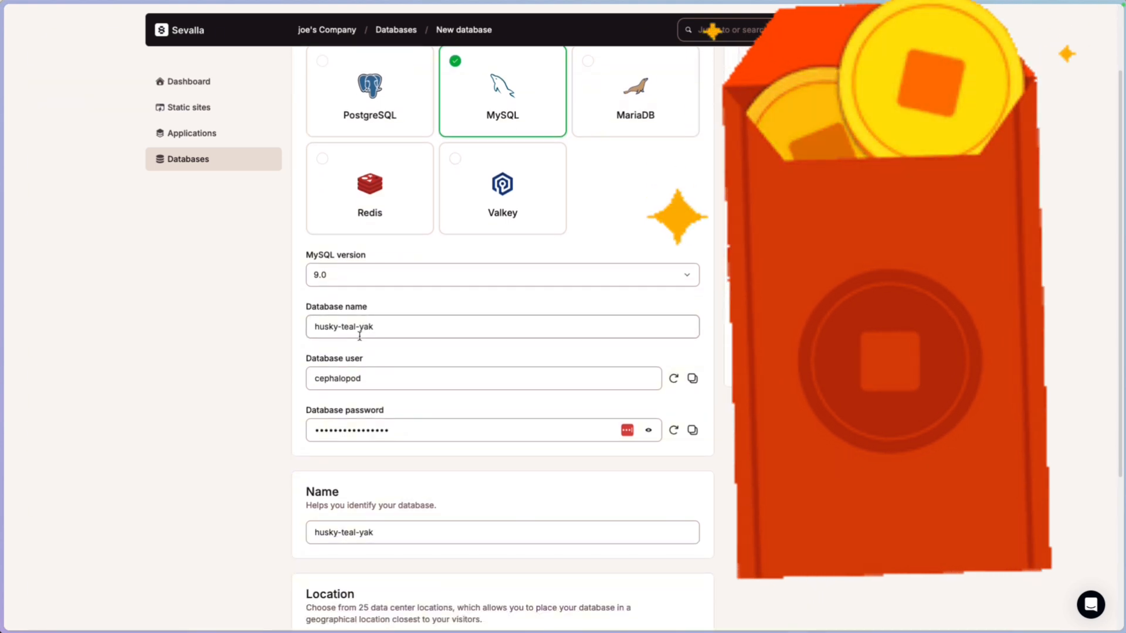
{"action": "scroll", "scroll_direction": "down", "scroll_amount": 3}
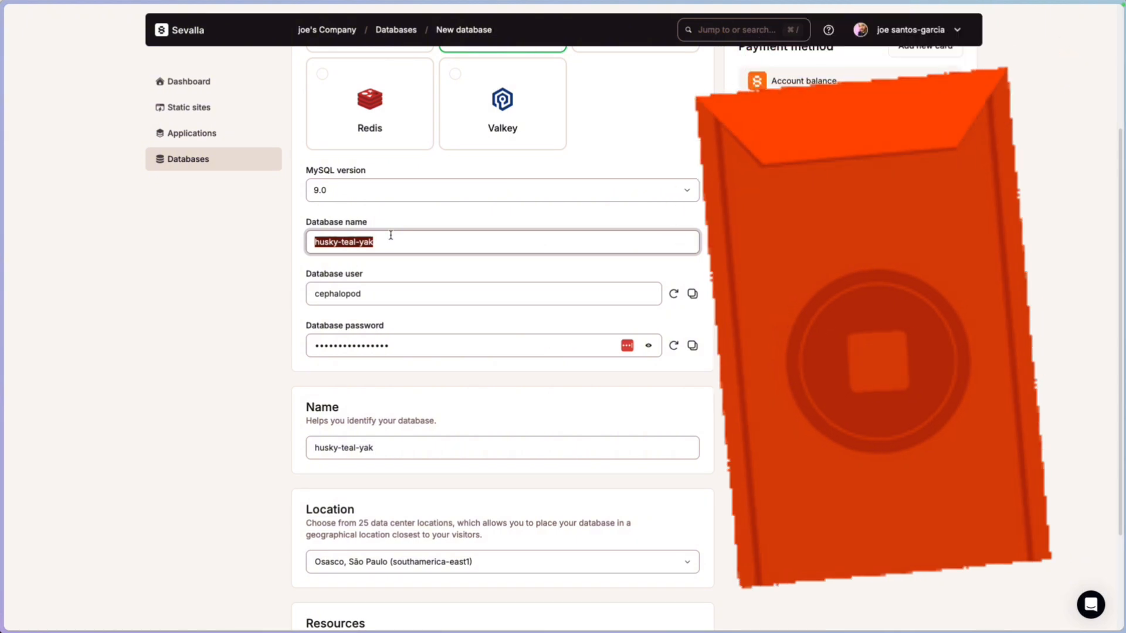
{"action": "type", "text": "suika-"}
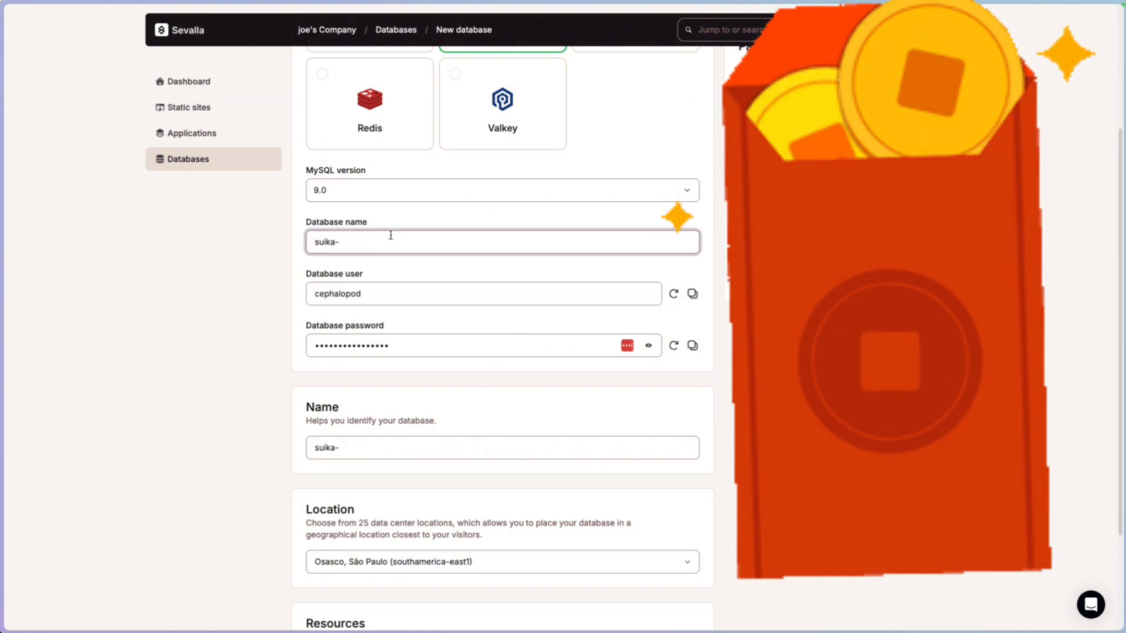
{"action": "type", "text": "game"}
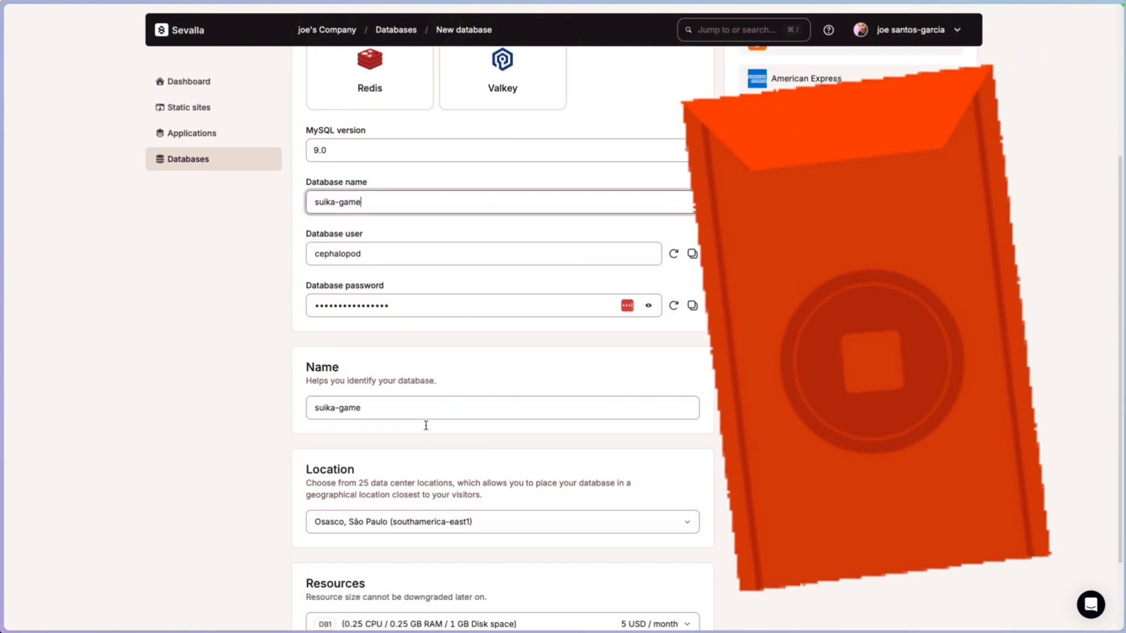
Set the location to Ashburn, Virginia (us-east4), keep DB1 resources and create the database
{"action": "left_click", "coordinate": [500, 520]}
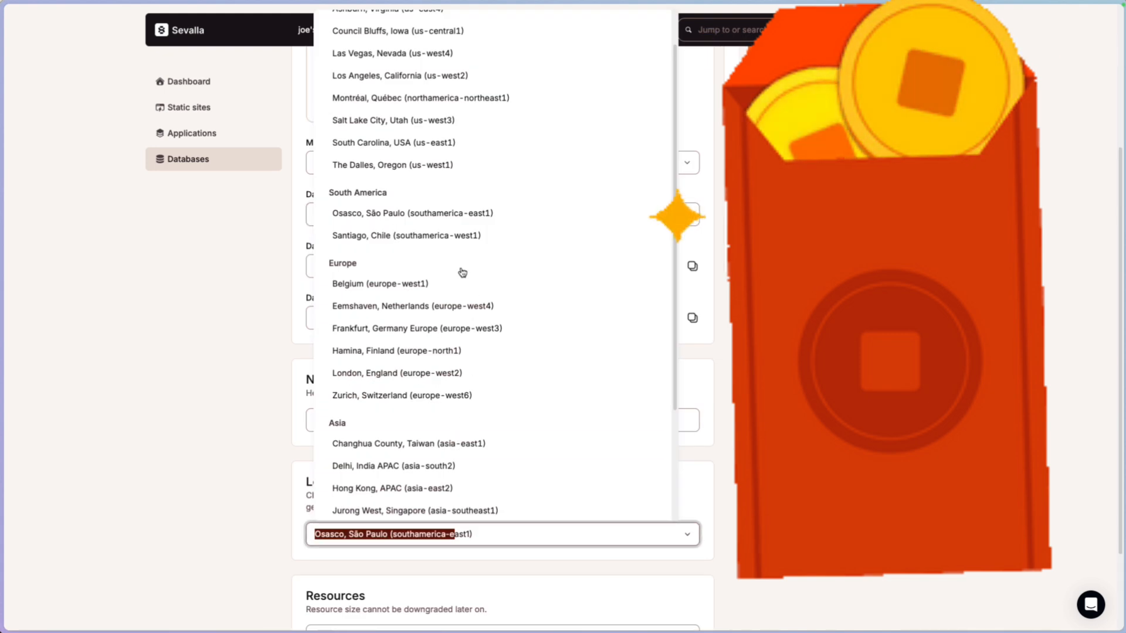
{"action": "scroll", "scroll_direction": "up", "scroll_amount": 3}
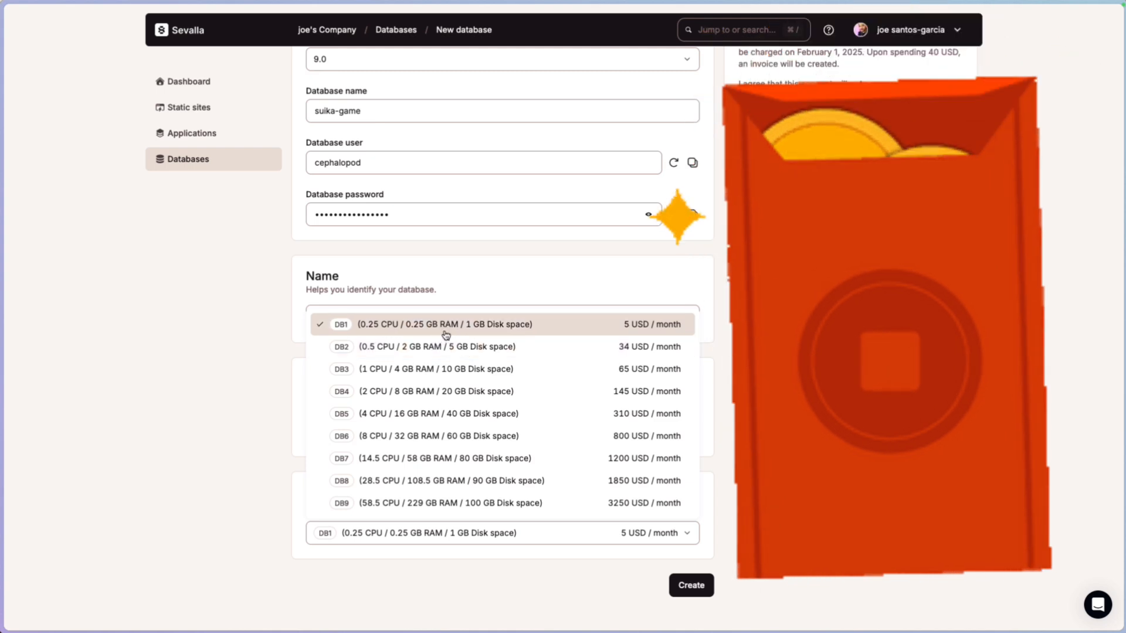
{"action": "mouse_move", "coordinate": [389, 331]}
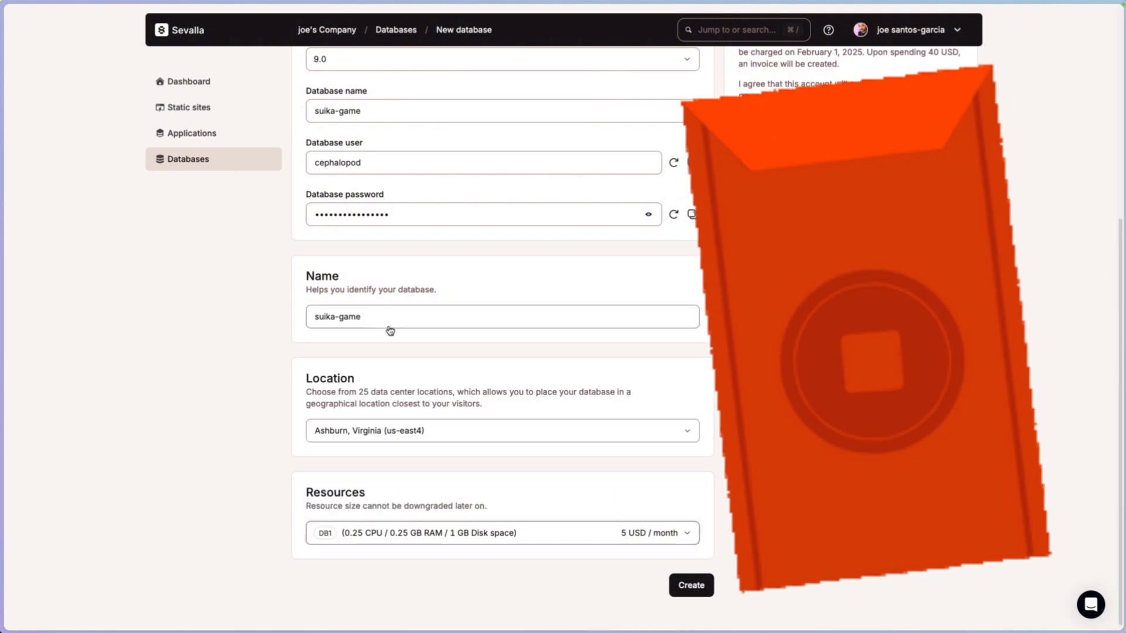
{"action": "left_click", "coordinate": [689, 585]}
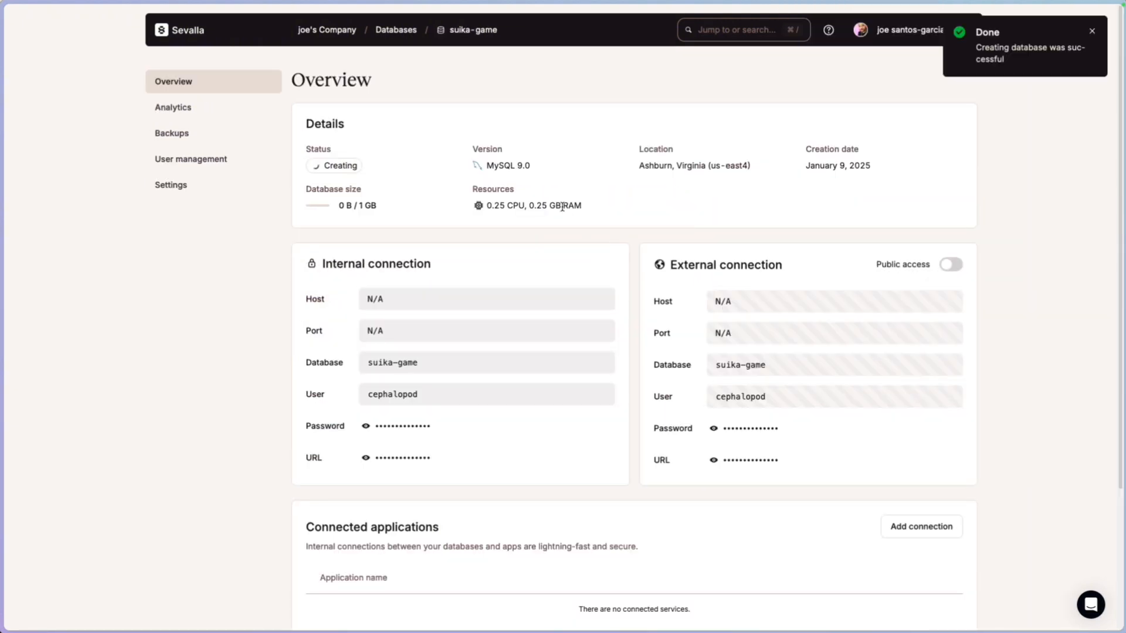
{"action": "mouse_move", "coordinate": [477, 190]}
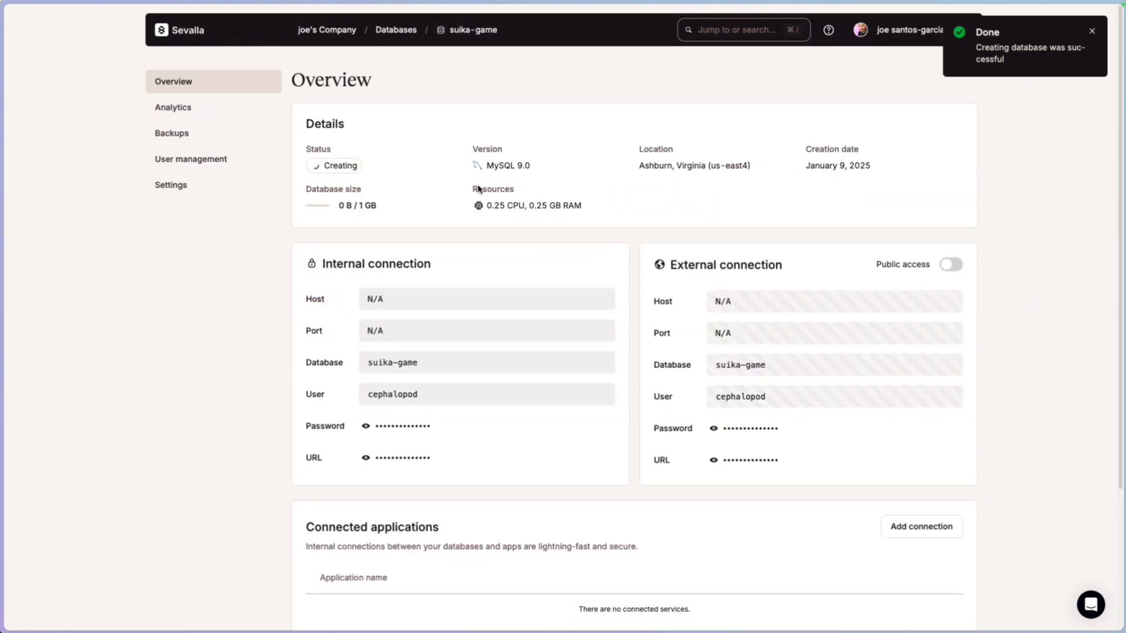
{"action": "mouse_move", "coordinate": [32, 269]}
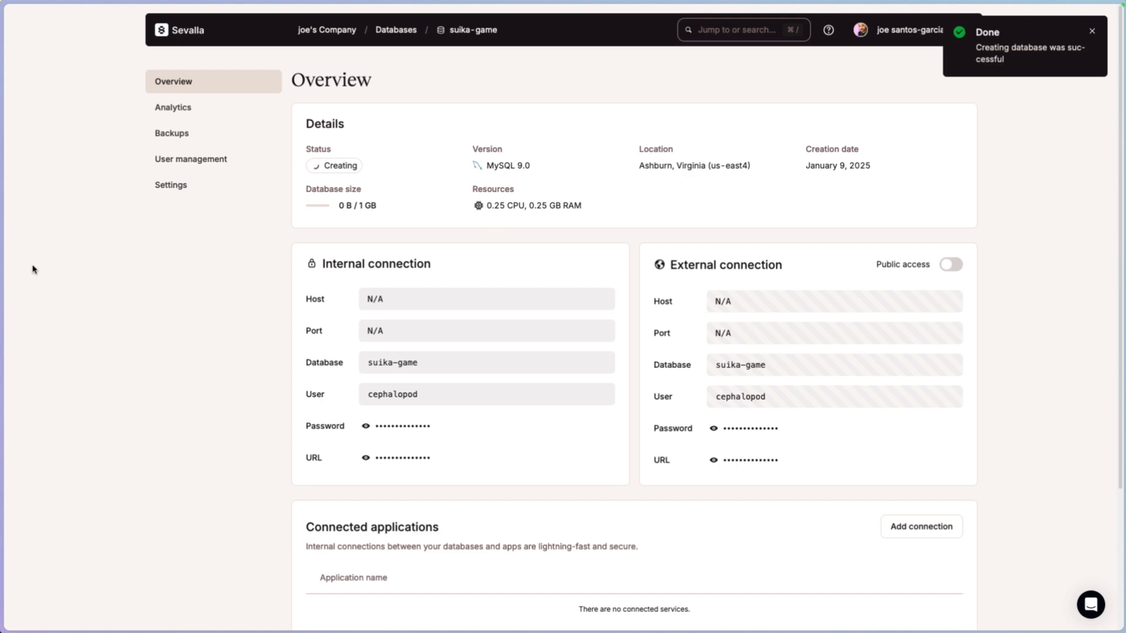
Connect the suika-game database internally to the suikagame app, adding its environment variables
{"action": "scroll", "scroll_direction": "down", "scroll_amount": 3}
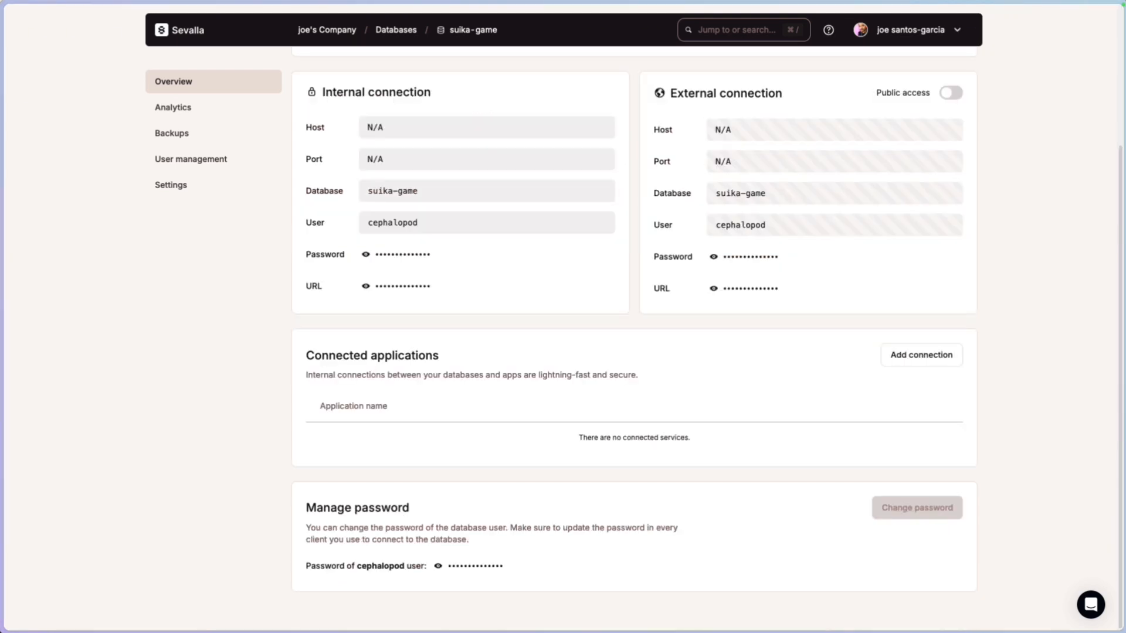
{"action": "mouse_move", "coordinate": [922, 355]}
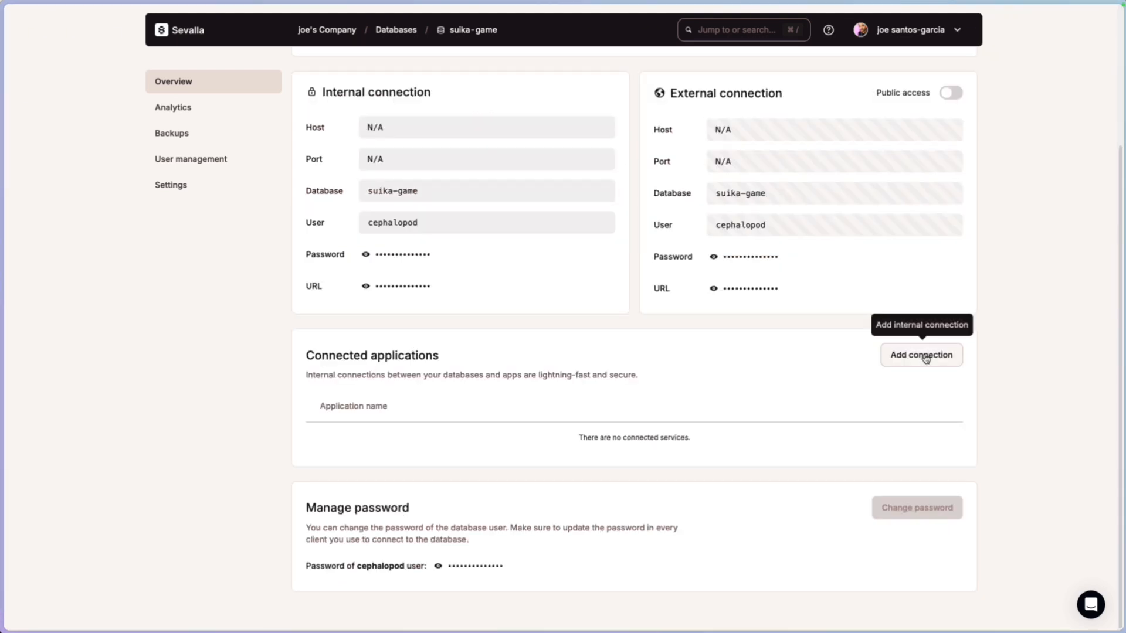
{"action": "left_click", "coordinate": [921, 354]}
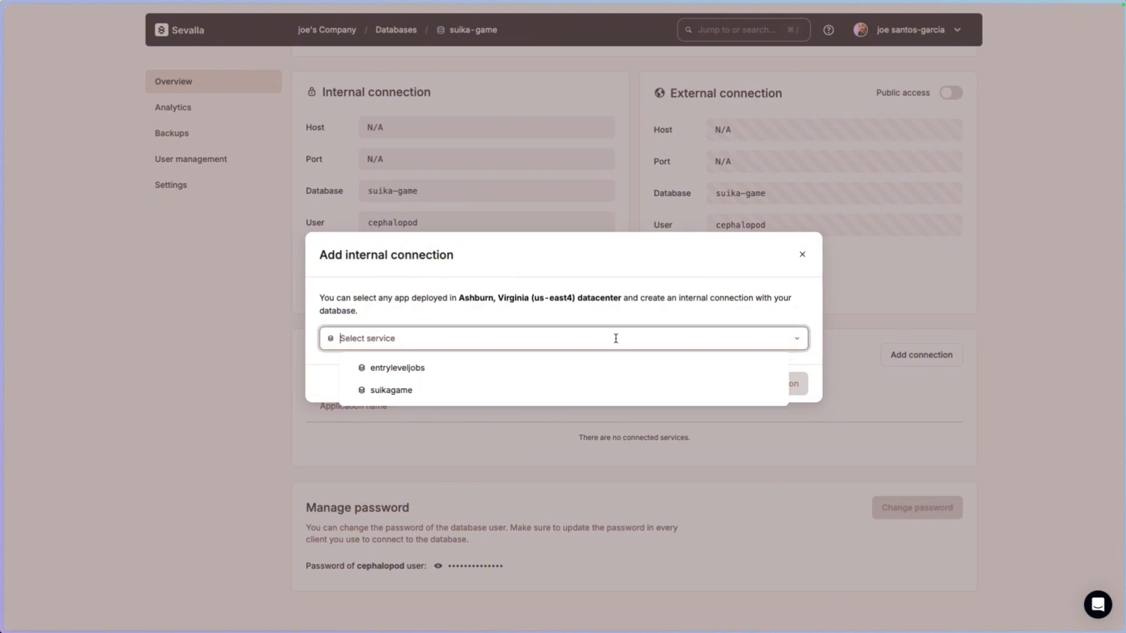
{"action": "left_click", "coordinate": [391, 390]}
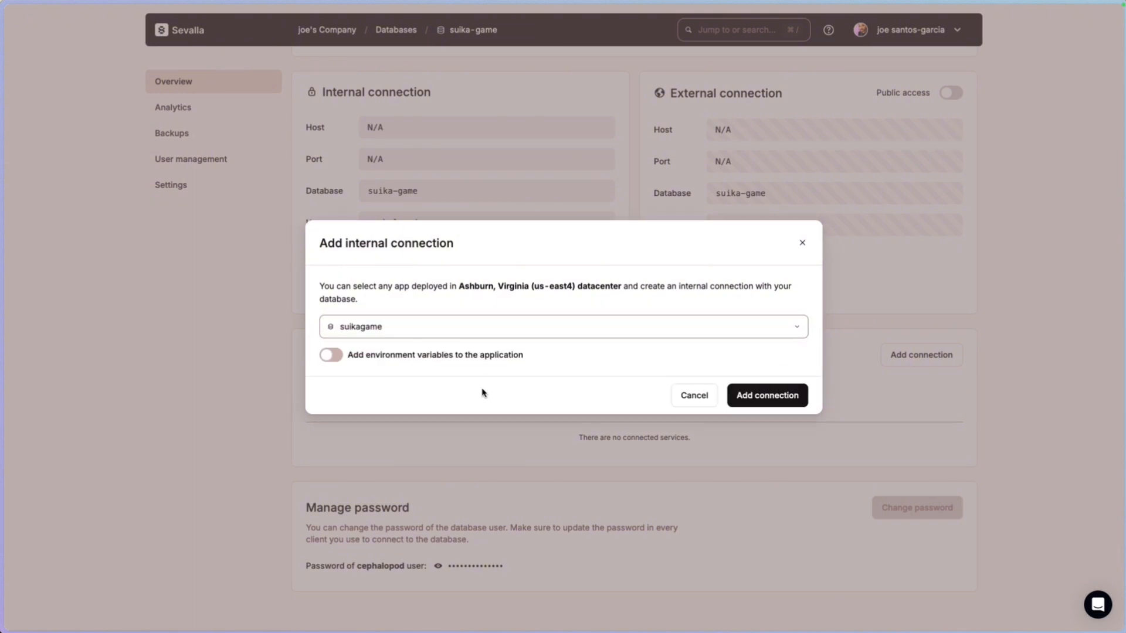
{"action": "left_click", "coordinate": [330, 354]}
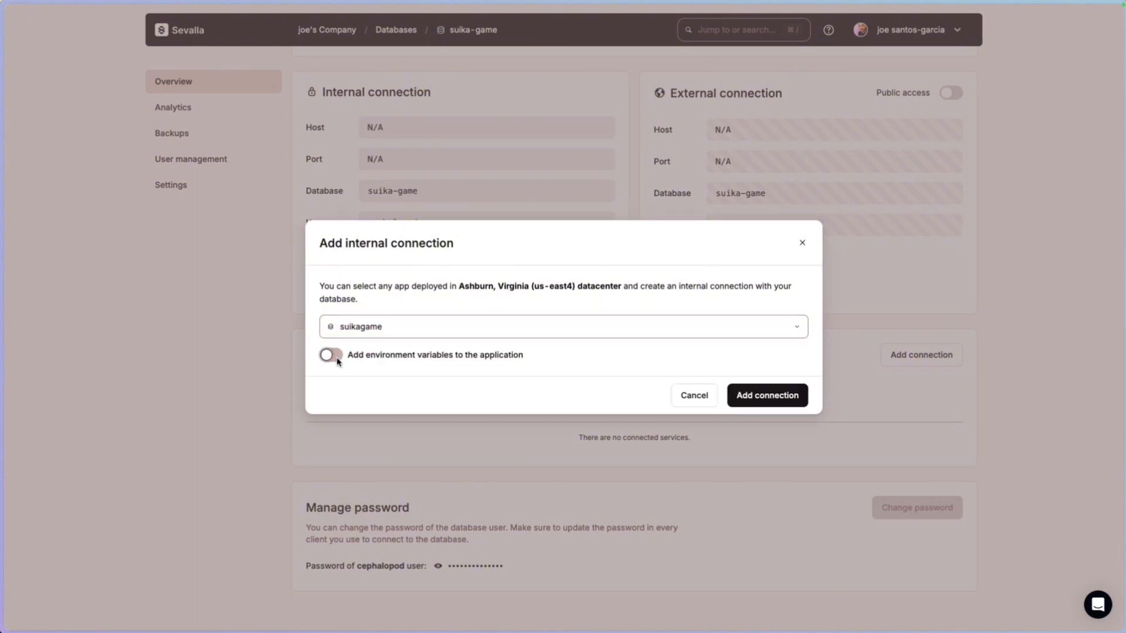
{"action": "left_click", "coordinate": [330, 354]}
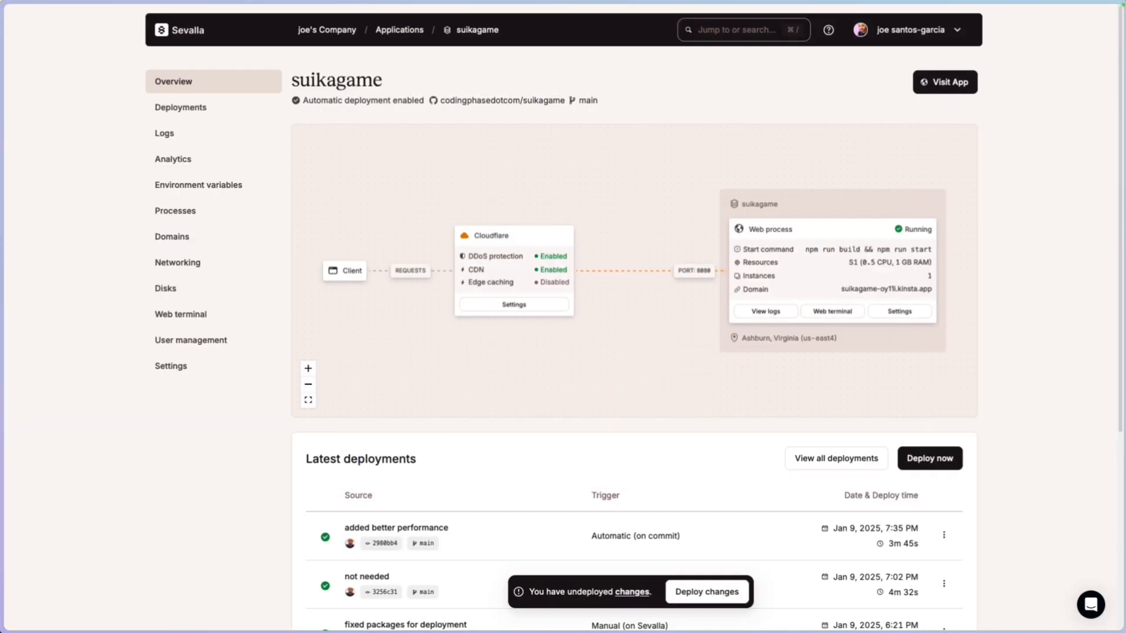
{"action": "mouse_move", "coordinate": [198, 184]}
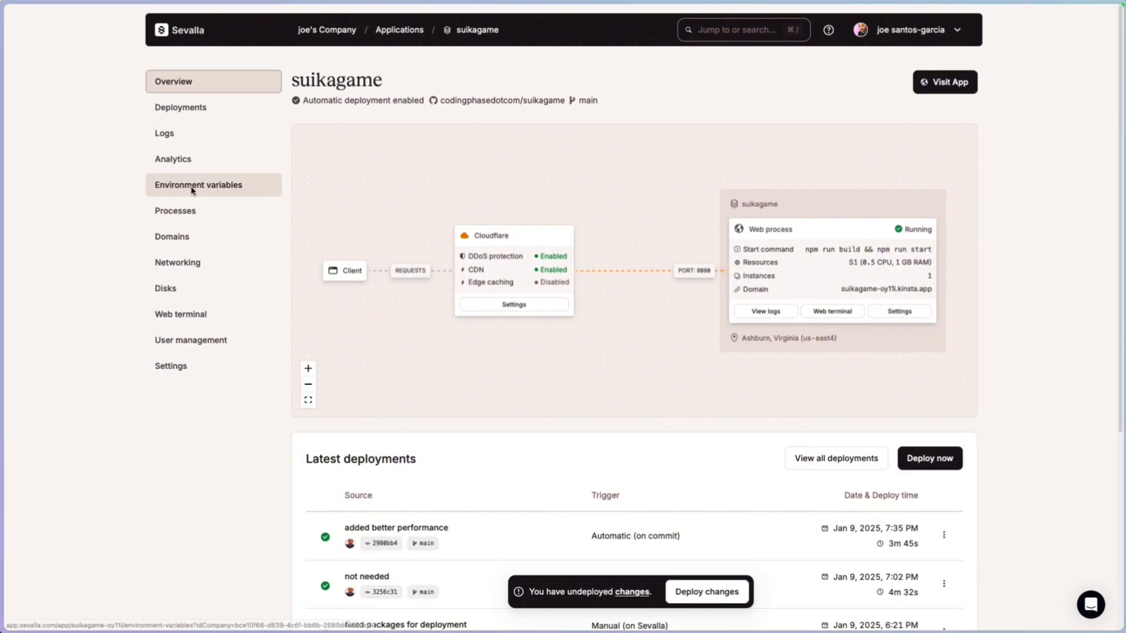
Review the app's new DB_ environment variables (DB_DATABASE, DB_HOST, DB_PASSWORD, DB_PORT, DB_URL, DB_USERNAME)
{"action": "left_click", "coordinate": [198, 184]}
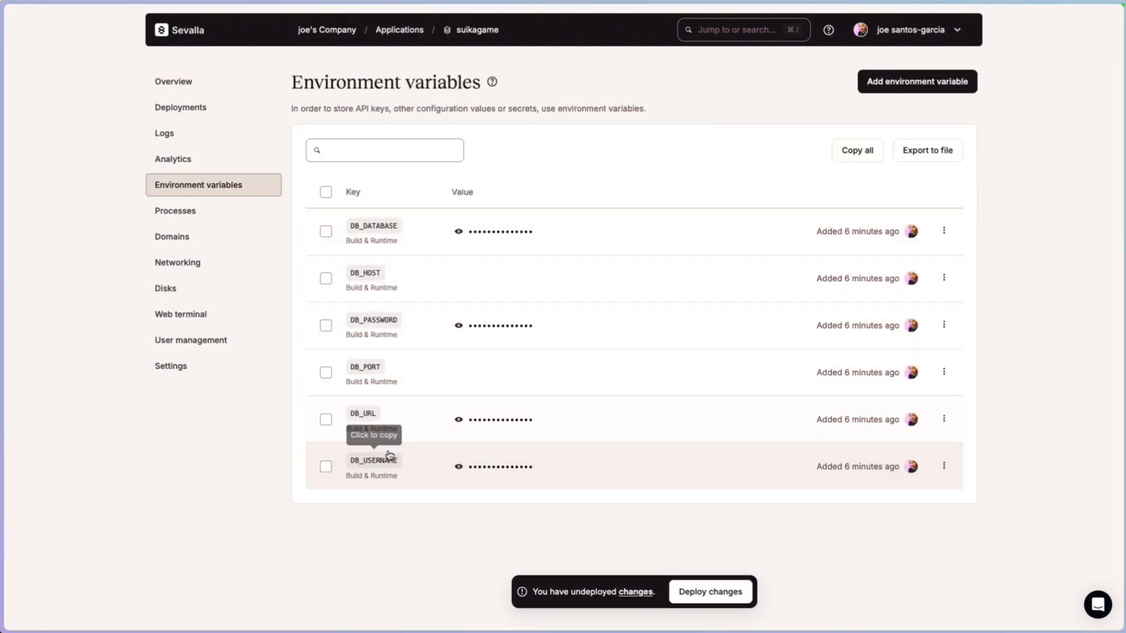
{"action": "mouse_move", "coordinate": [366, 419]}
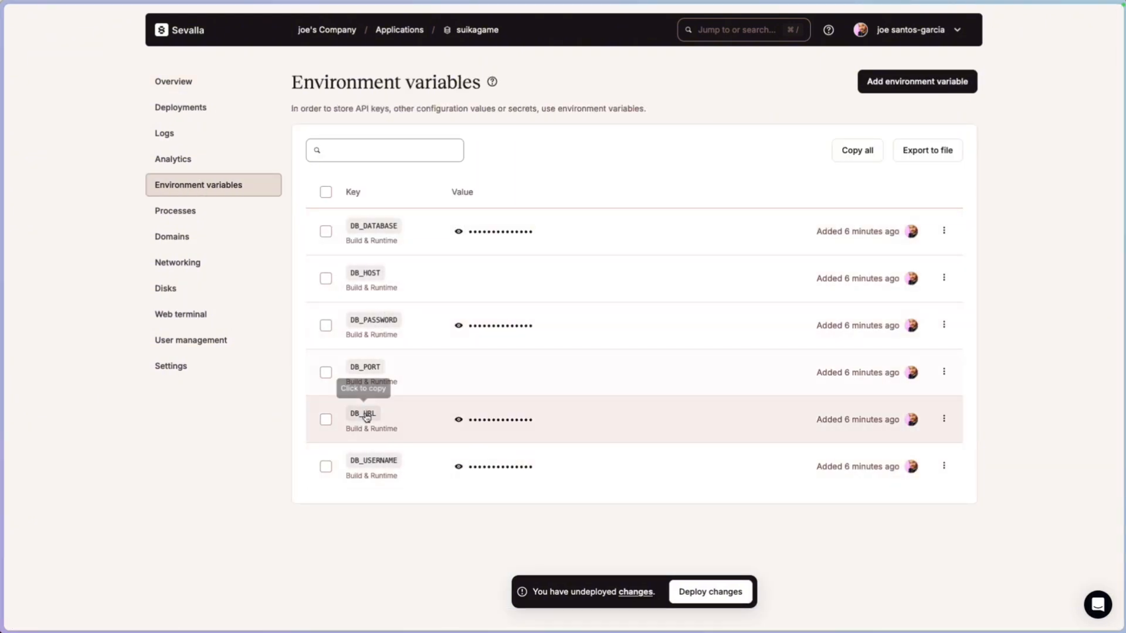
{"action": "mouse_move", "coordinate": [508, 421]}
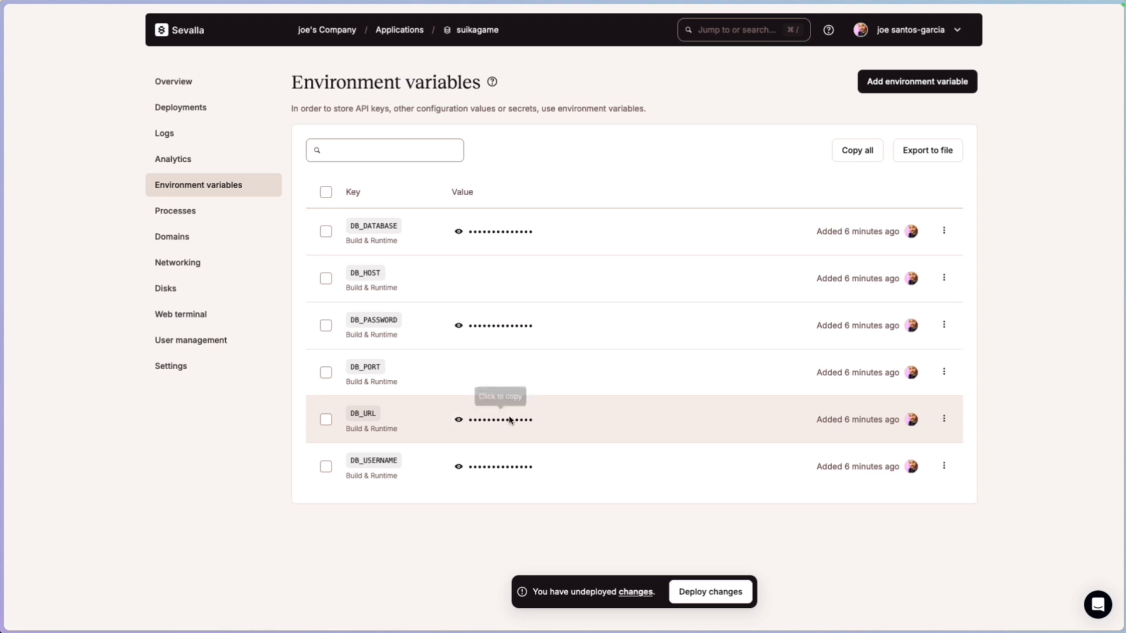
{"action": "mouse_move", "coordinate": [510, 420]}
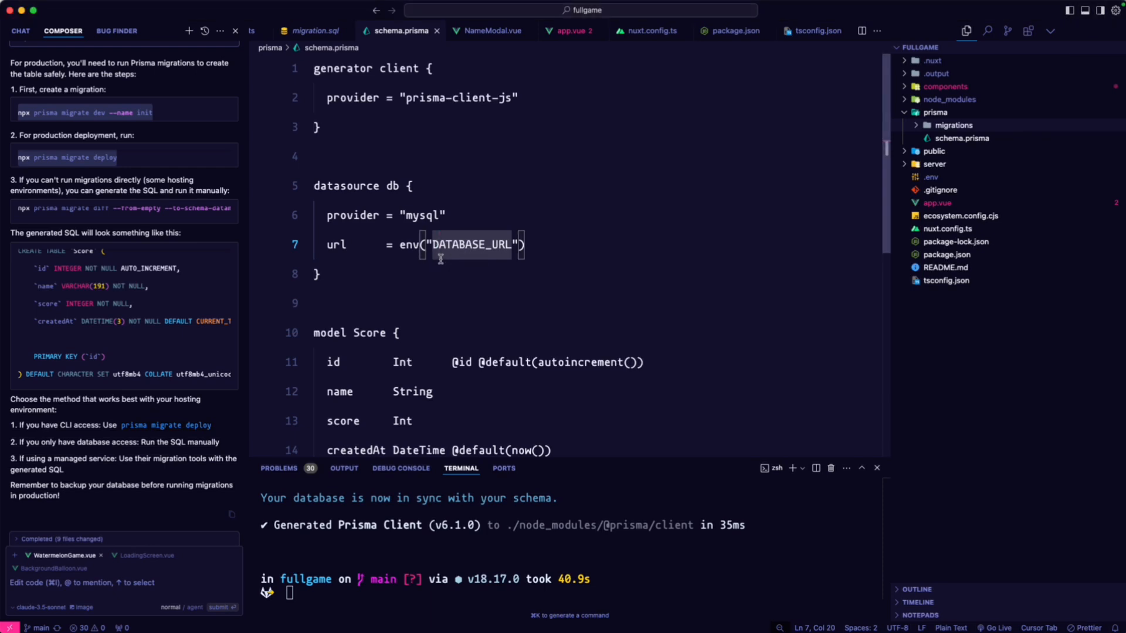
{"action": "mouse_move", "coordinate": [479, 261]}
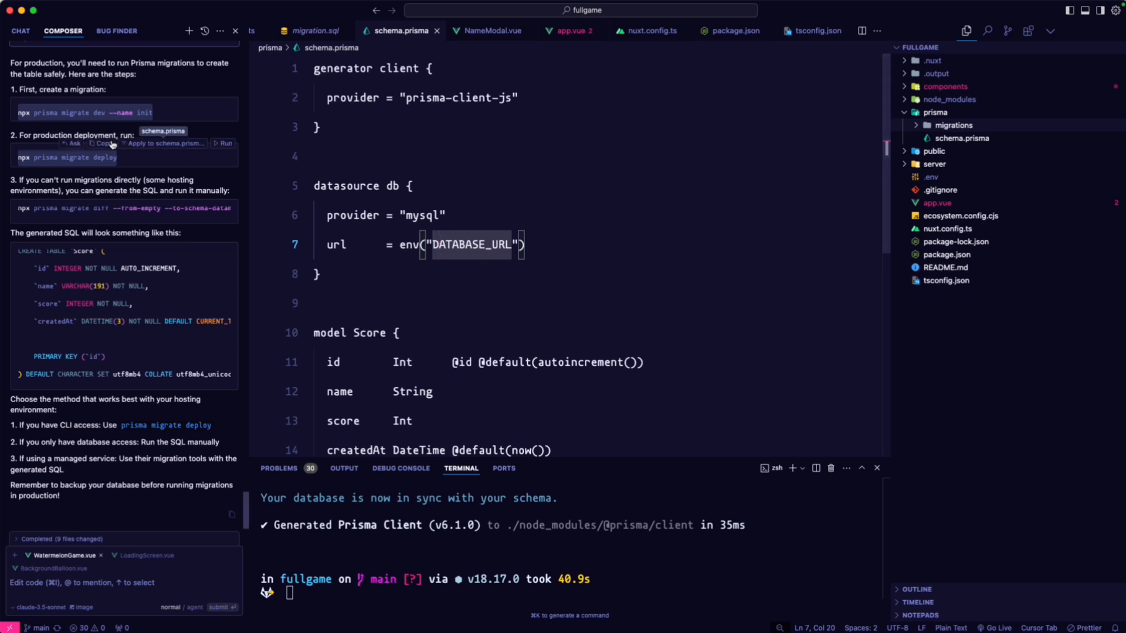
{"action": "mouse_move", "coordinate": [237, 133]}
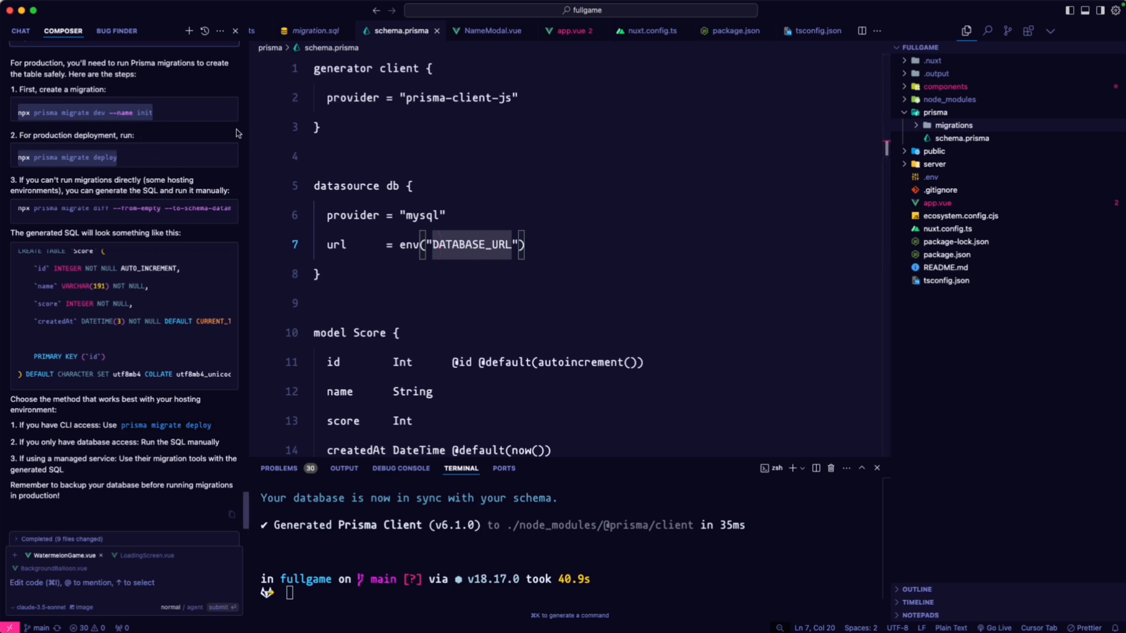
{"action": "left_click", "coordinate": [954, 126]}
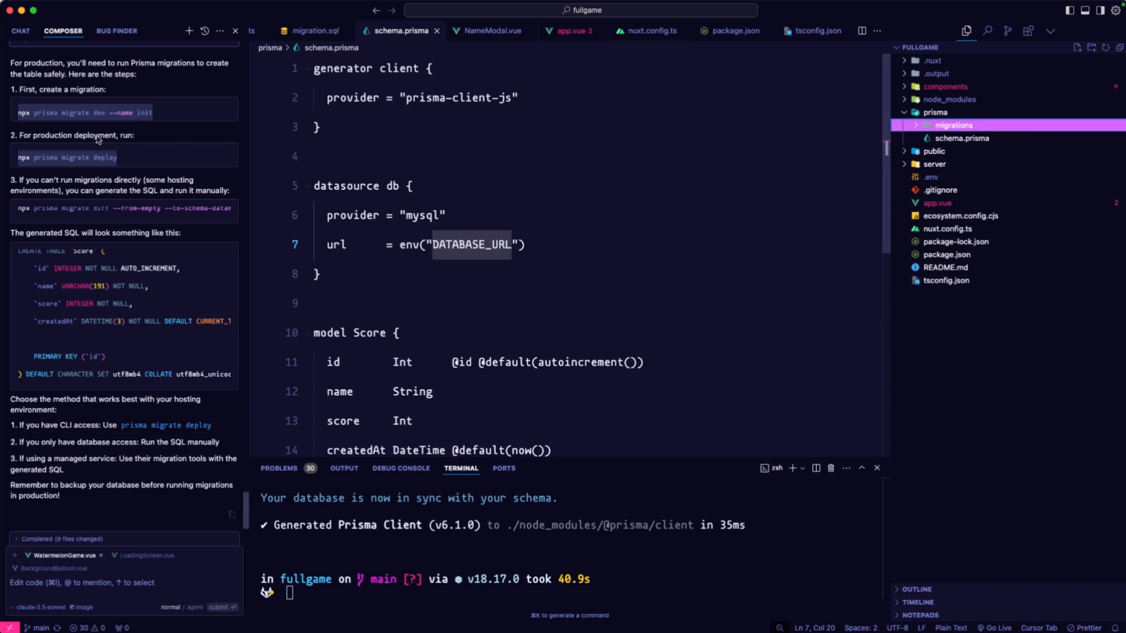
{"action": "mouse_move", "coordinate": [64, 157]}
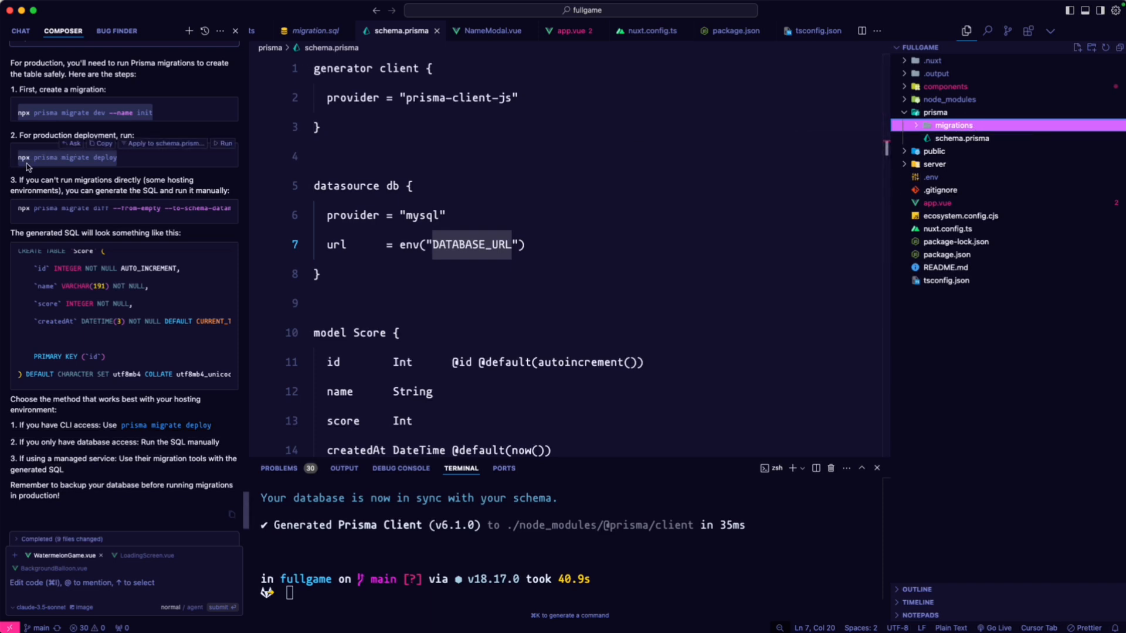
{"action": "mouse_move", "coordinate": [122, 163]}
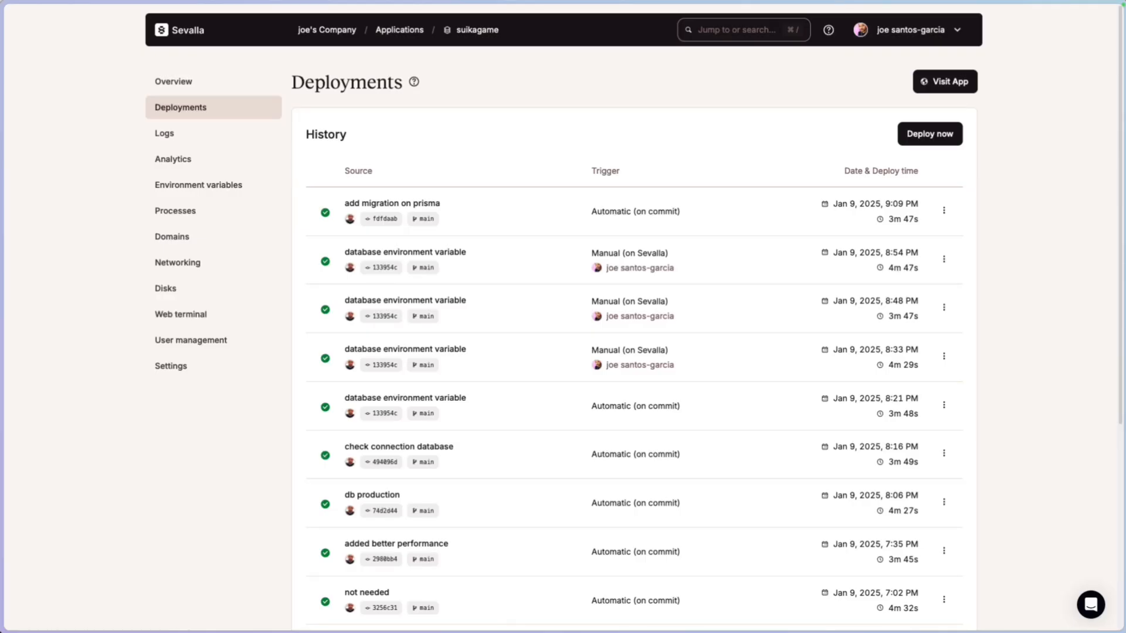
{"action": "mouse_move", "coordinate": [503, 218]}
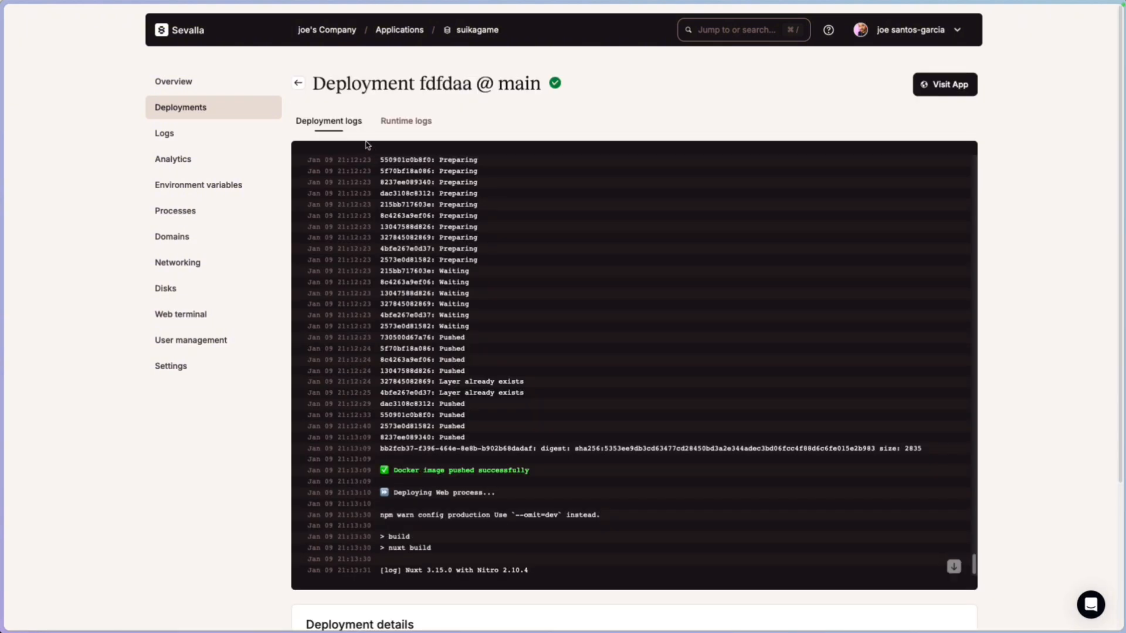
{"action": "mouse_move", "coordinate": [486, 547]}
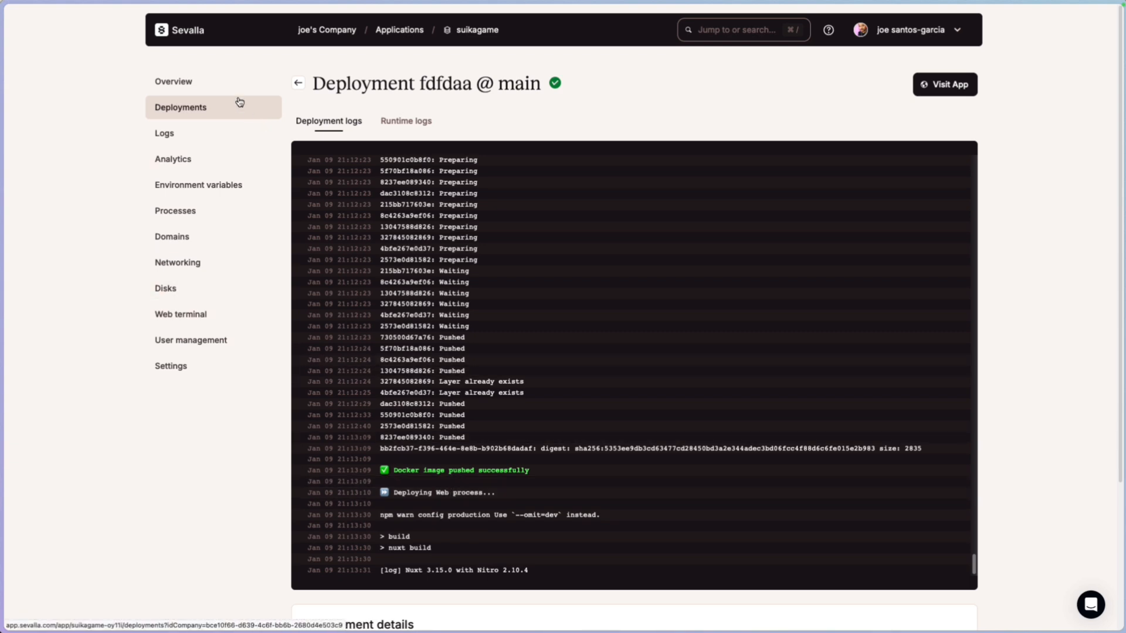
Run npx prisma migrate deploy in the web terminal to apply the init migration to suika-game
{"action": "left_click", "coordinate": [69, 16]}
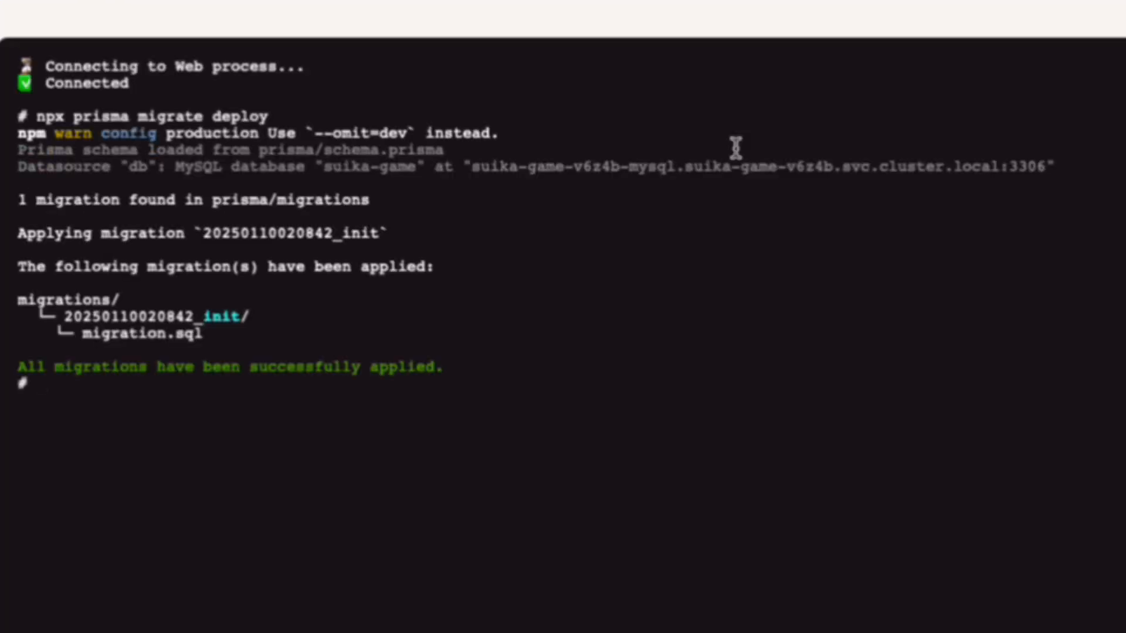
{"action": "mouse_move", "coordinate": [394, 378]}
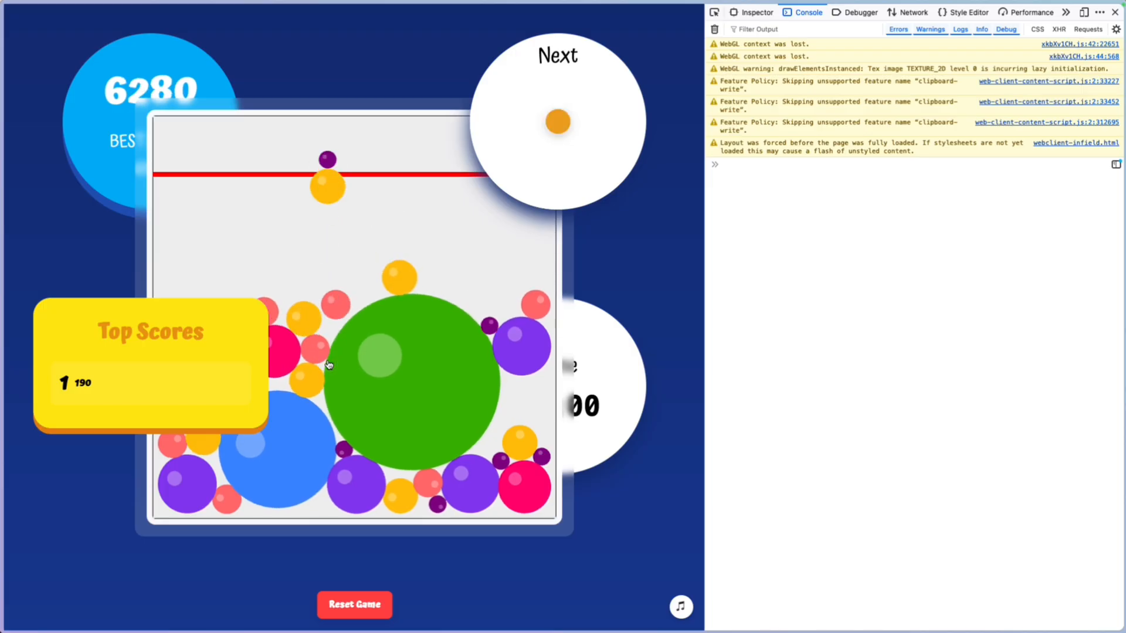
Drop two more fruits into the box to keep merging and raise the score
{"action": "left_click", "coordinate": [343, 359]}
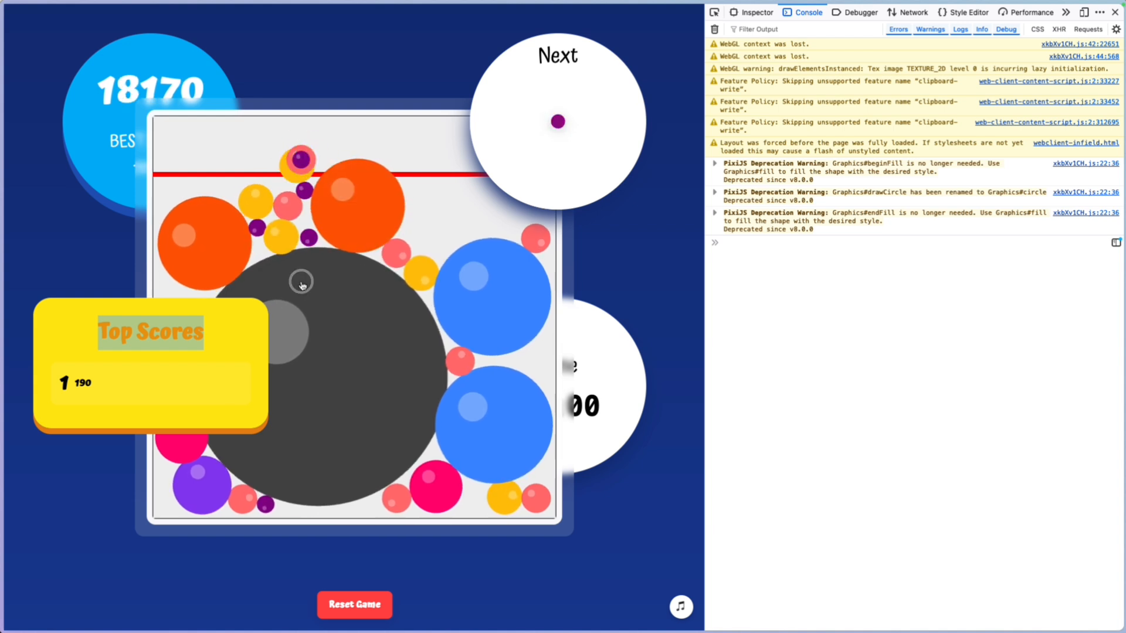
{"action": "left_click", "coordinate": [354, 603]}
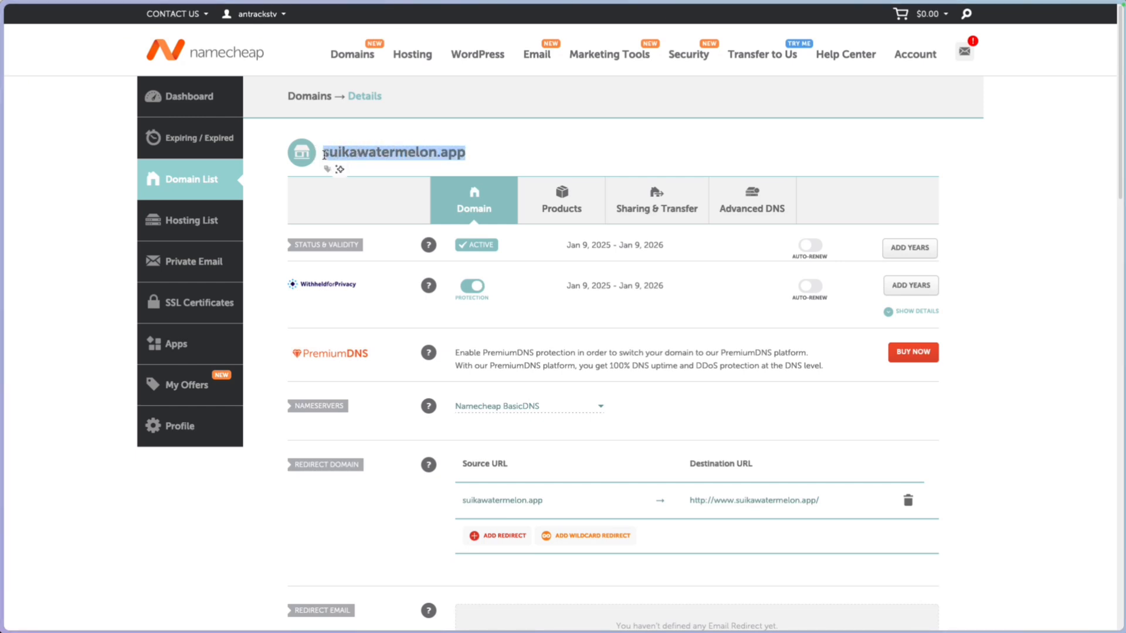
{"action": "mouse_move", "coordinate": [493, 129]}
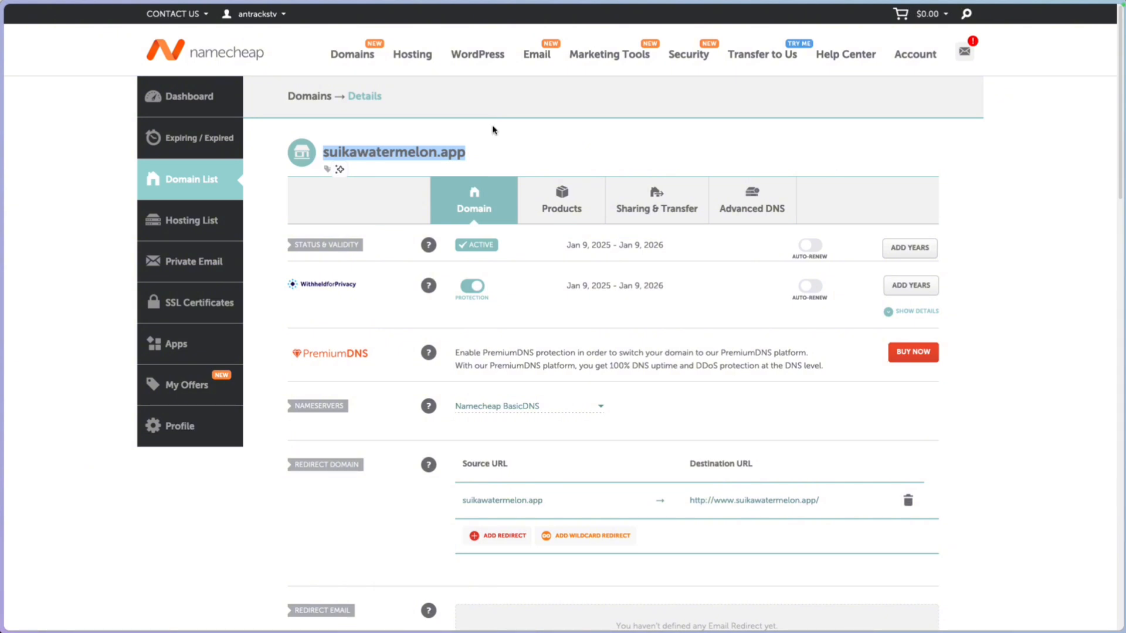
{"action": "mouse_move", "coordinate": [503, 130]}
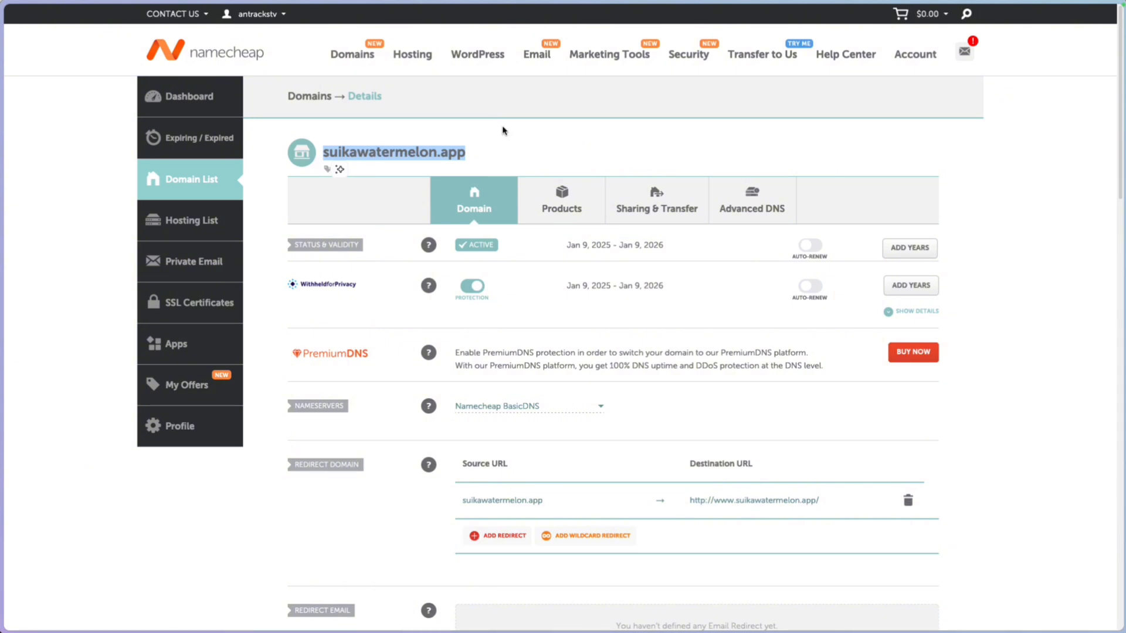
{"action": "mouse_move", "coordinate": [355, 184]}
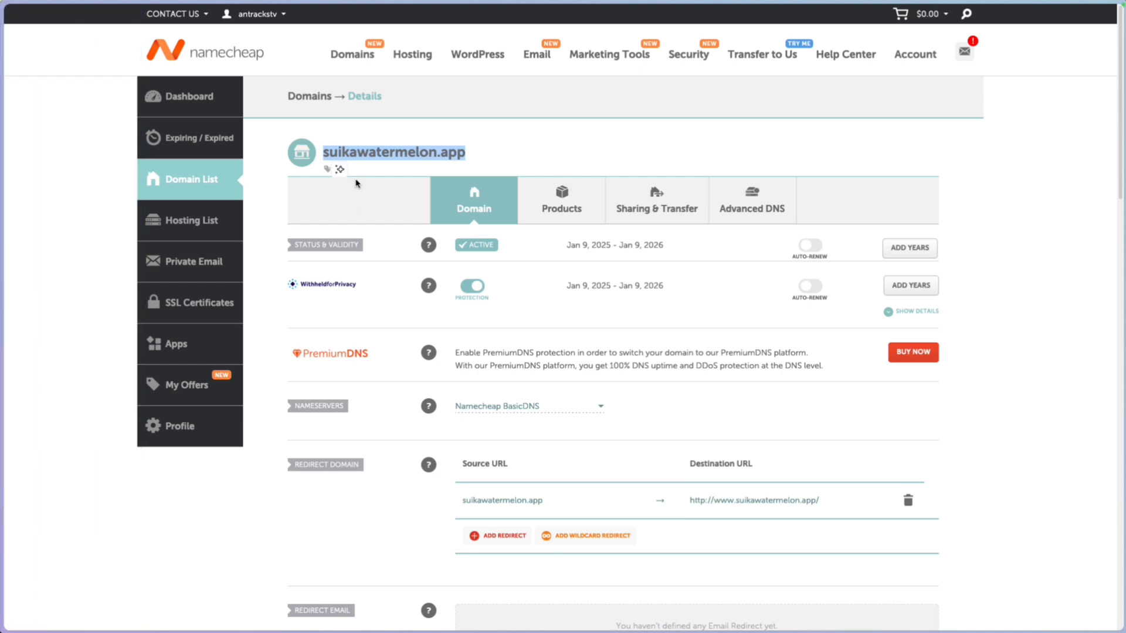
{"action": "left_click", "coordinate": [339, 169]}
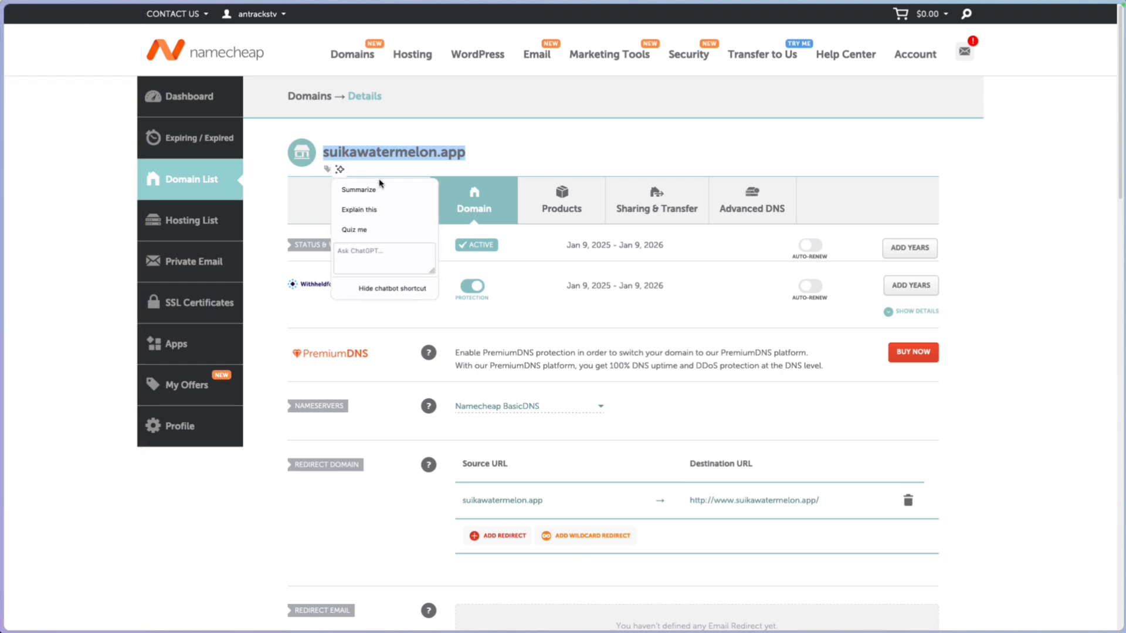
{"action": "mouse_move", "coordinate": [405, 164]}
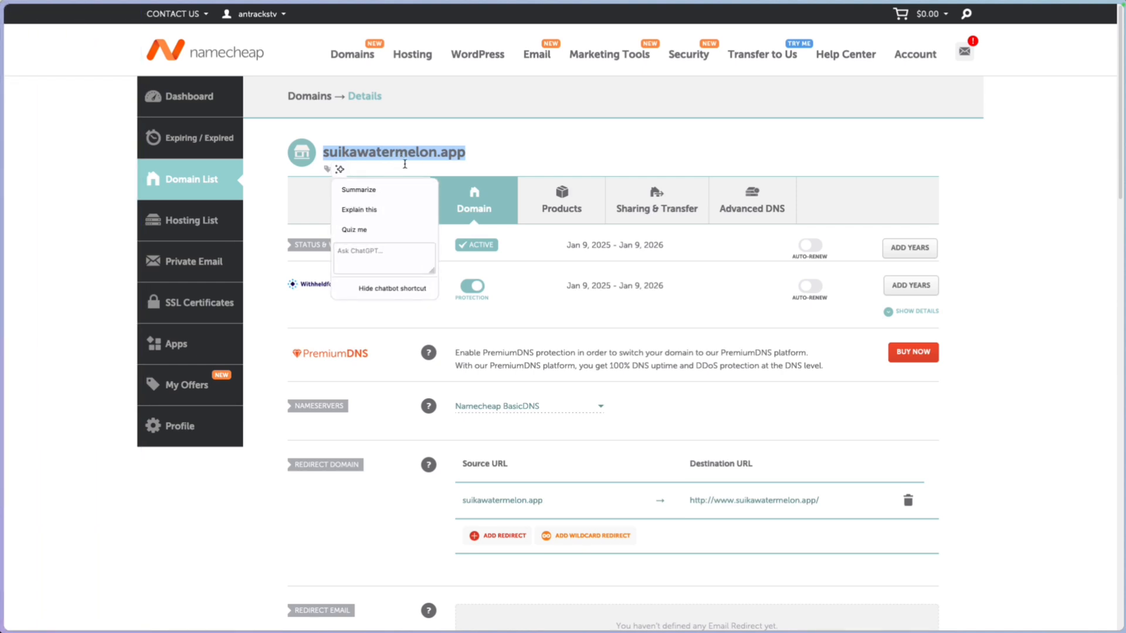
{"action": "mouse_move", "coordinate": [450, 164]}
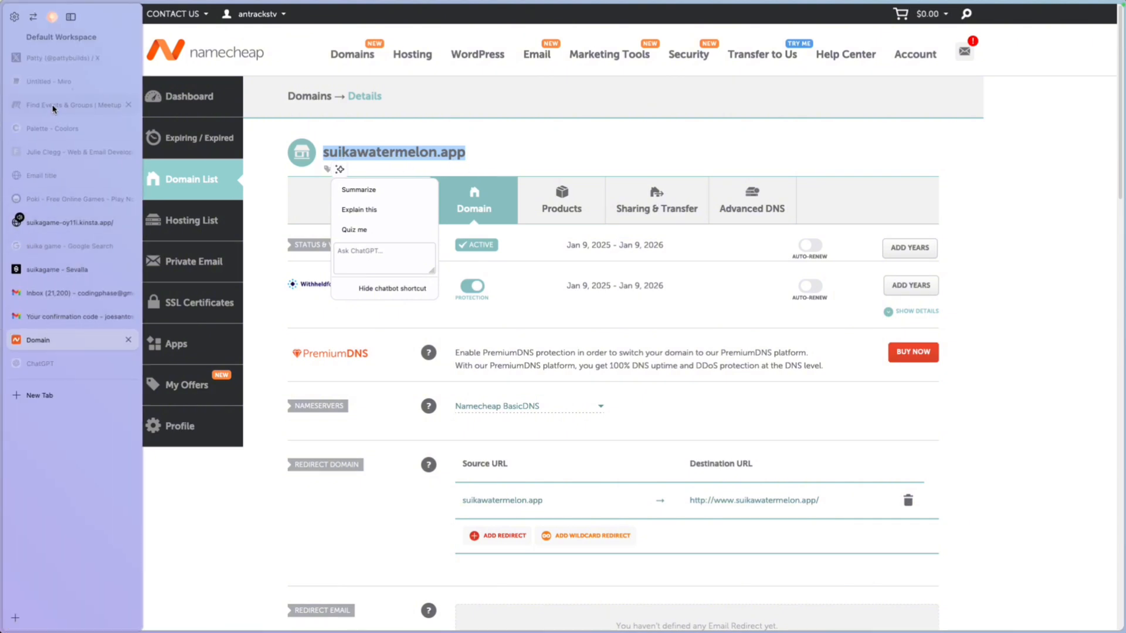
{"action": "mouse_move", "coordinate": [65, 270]}
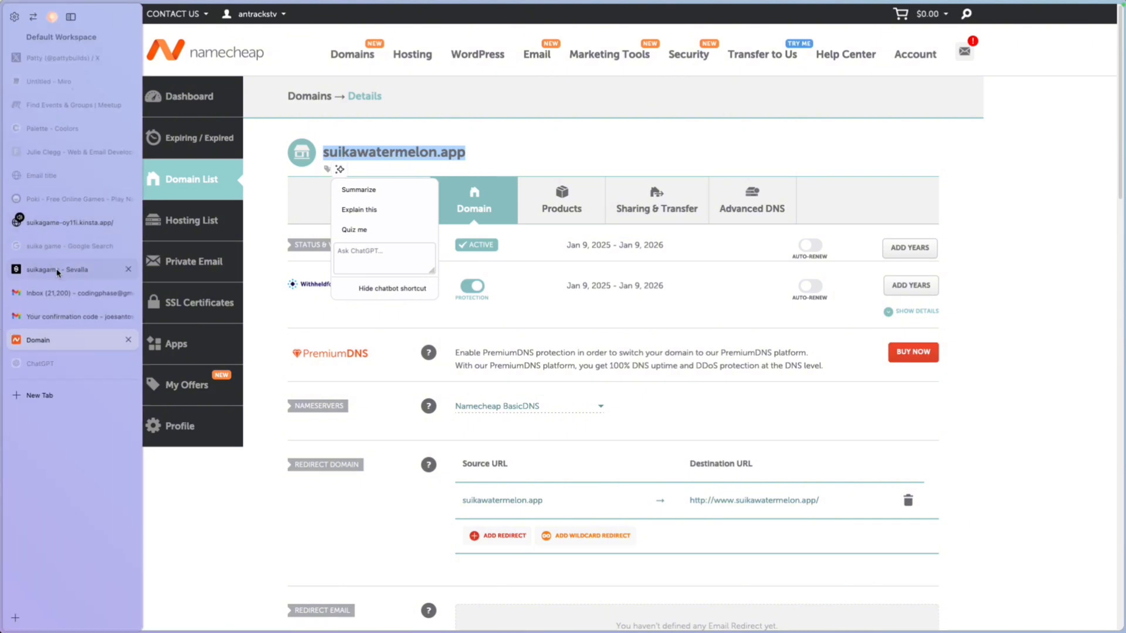
Add suikawatermelon.app as a domain and confirm its TXT verification records were added in Namecheap
{"action": "left_click", "coordinate": [57, 269]}
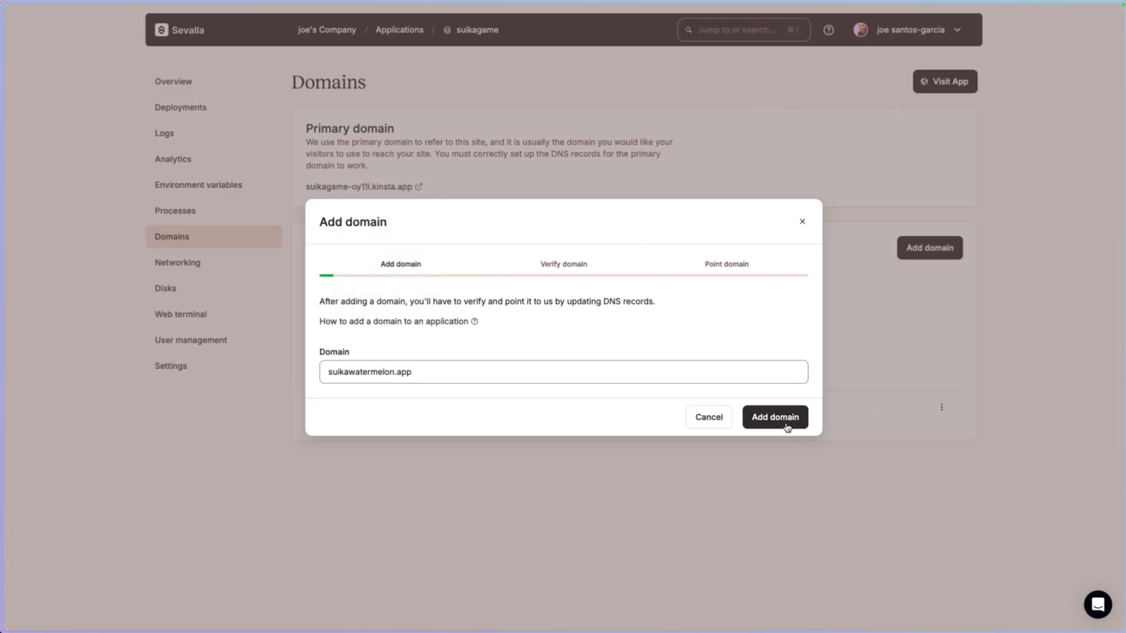
{"action": "left_click", "coordinate": [774, 417]}
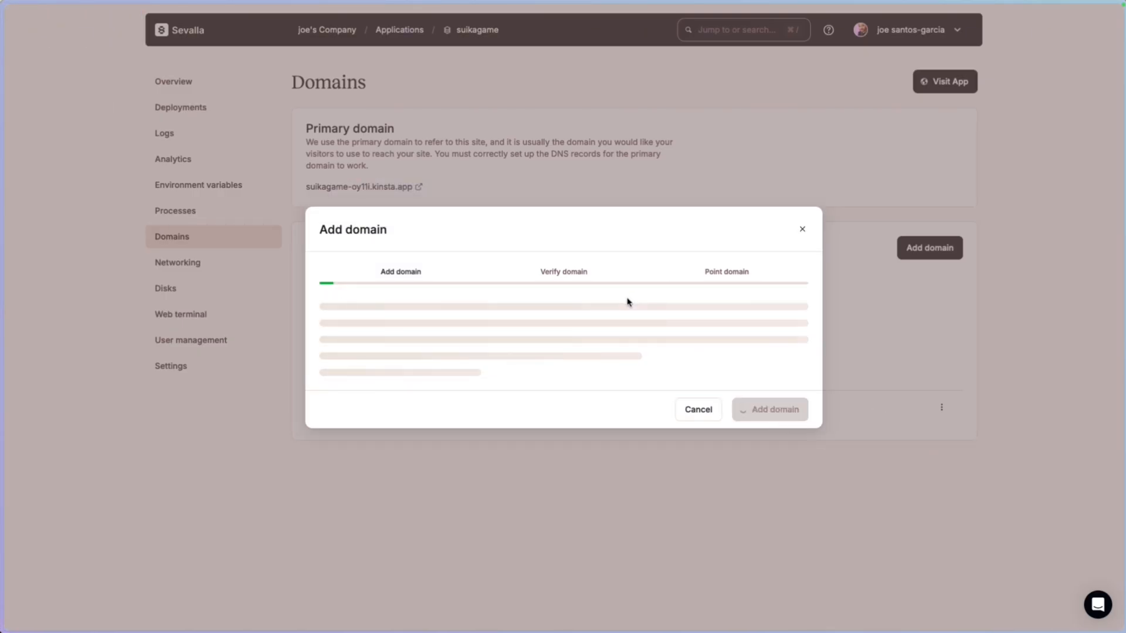
{"action": "left_click", "coordinate": [769, 409]}
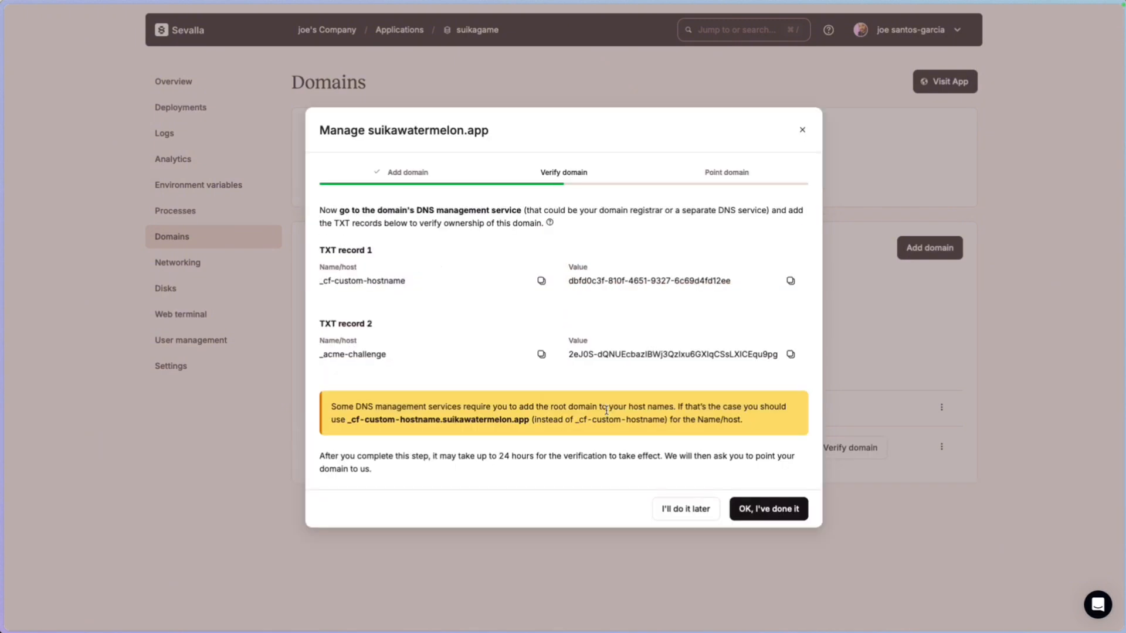
{"action": "mouse_move", "coordinate": [531, 280]}
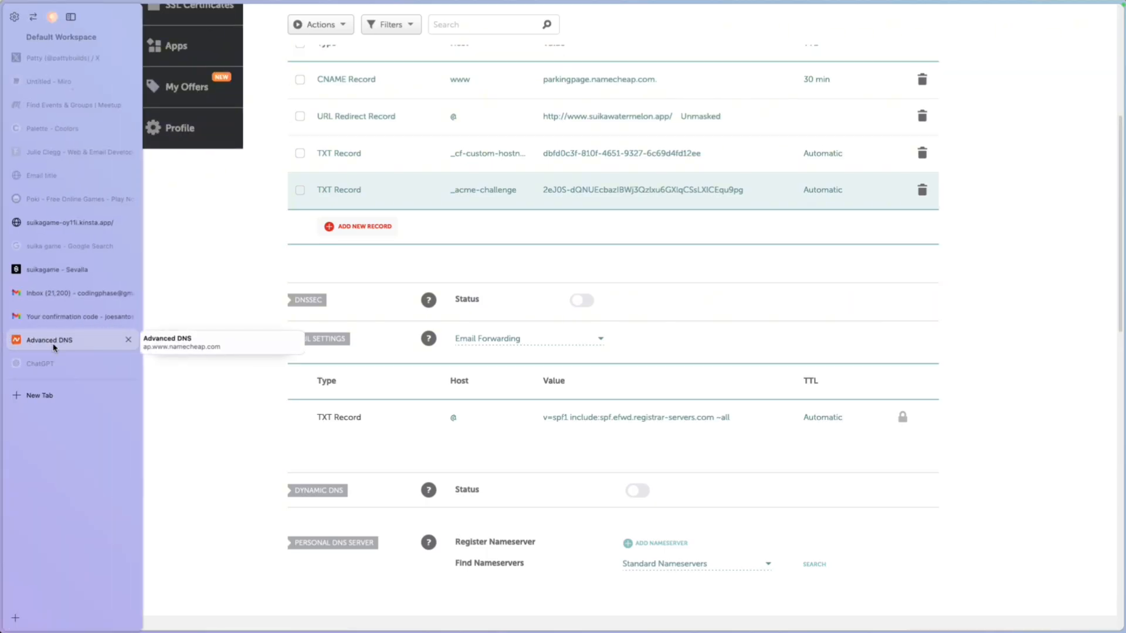
{"action": "left_click", "coordinate": [61, 270]}
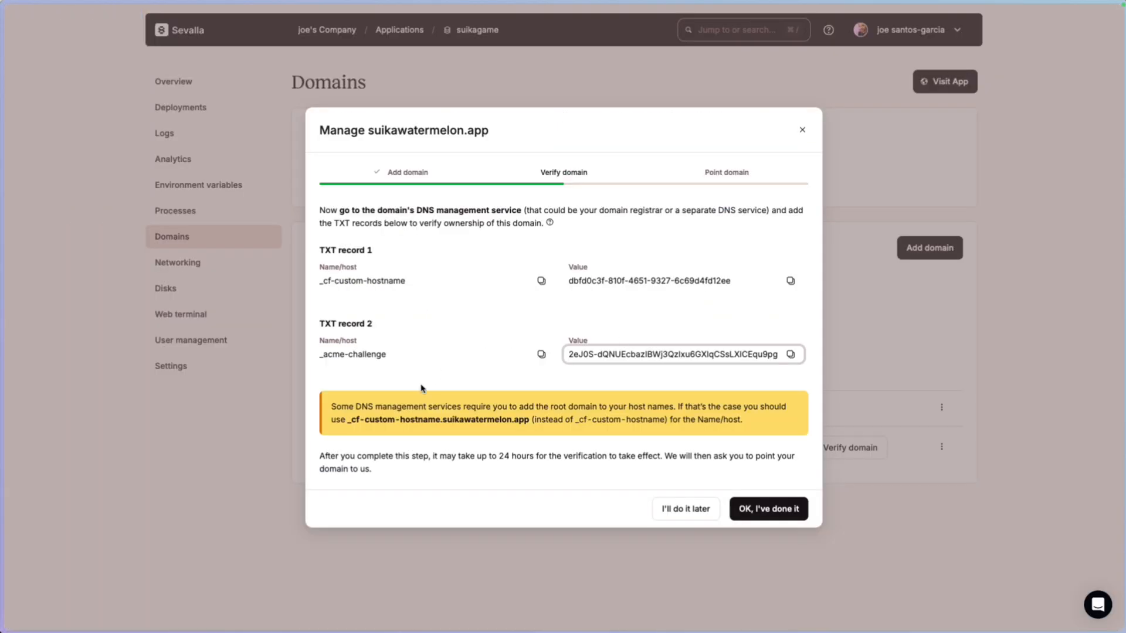
{"action": "mouse_move", "coordinate": [759, 436]}
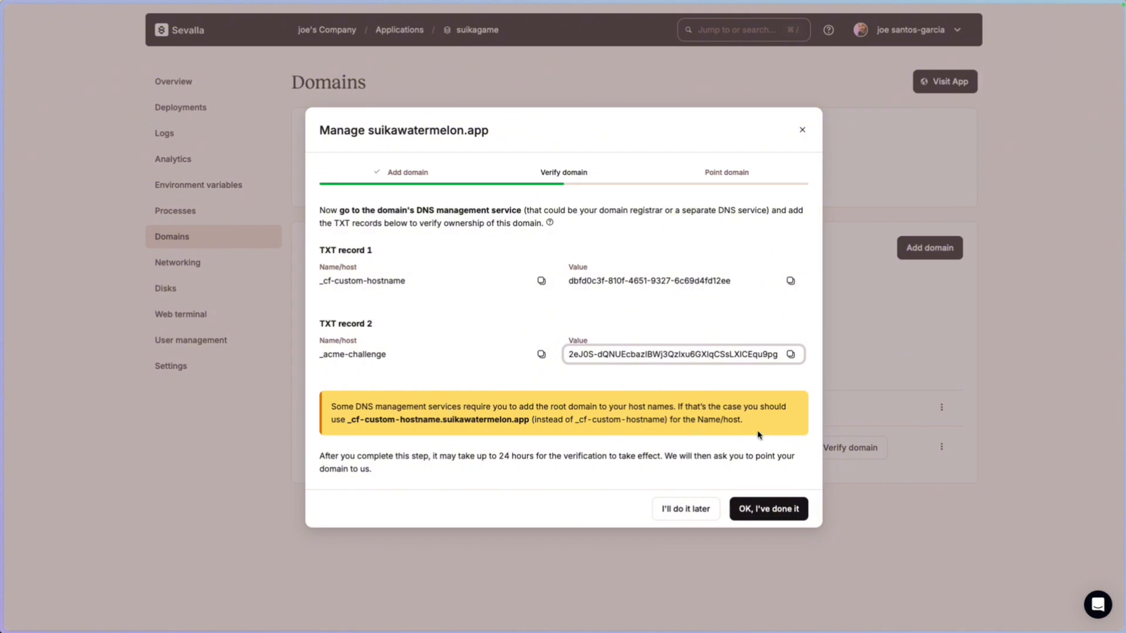
{"action": "mouse_move", "coordinate": [767, 508]}
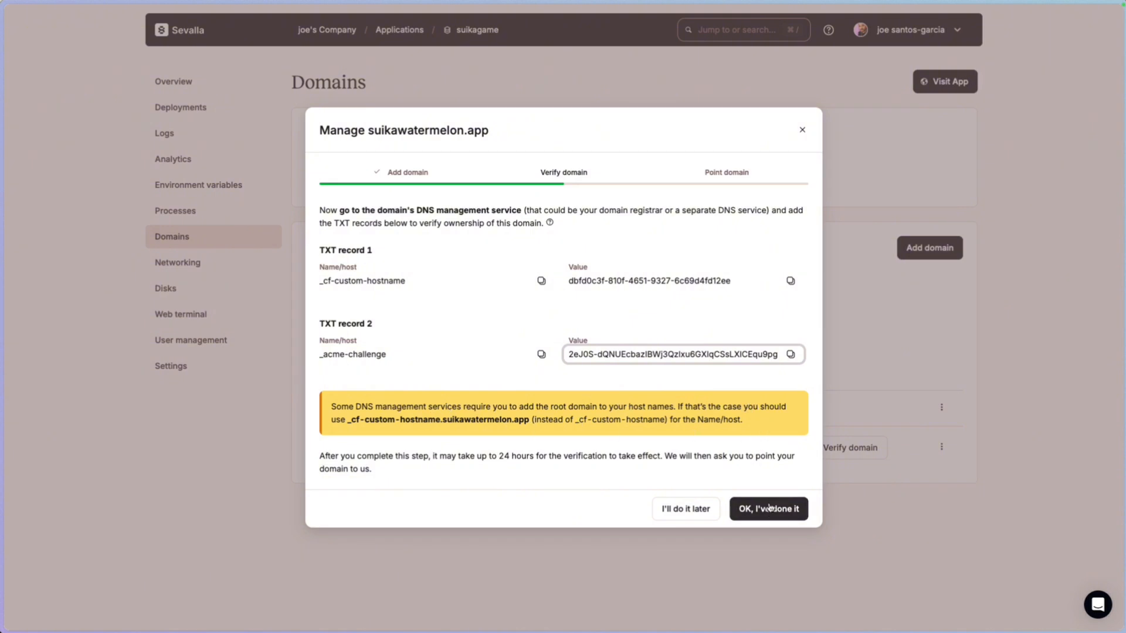
{"action": "left_click", "coordinate": [766, 508]}
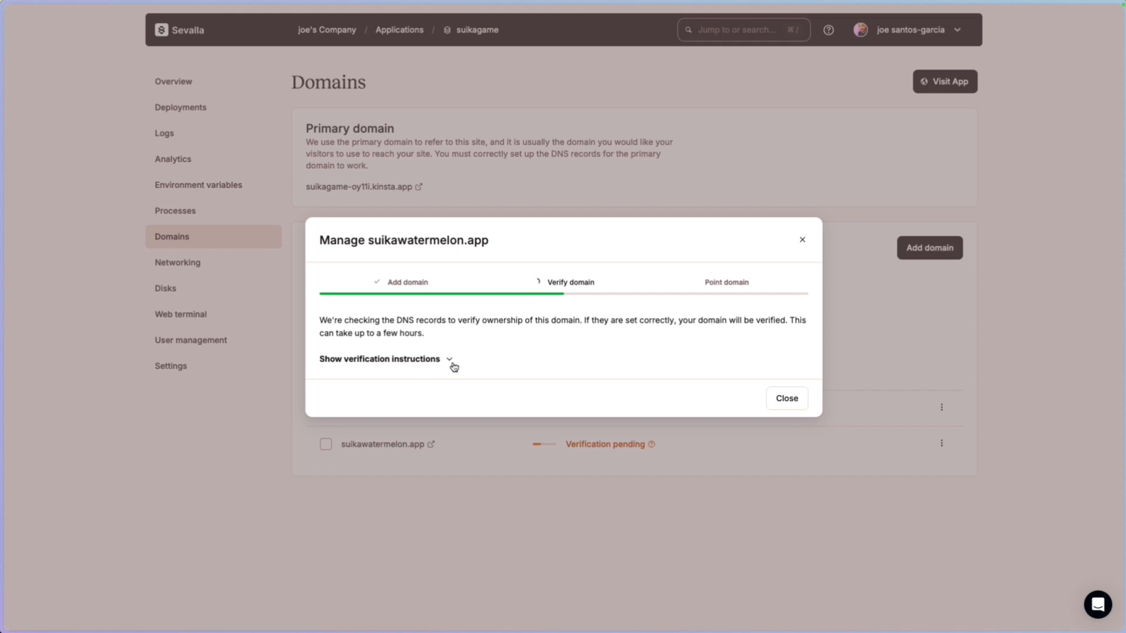
{"action": "mouse_move", "coordinate": [635, 314]}
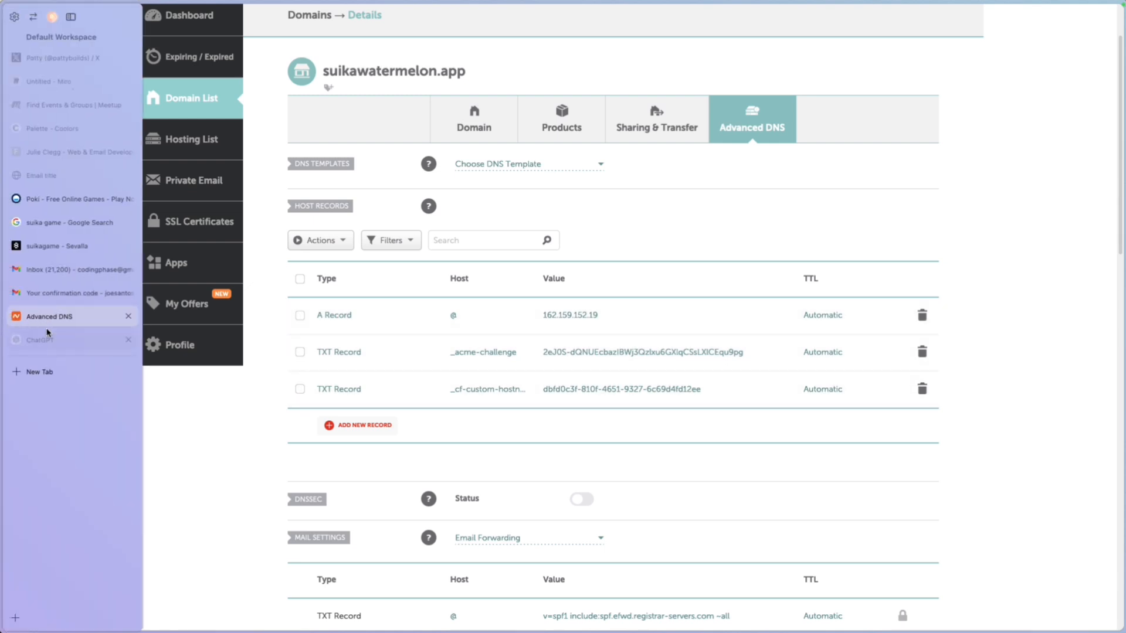
{"action": "mouse_move", "coordinate": [61, 245]}
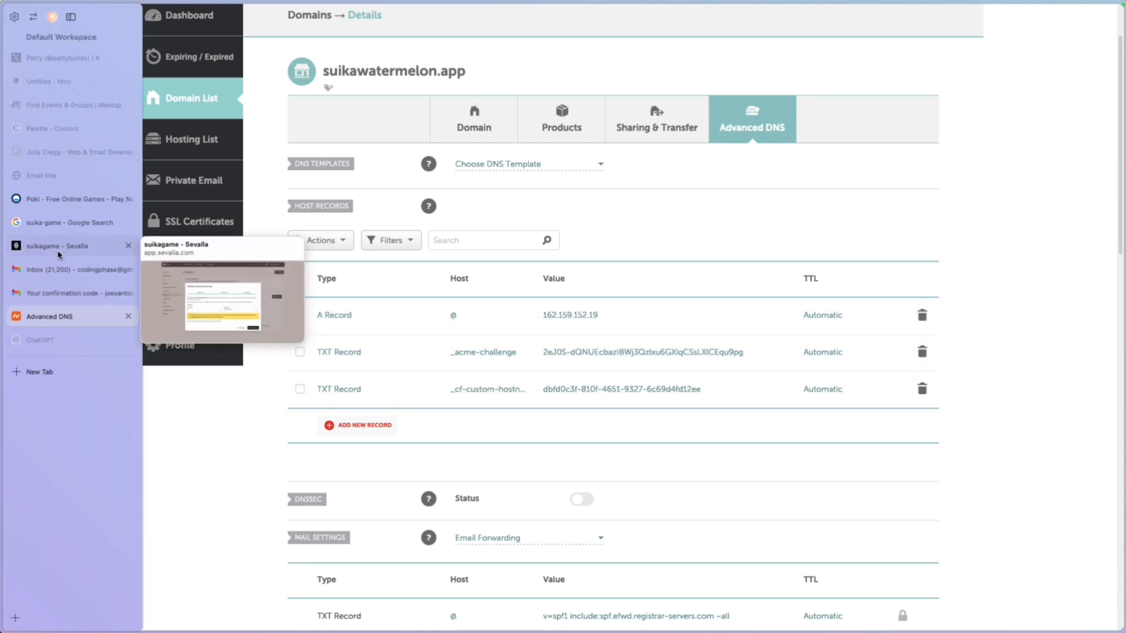
Confirm the A record is added so suikawatermelon.app goes Live, then visit the live domain
{"action": "left_click", "coordinate": [64, 245]}
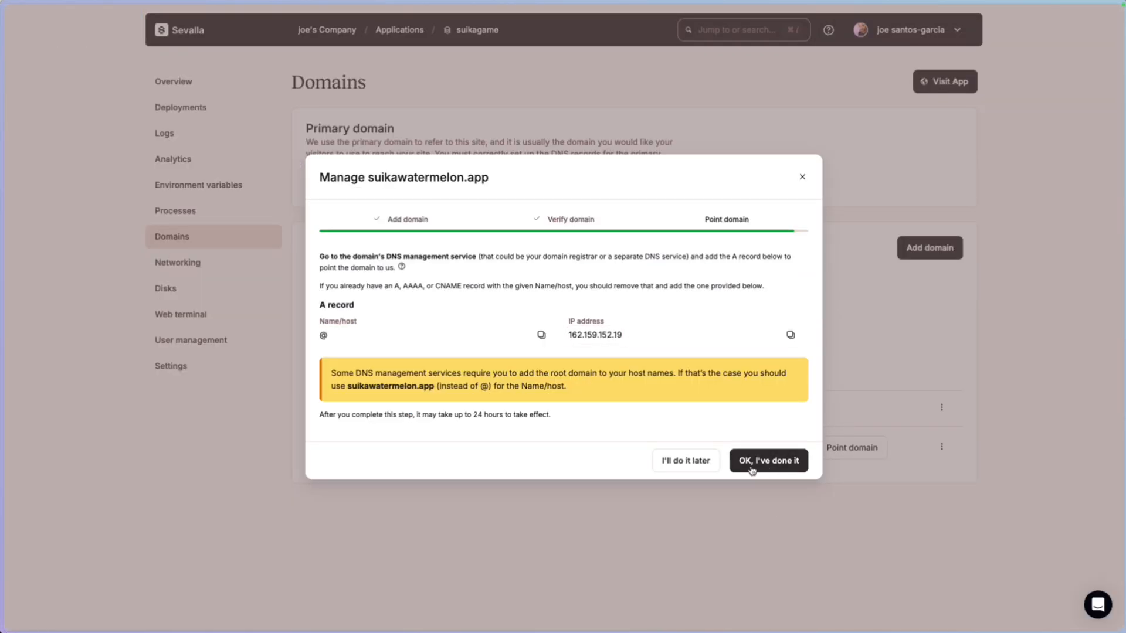
{"action": "left_click", "coordinate": [767, 460]}
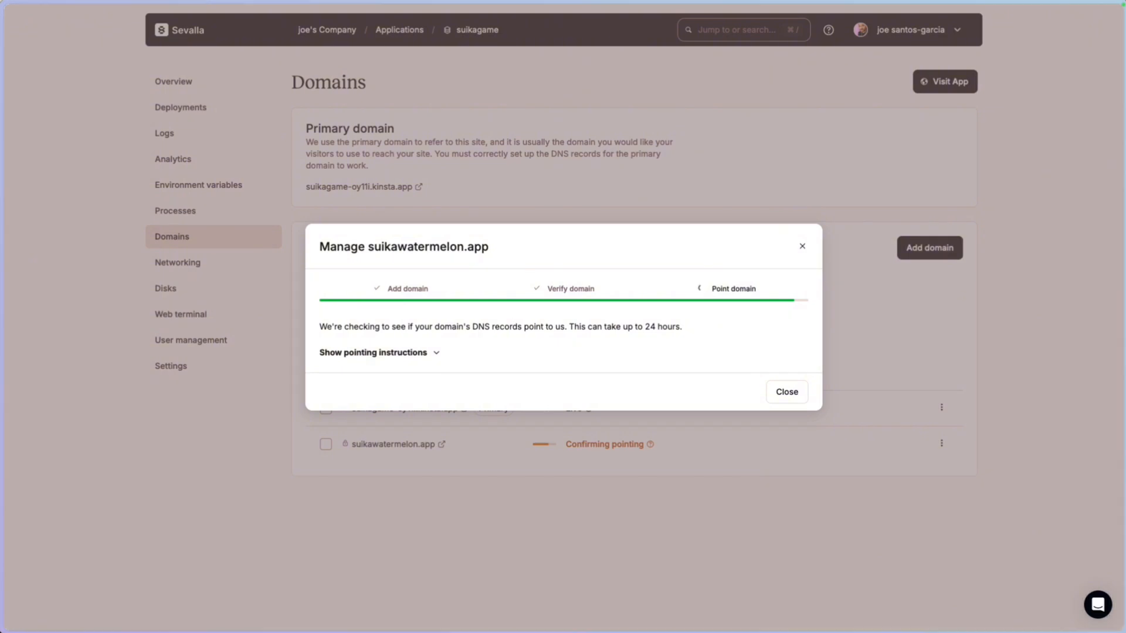
{"action": "left_click", "coordinate": [786, 392]}
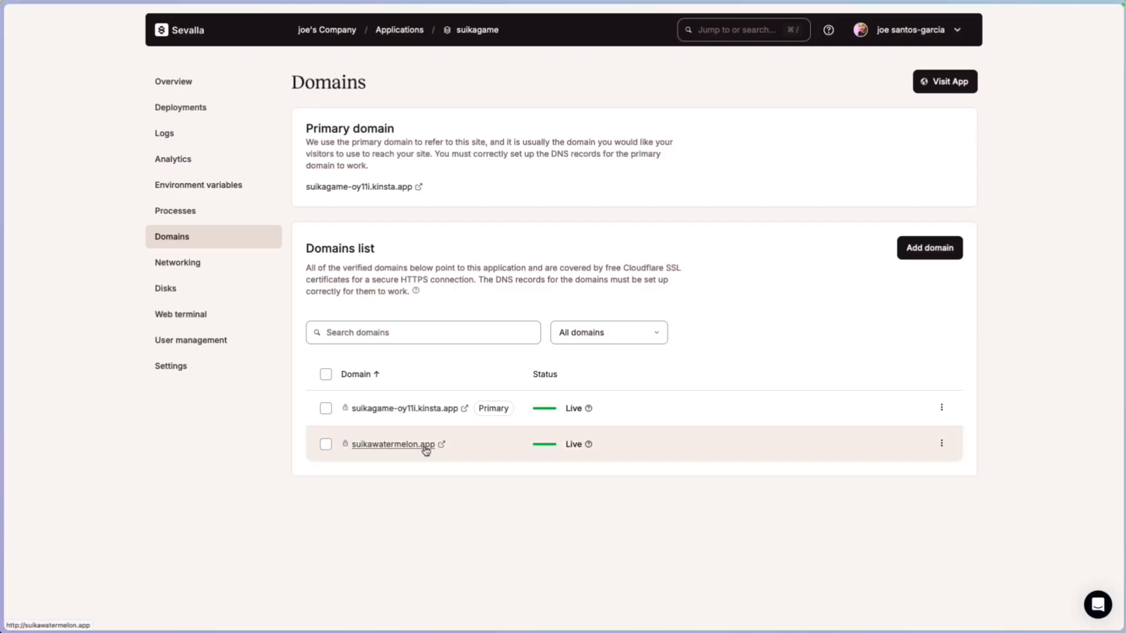
{"action": "left_click", "coordinate": [394, 444]}
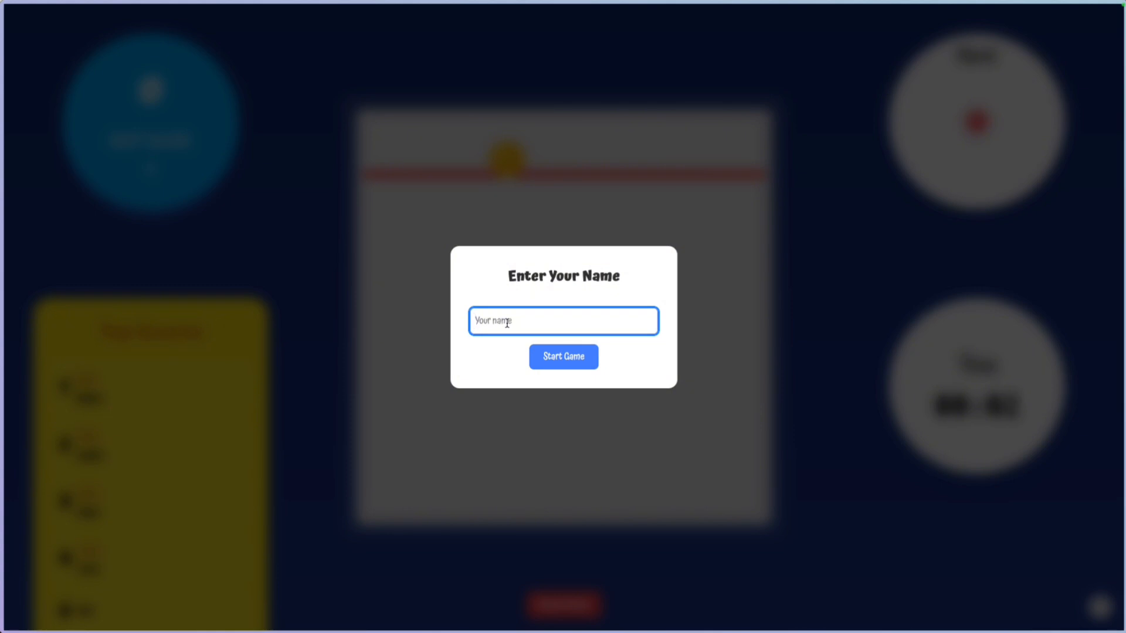
Start a new game on the live domain under the player name 'June'
{"action": "type", "text": "June"}
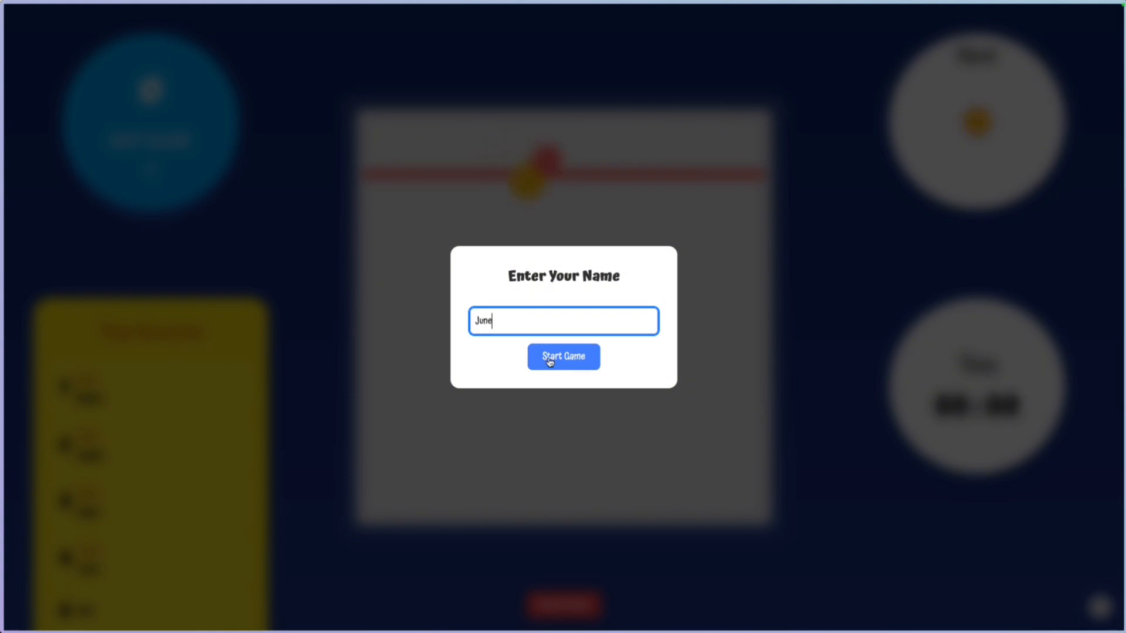
{"action": "left_click", "coordinate": [563, 356]}
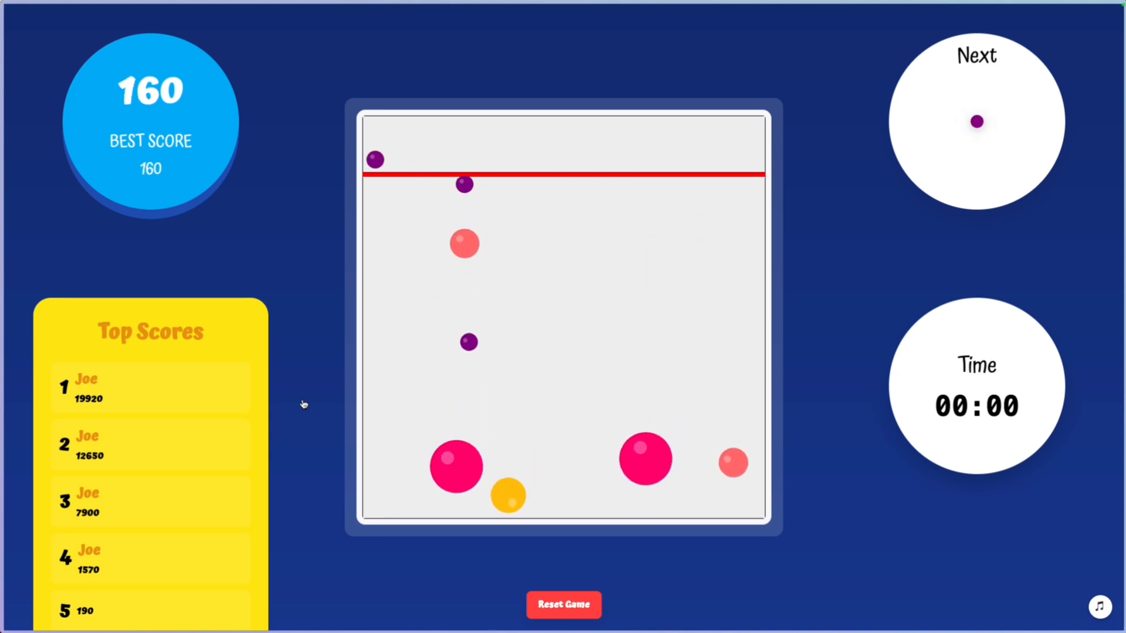